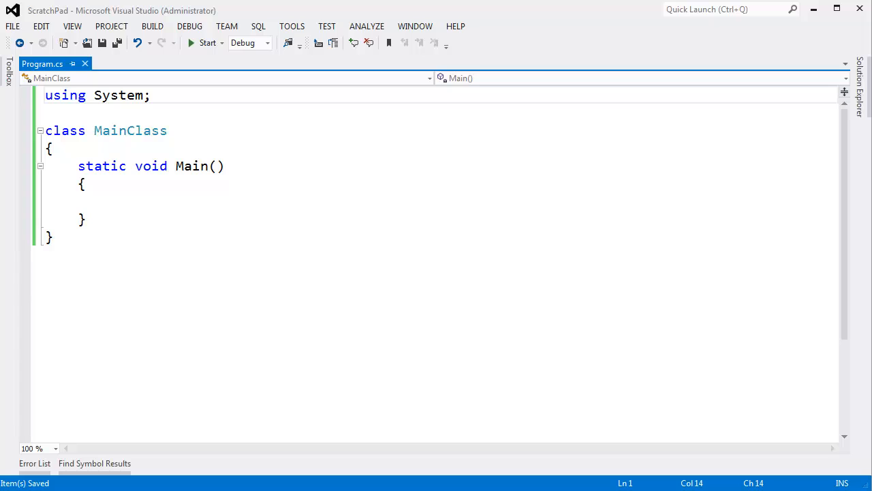
mouse_move(231, 270)
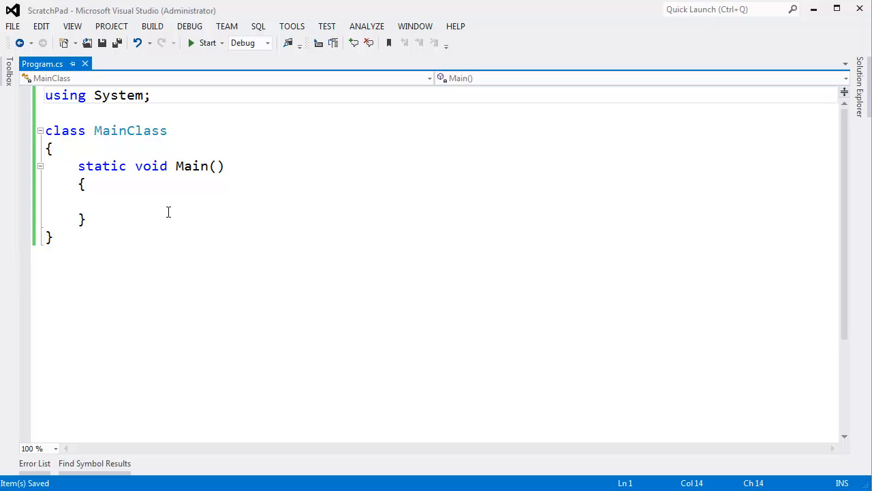
Hand-write a partial loop header "for (int i = 0; i < 24324;" inside Main
text(for)
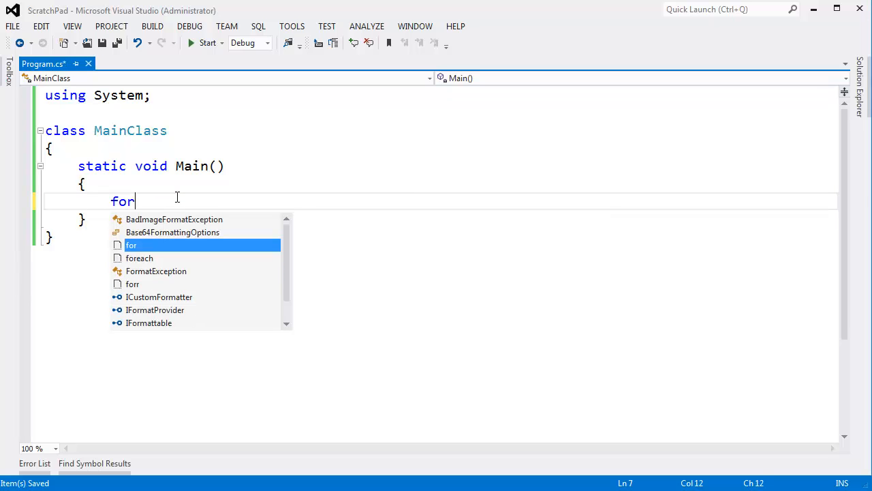
mouse_move(131, 245)
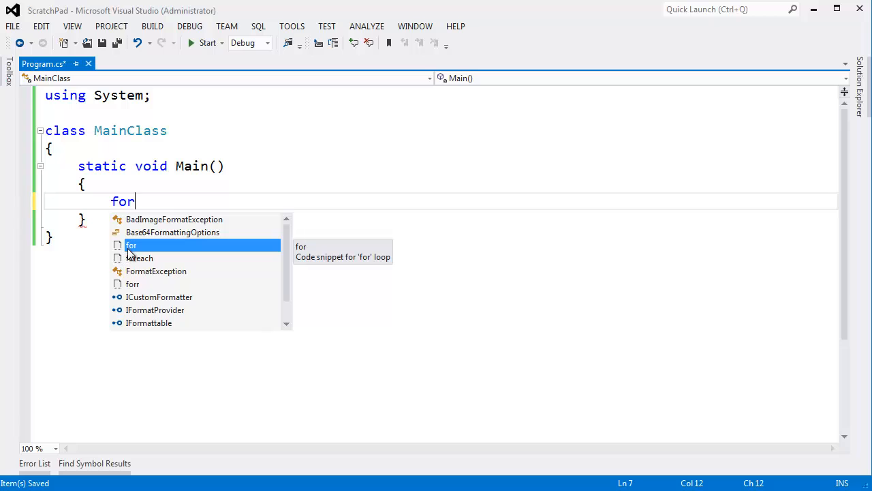
mouse_move(123, 264)
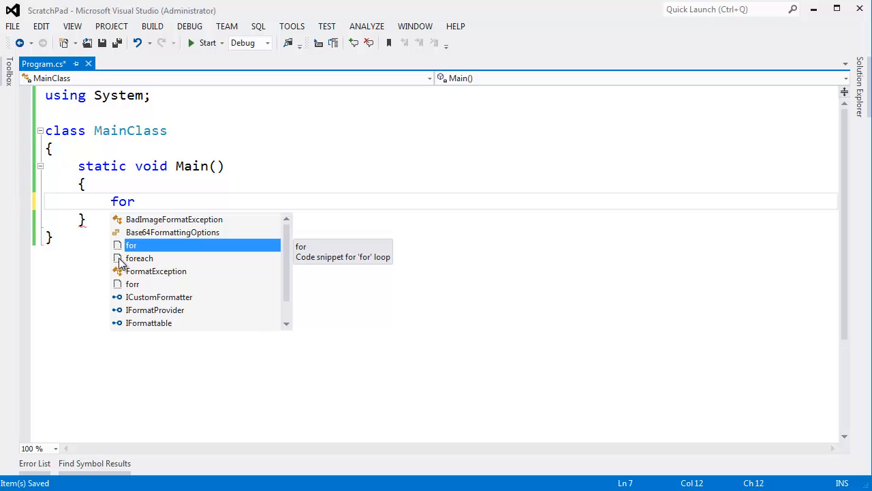
mouse_move(130, 293)
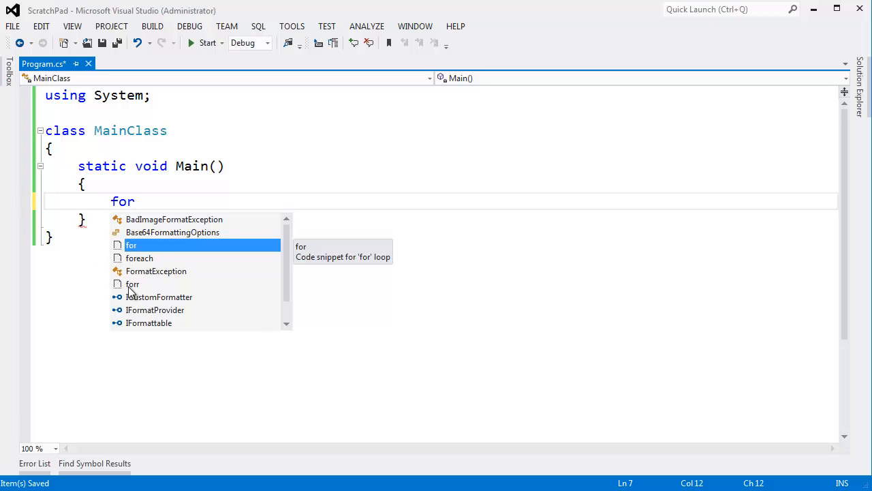
mouse_move(208, 203)
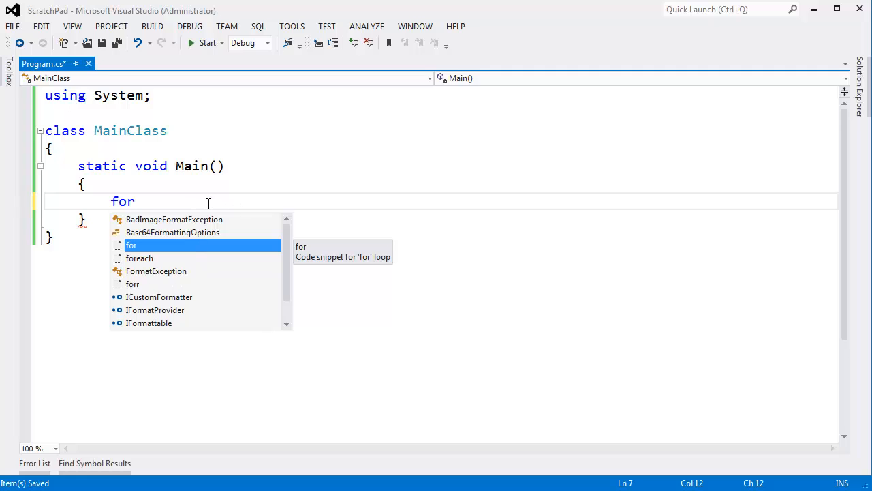
mouse_move(123, 258)
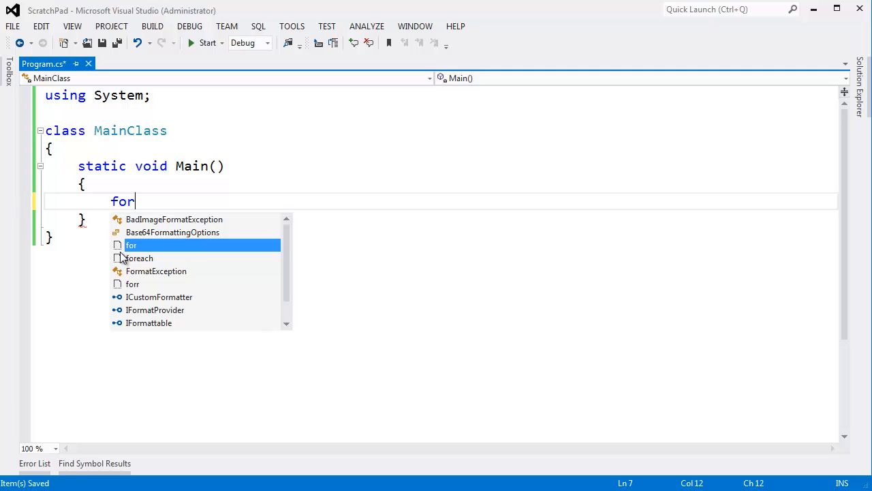
mouse_move(183, 199)
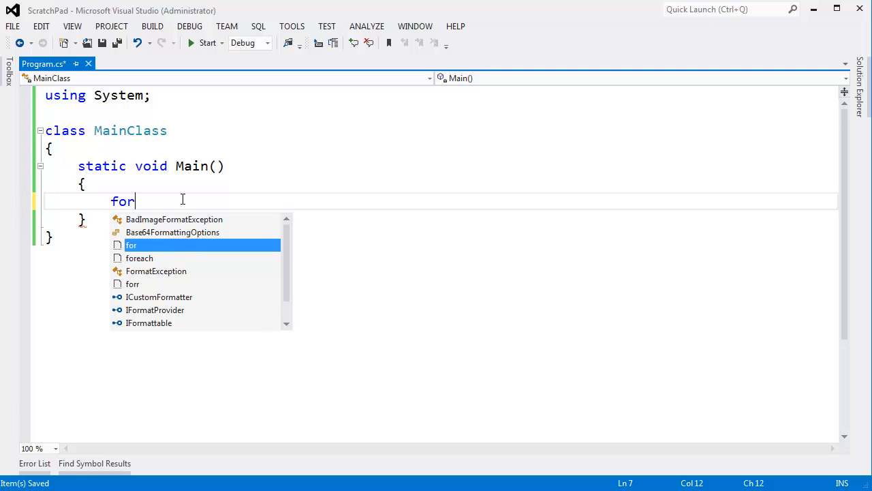
text(()
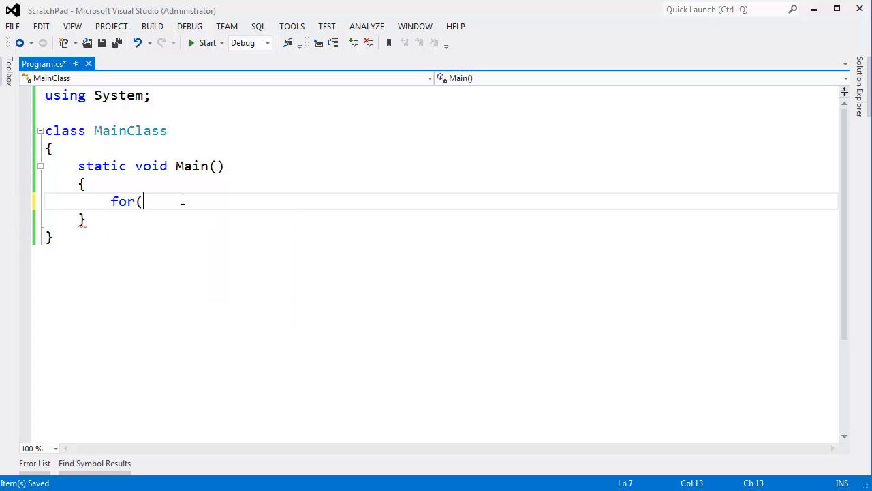
text(int i = 0;)
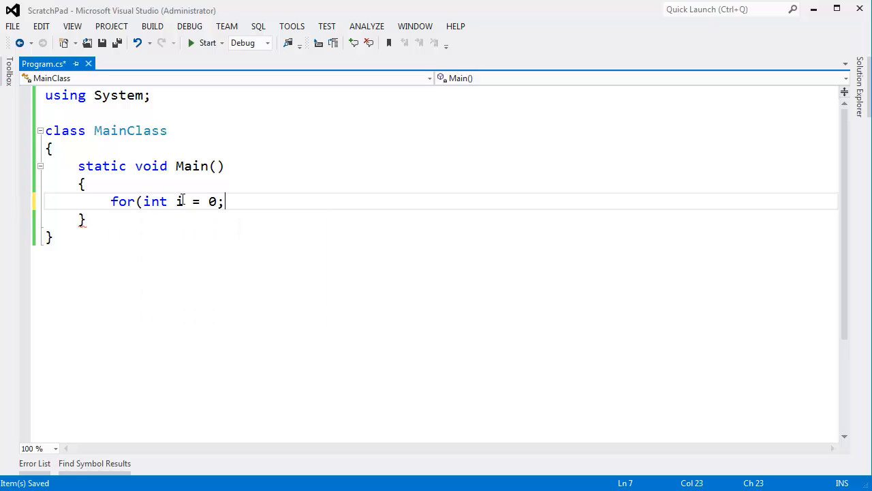
text(i < 24324;)
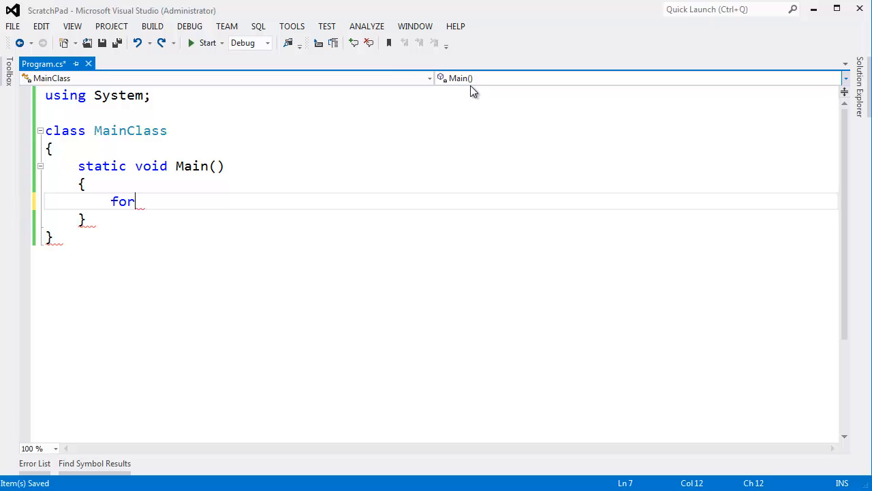
Expand the for snippet, rename its counter to jamie then harry, and set the bound
key(Tab)
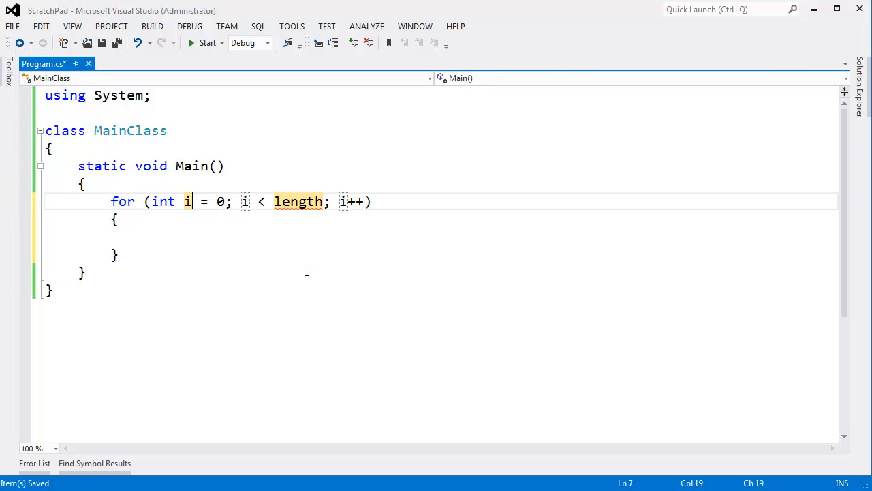
key(Backspace)
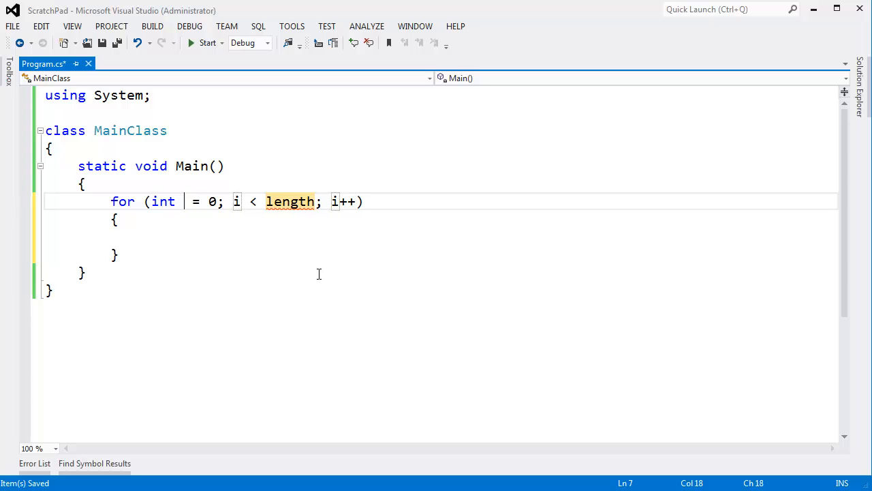
text(jamie)
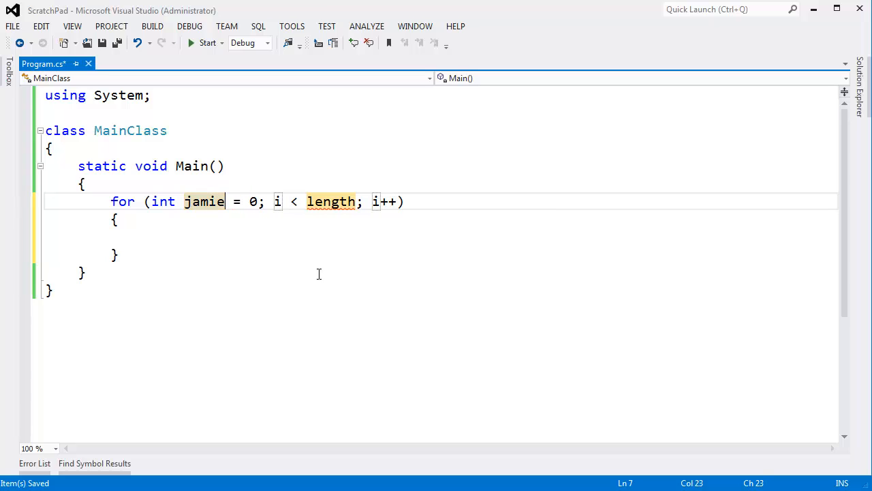
mouse_move(205, 202)
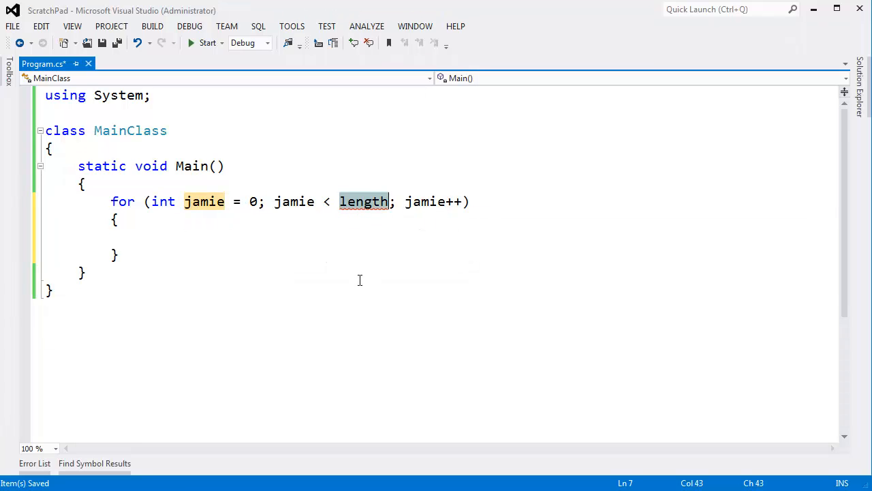
text(10)
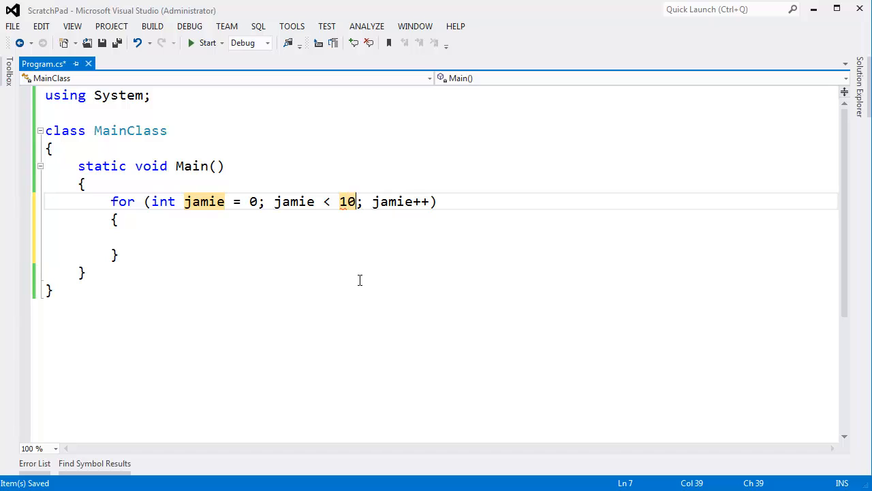
double_click(204, 202)
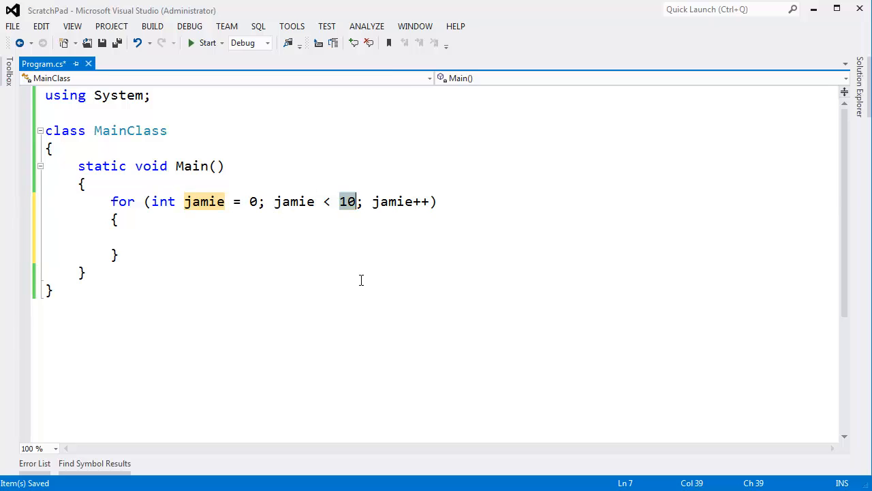
text(harry)
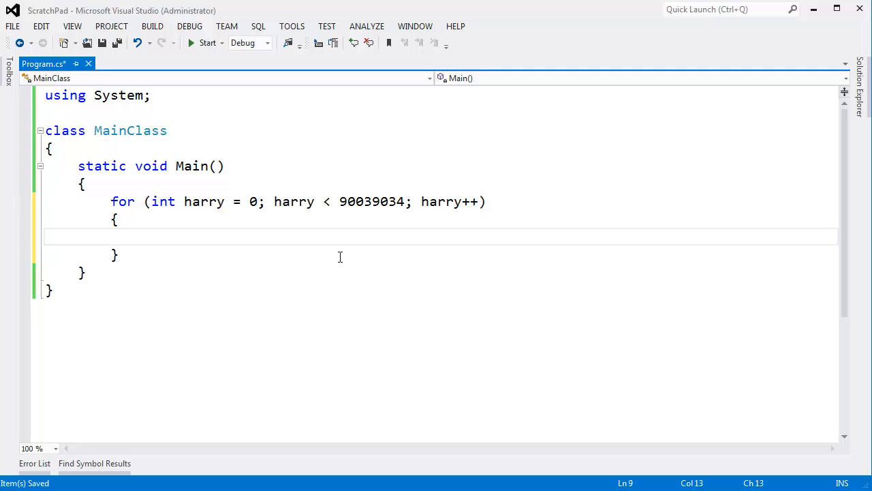
mouse_move(150, 233)
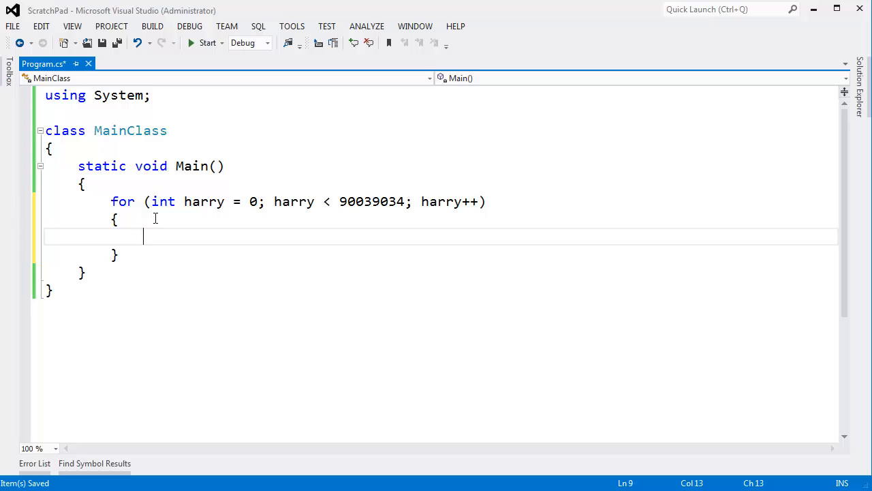
mouse_move(164, 202)
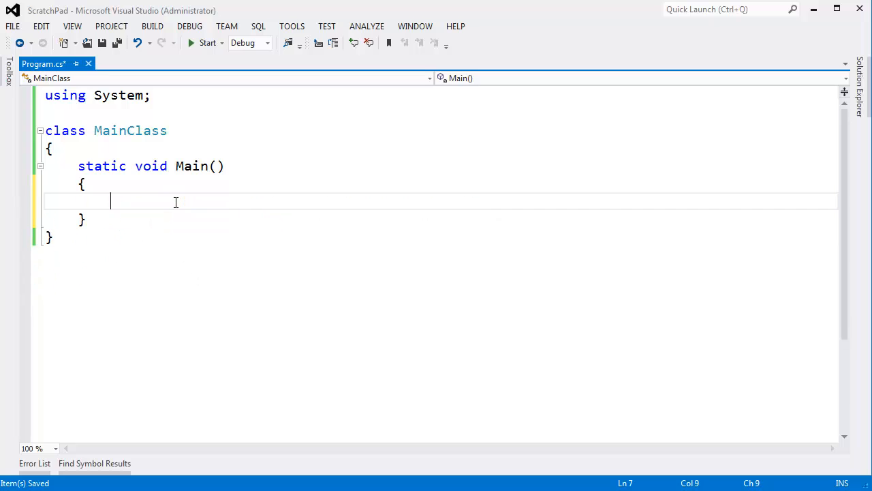
Declare a string array people holding "Jamie", "Jim", "Bob"
text(string[] p)
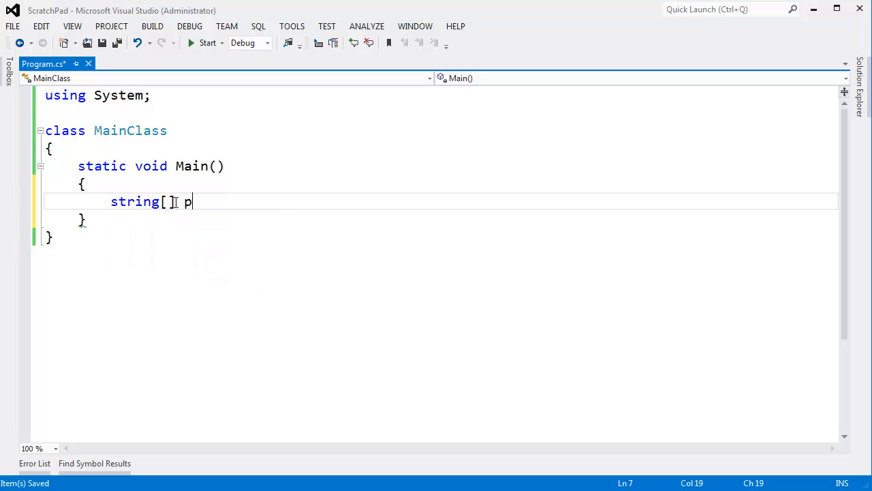
text(eopl)
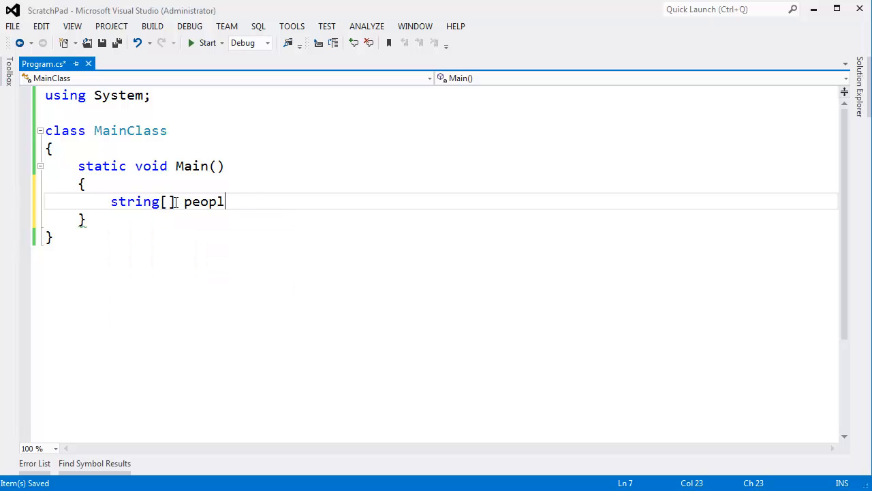
text(e = new s)
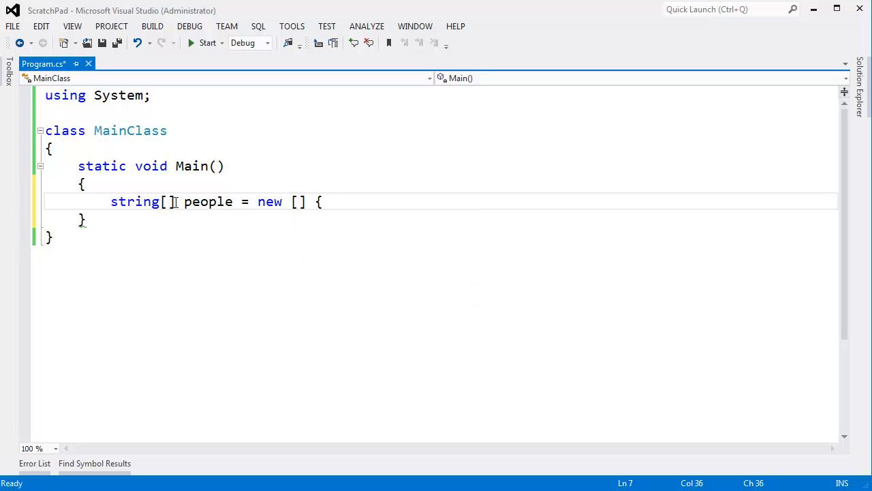
text(")
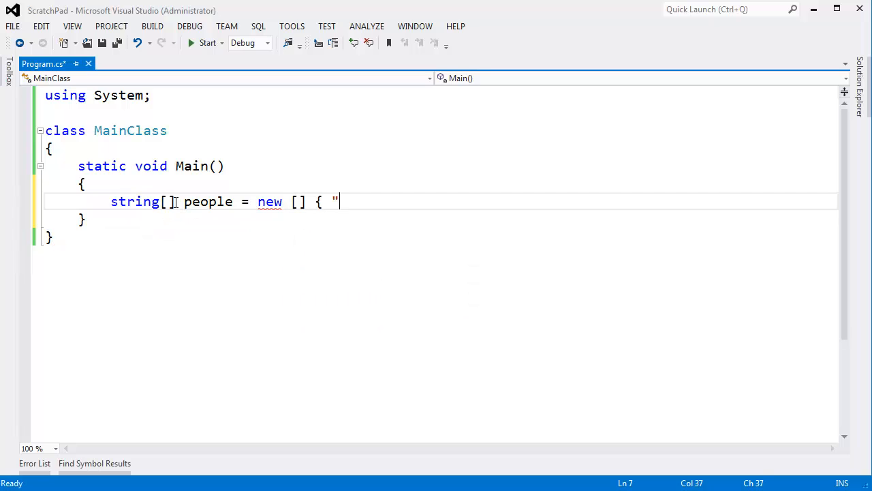
text(Jamie", "Ji)
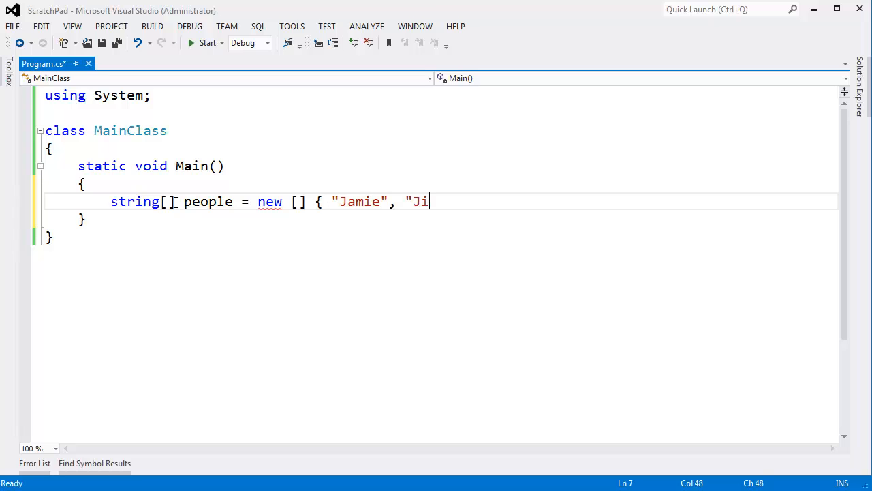
text(m", "Bob" };)
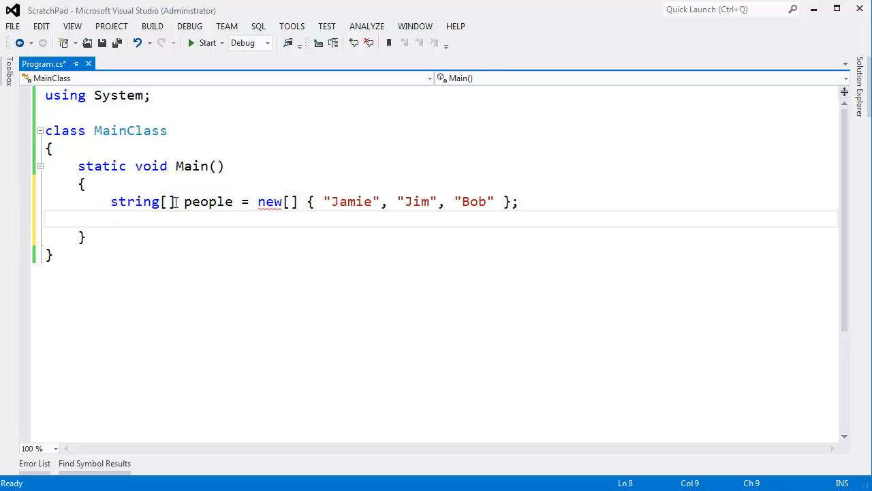
Add a foreach loop "foreach (string name in people)" over the array
text(foreach)
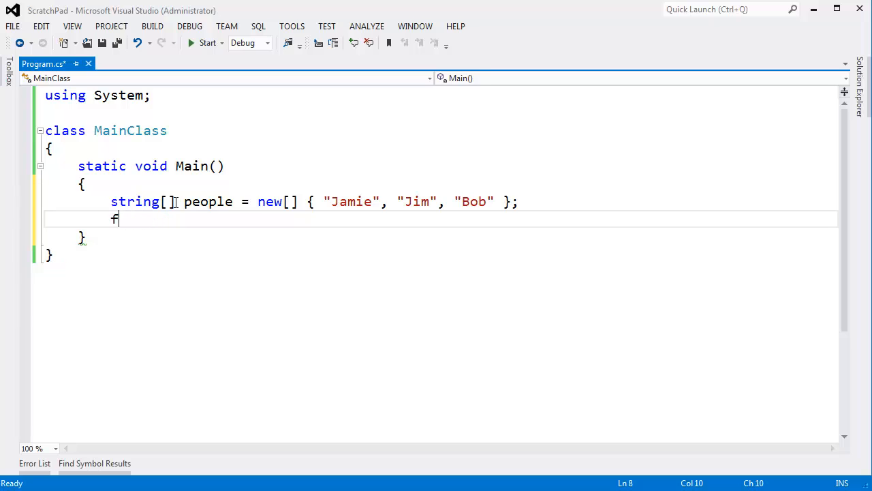
text(oreach)
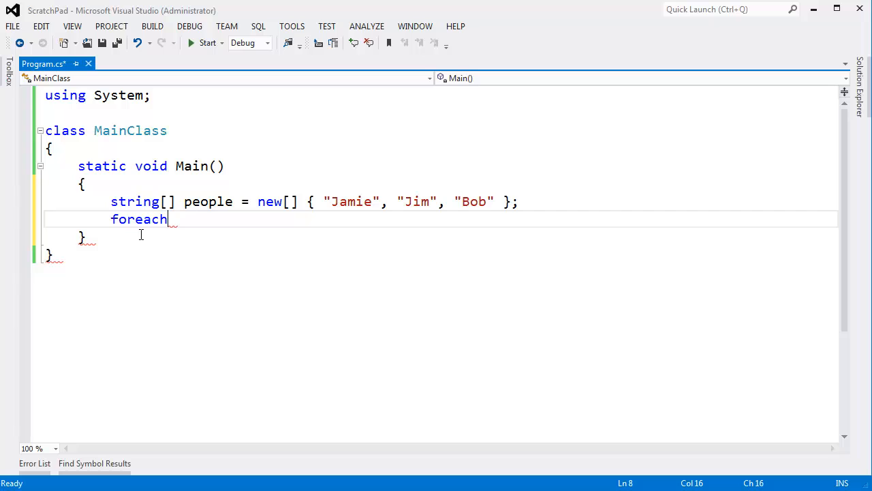
key(Backspace)
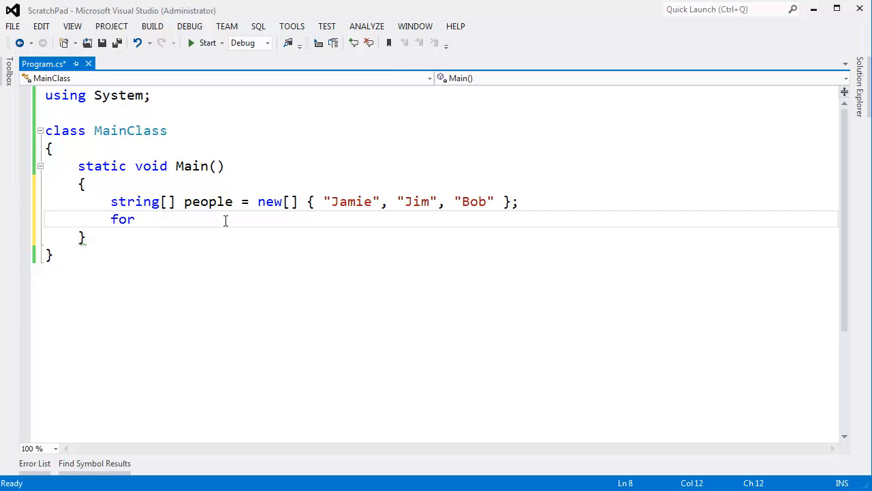
key(Backspace)
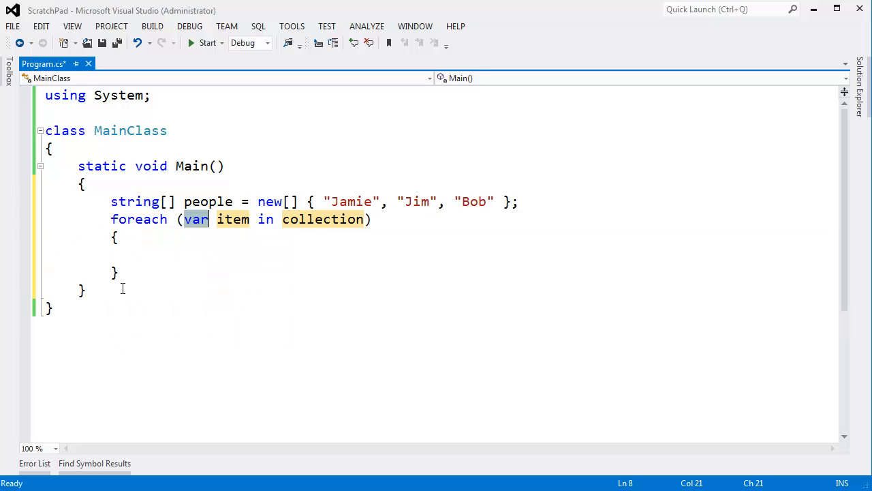
text(string)
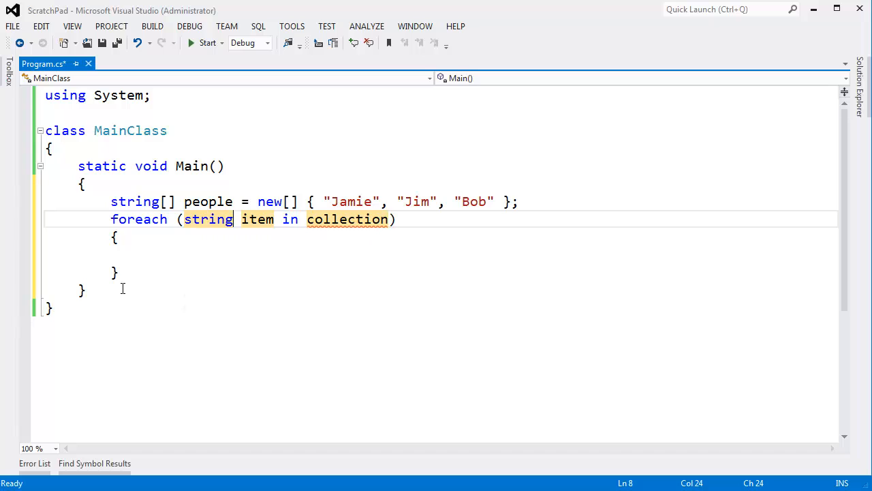
text(name)
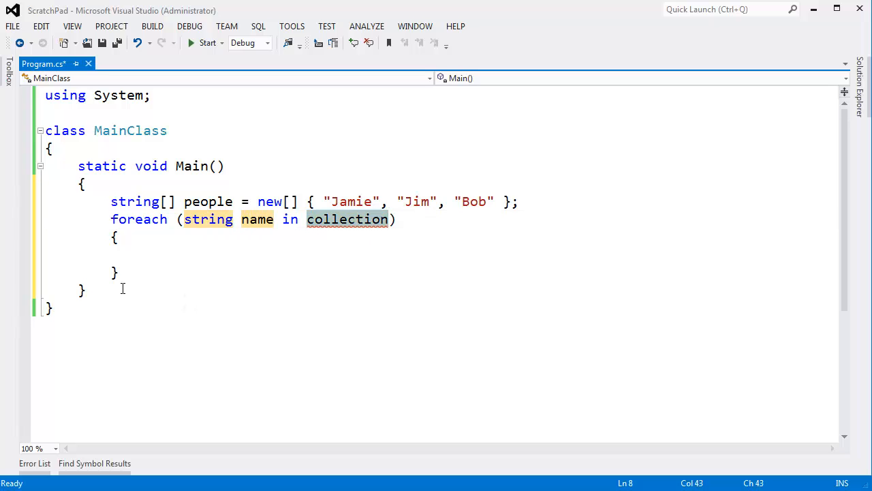
text(people)
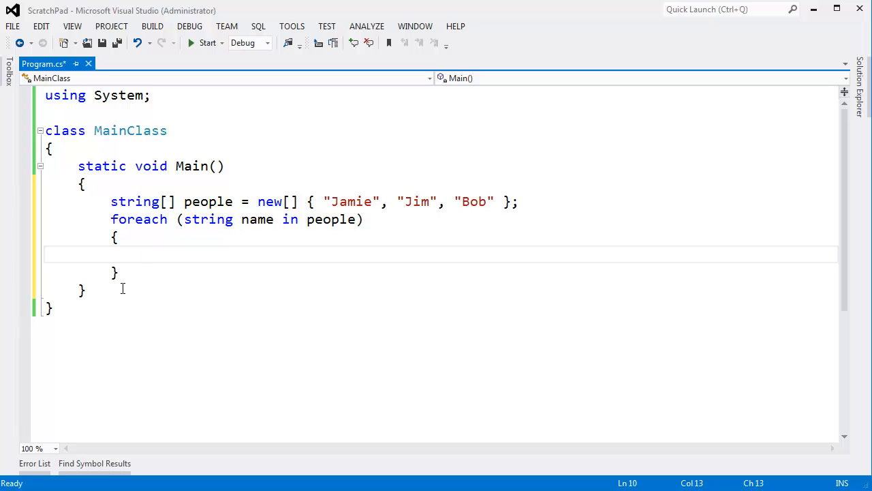
mouse_move(474, 206)
text(Console.WriteLine(name);)
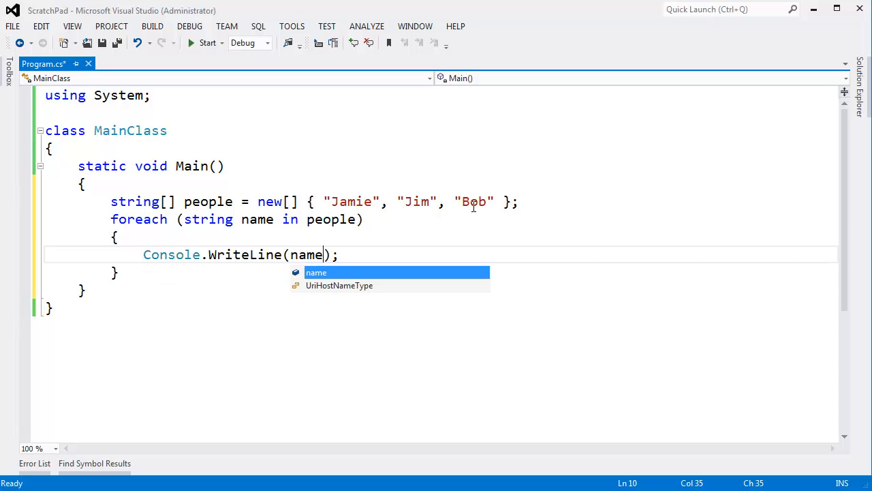
Bring up the Code Snippets Manager from the Tools menu
click(207, 43)
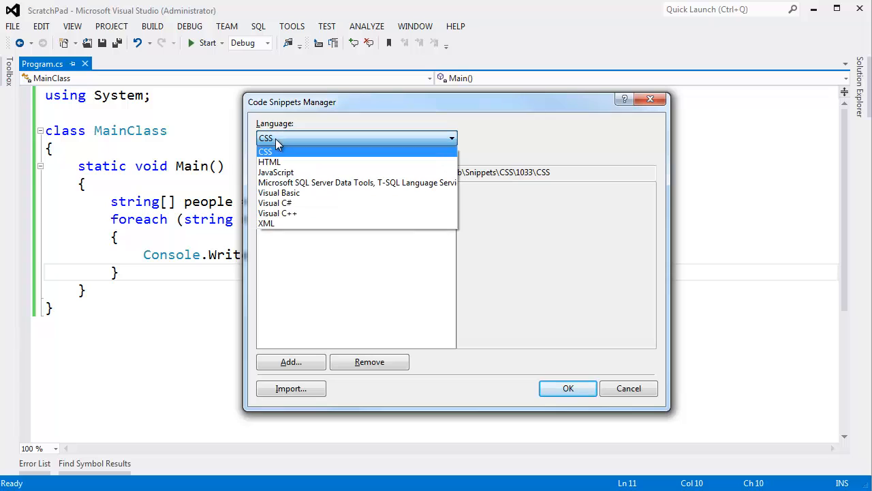
mouse_move(330, 143)
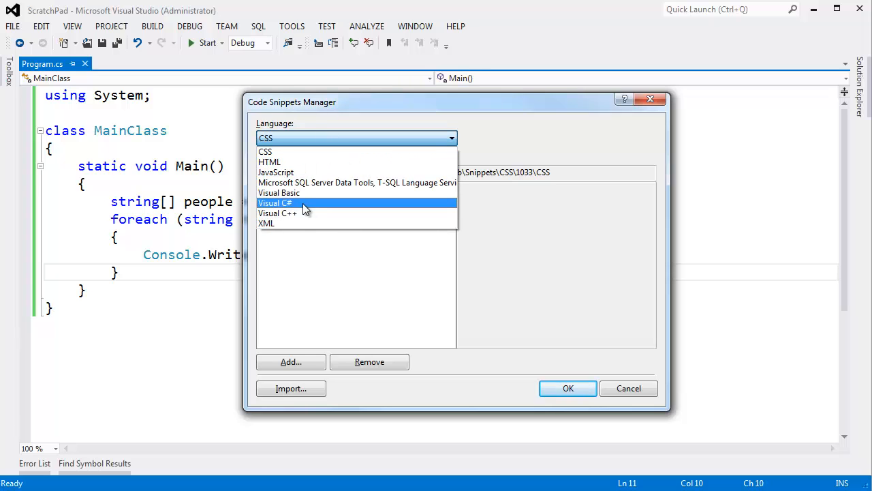
Choose Visual C# as the snippet language and expand its snippet folders
click(276, 201)
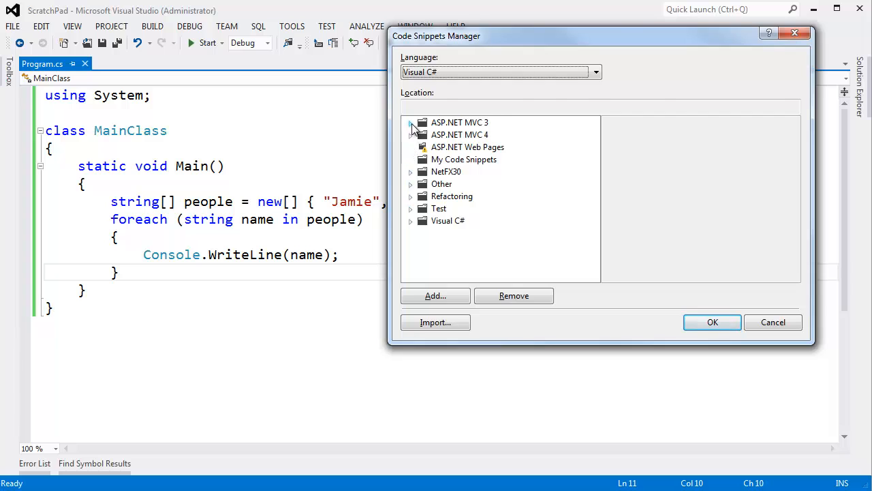
click(412, 123)
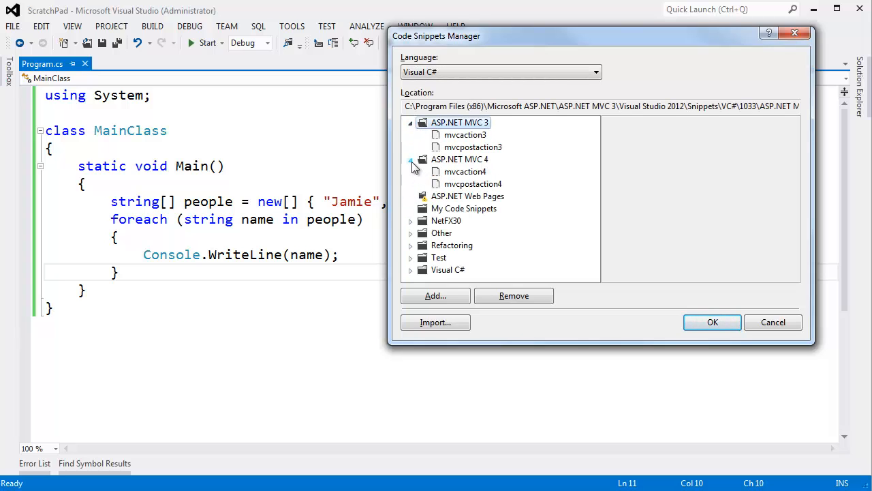
click(410, 122)
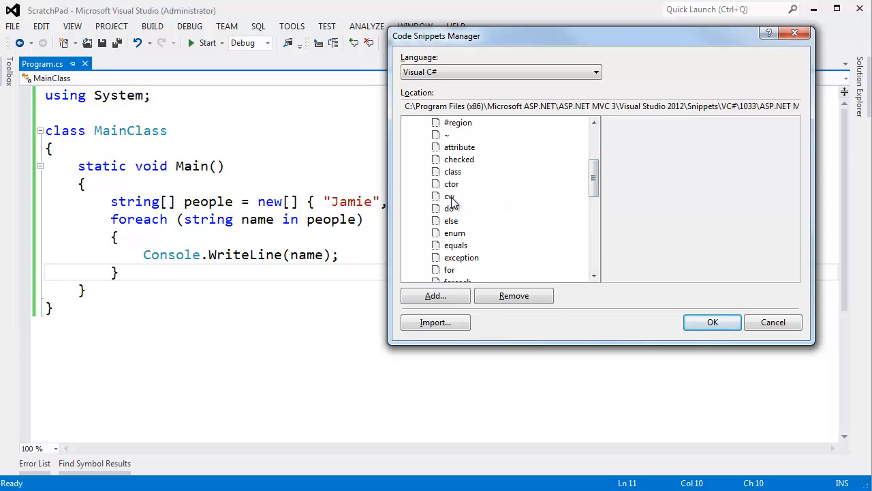
Review the details of the cw, else, foreach and forr snippets
click(449, 196)
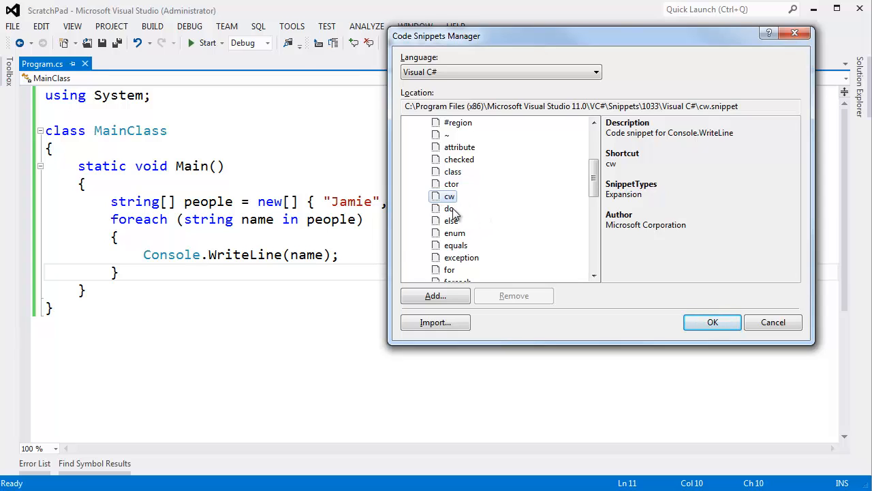
click(451, 221)
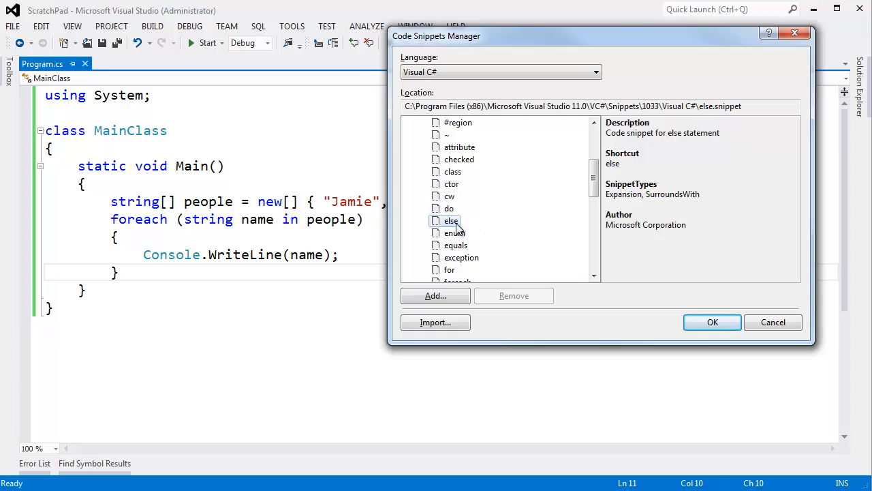
scroll(down, 3)
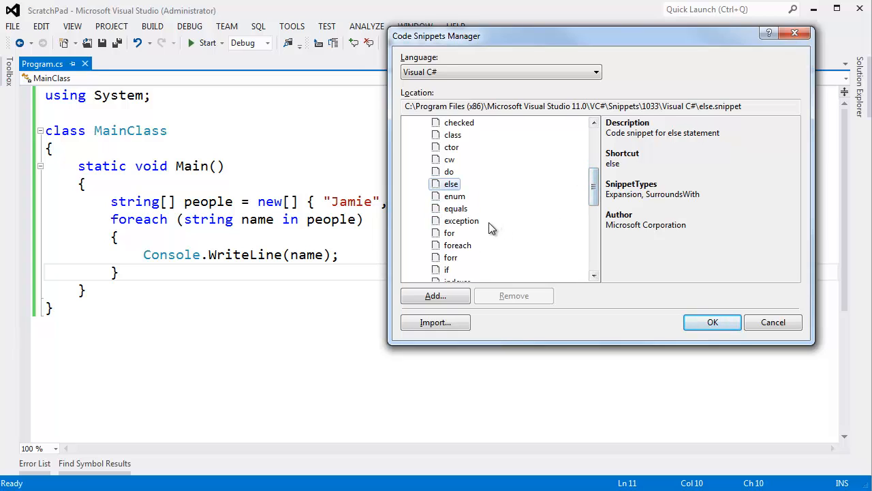
click(458, 245)
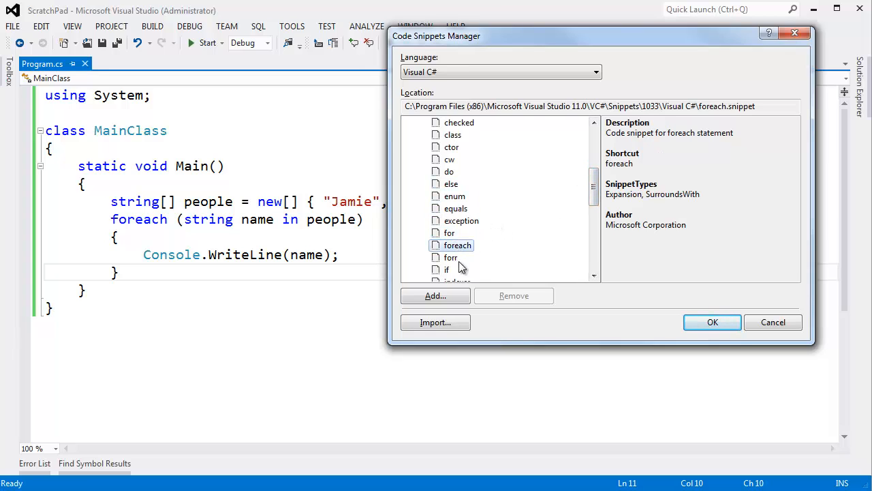
click(449, 256)
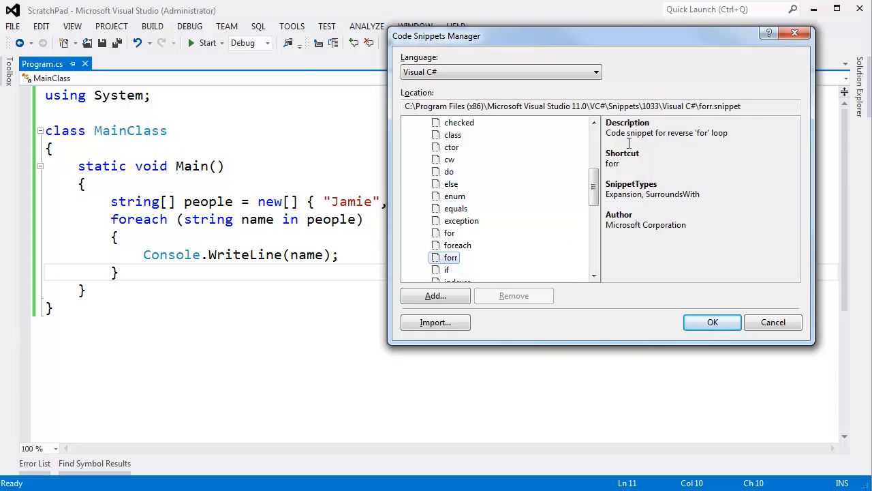
mouse_move(720, 143)
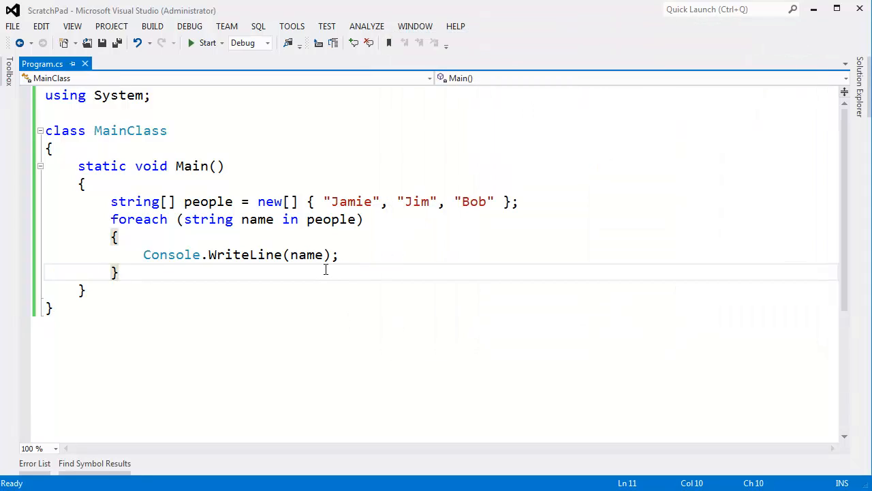
Insert a reverse forr loop bounded by people.Length with index meIndex
text(for)
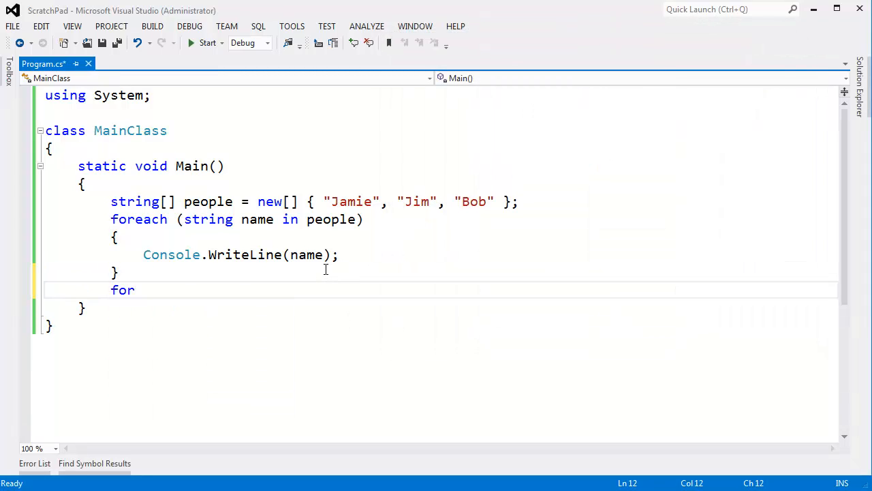
text(r)
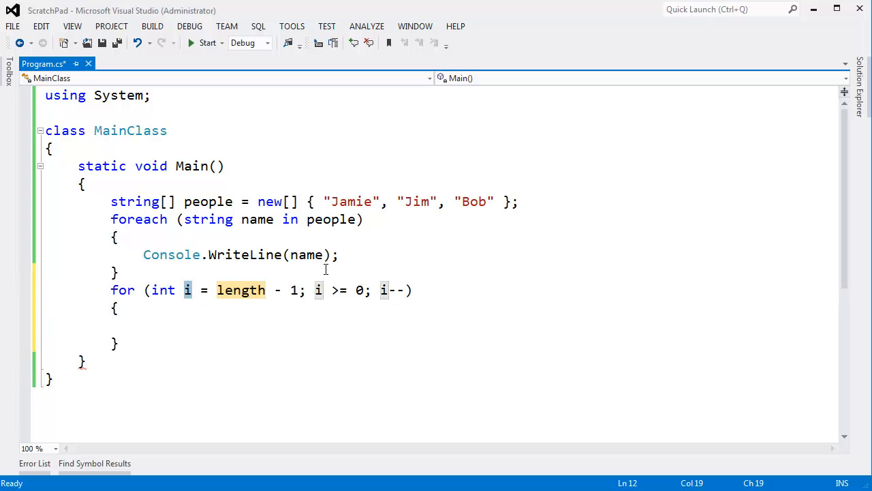
text(pe)
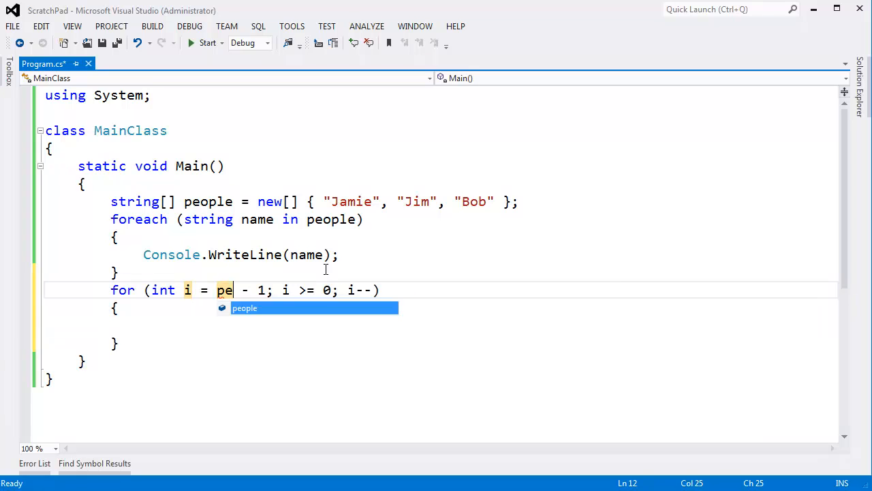
text(ople.le)
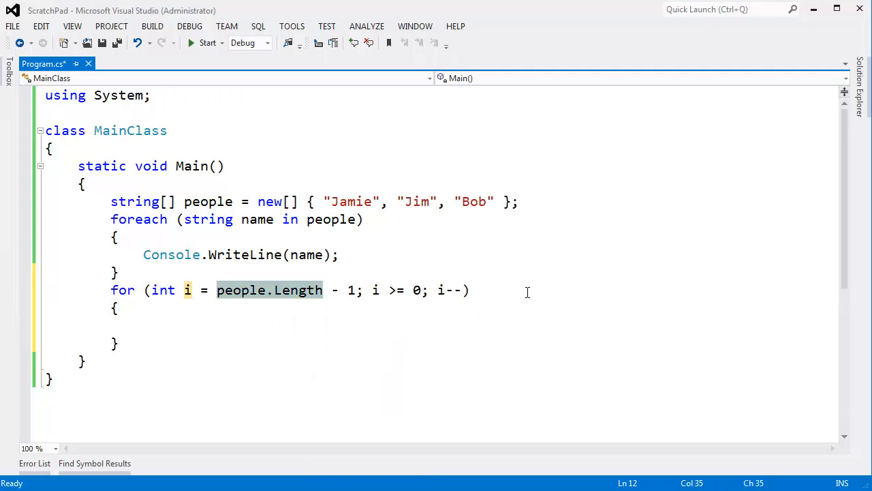
text(meIn)
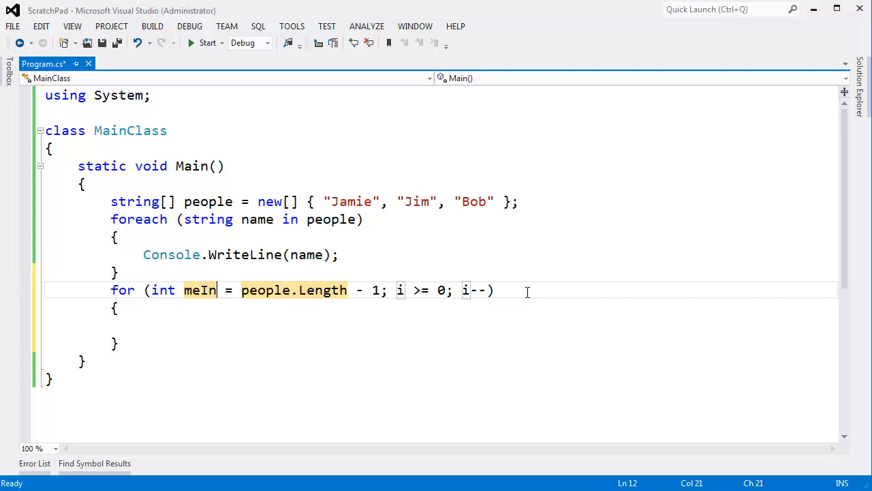
text(dex)
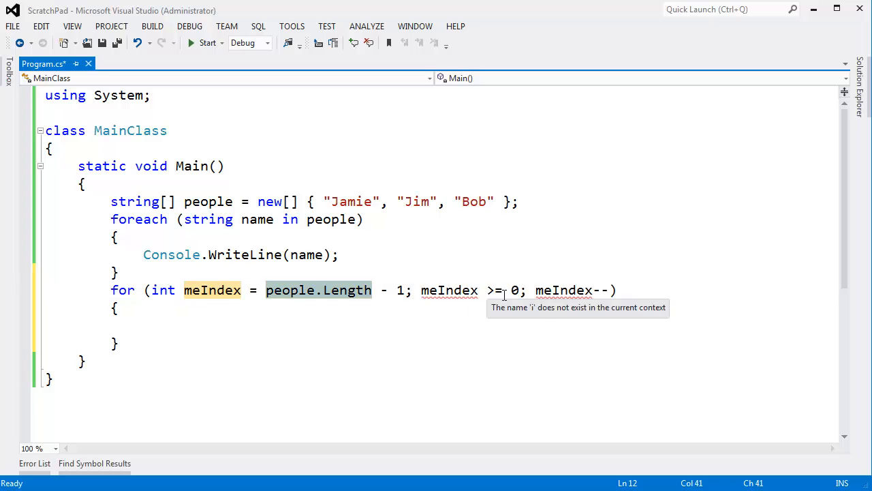
Use the cw snippet to write people[meIndex] to the console in the loop body
text(c)
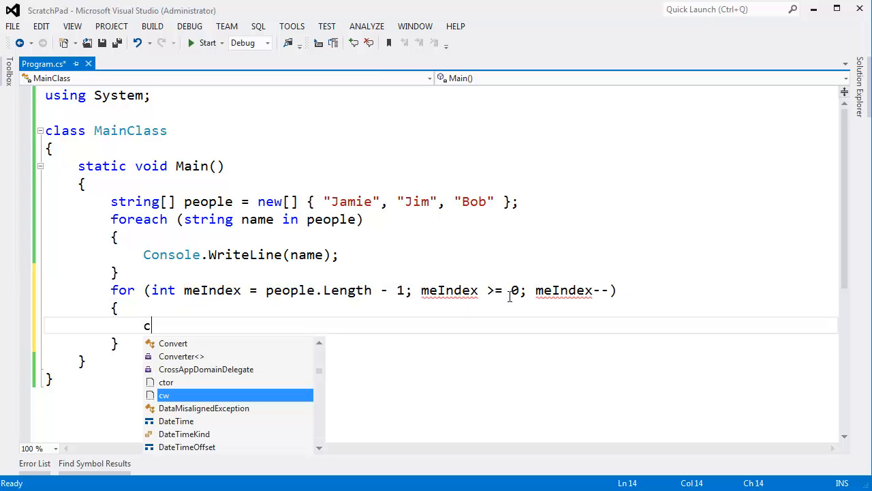
text(w)
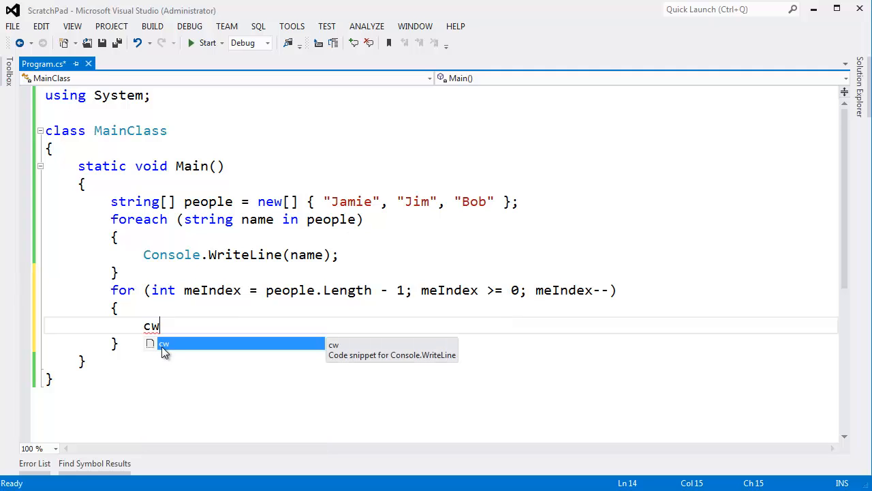
key(Tab)
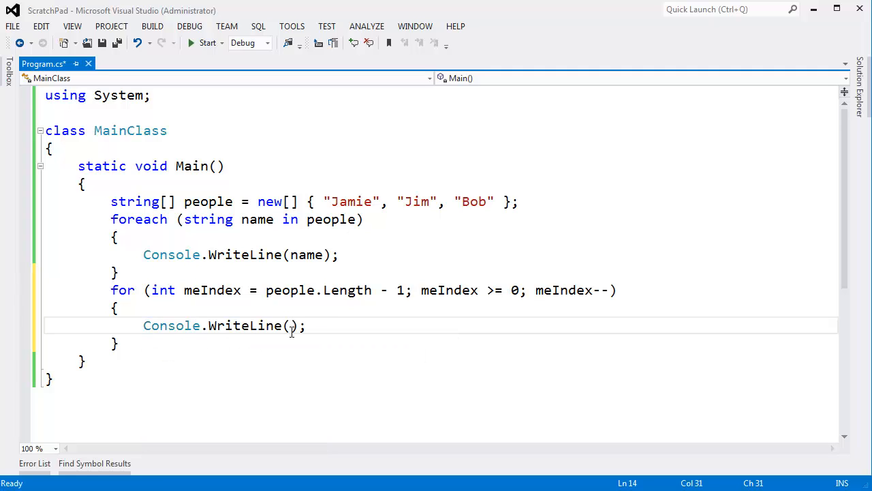
text(people)
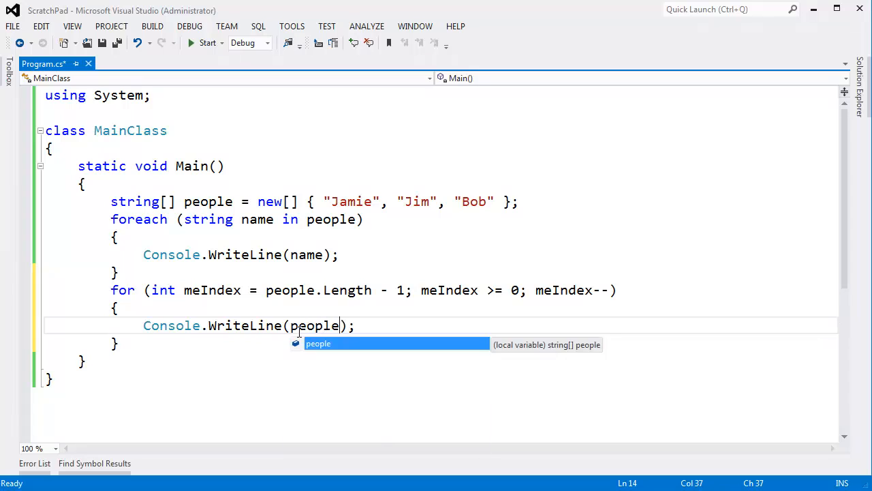
text([meIndex)
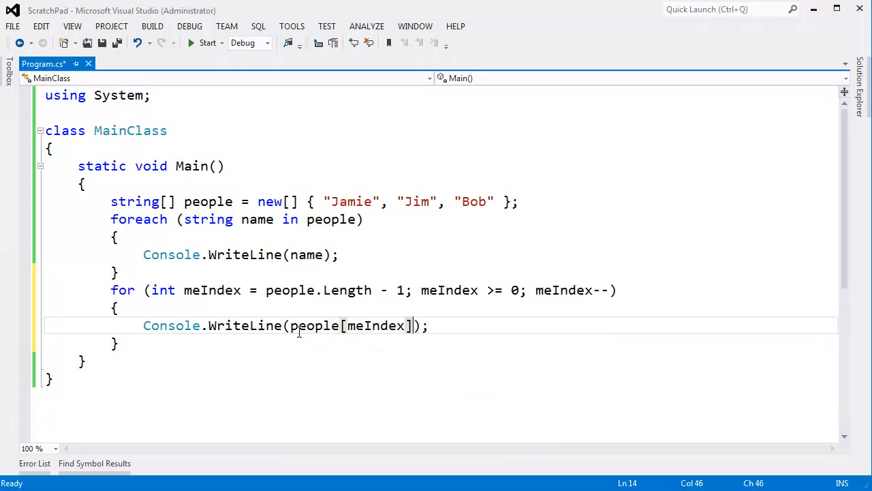
Run the program to see the names printed forwards and then in reverse
click(207, 43)
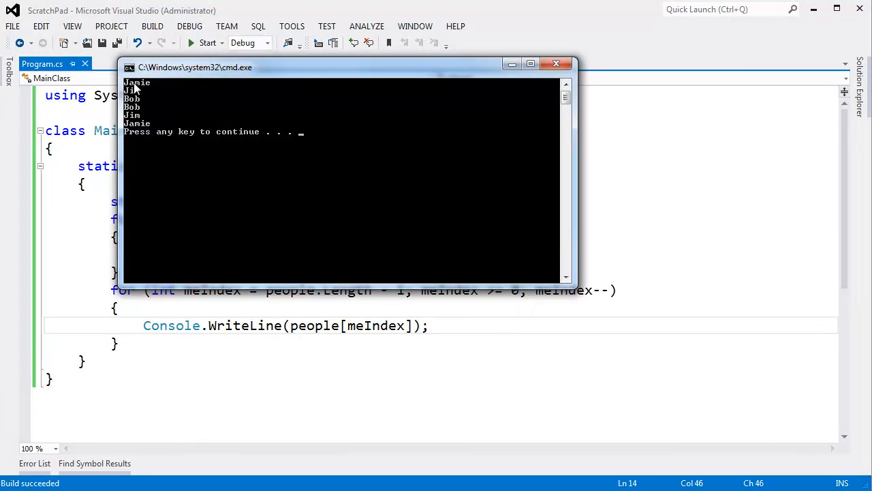
mouse_move(140, 111)
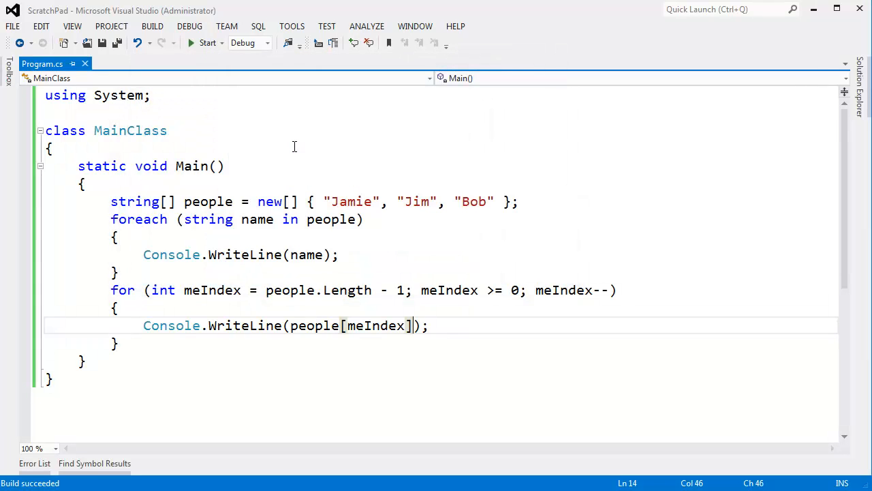
mouse_move(409, 362)
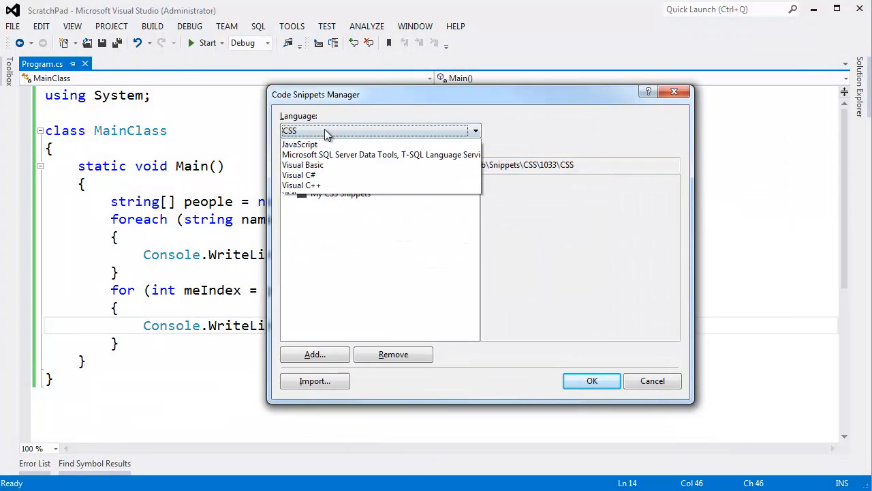
Read the Visual C# 'for' snippet's description and shortcut, then close the manager
click(298, 174)
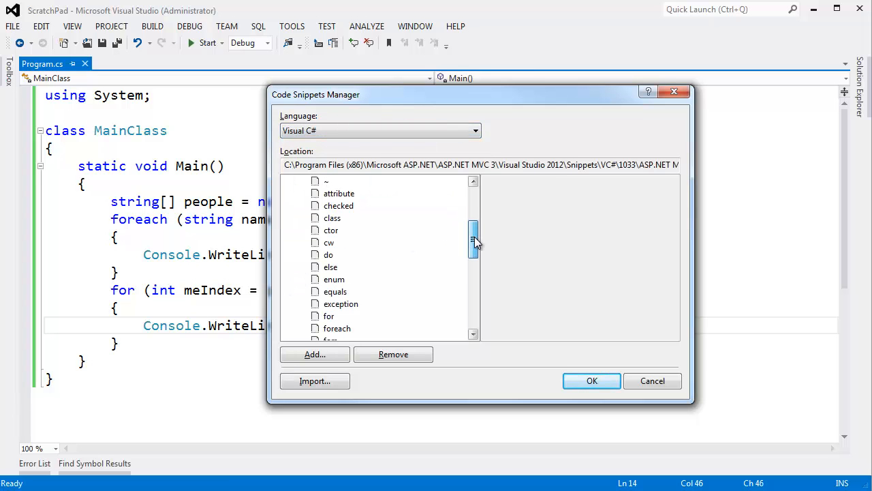
click(329, 278)
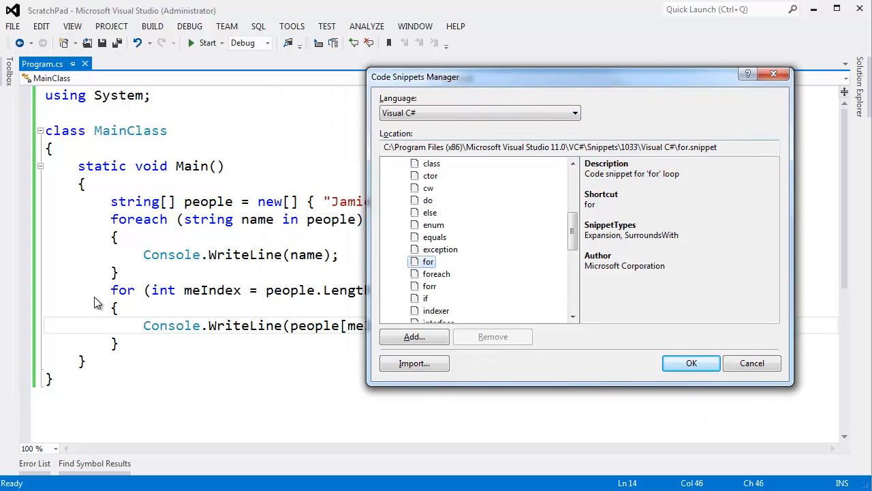
mouse_move(139, 302)
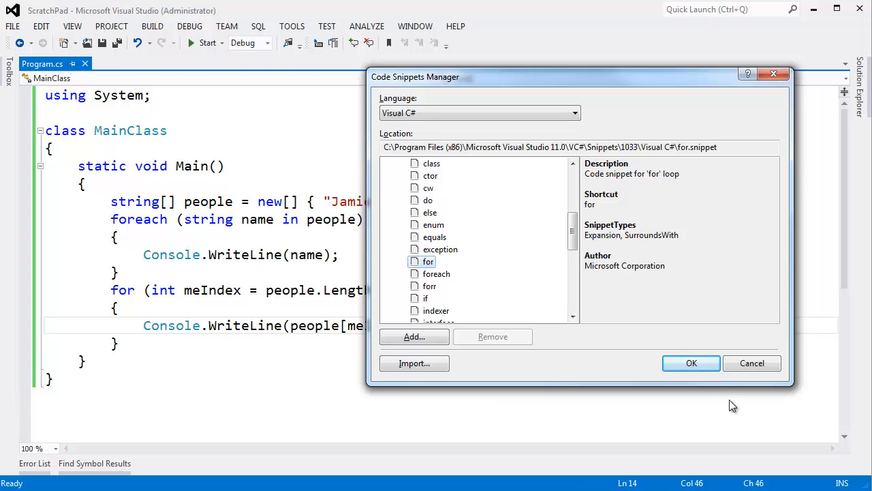
click(691, 363)
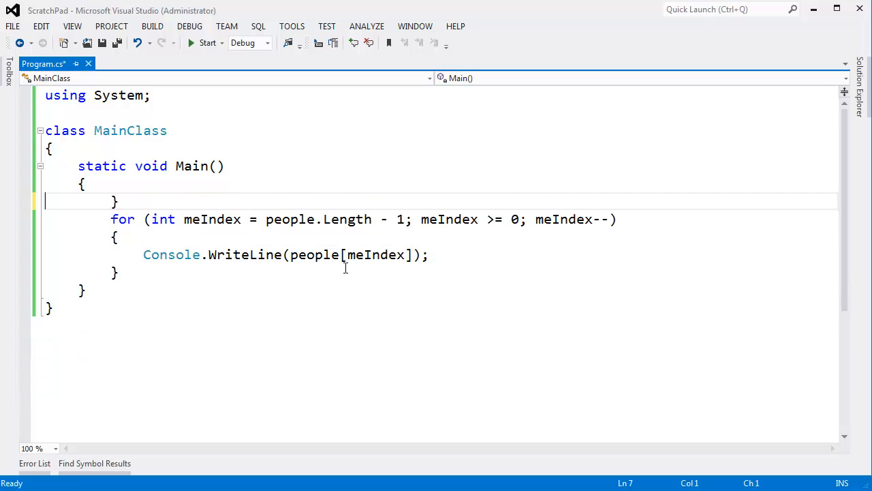
Make Main ask "What is your name?", read it into yourName and echo it
text(cw)
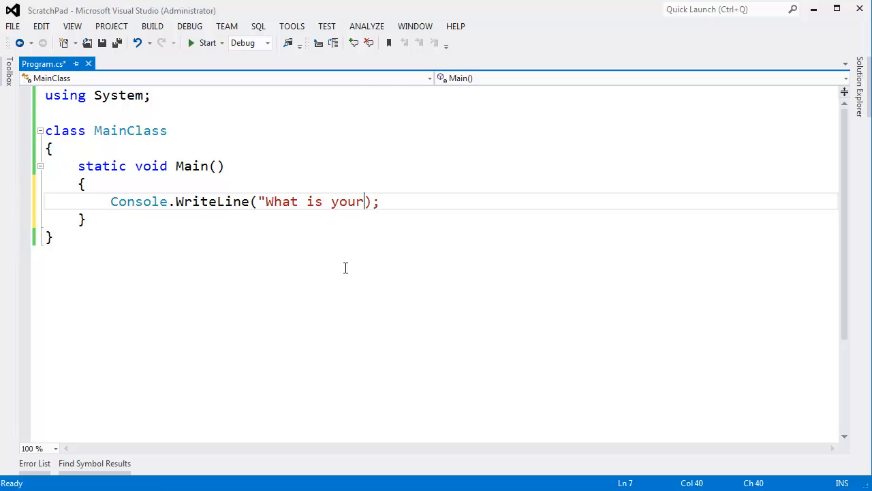
text(name?")
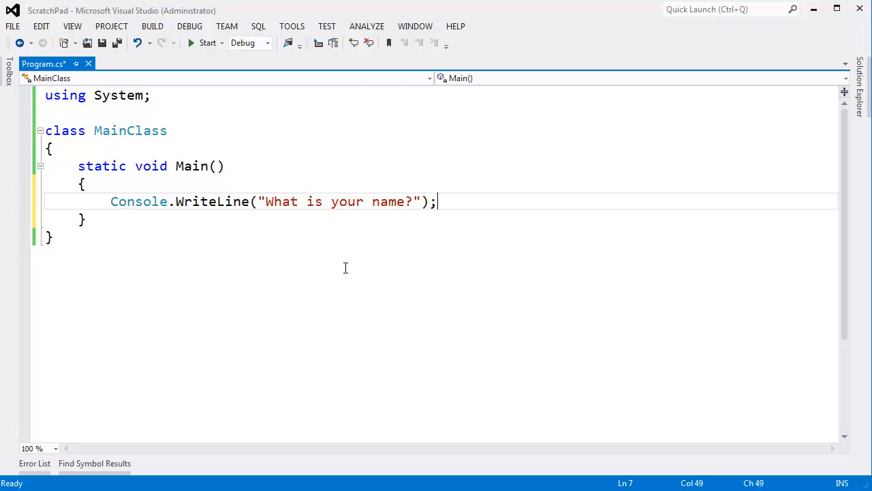
text(string your)
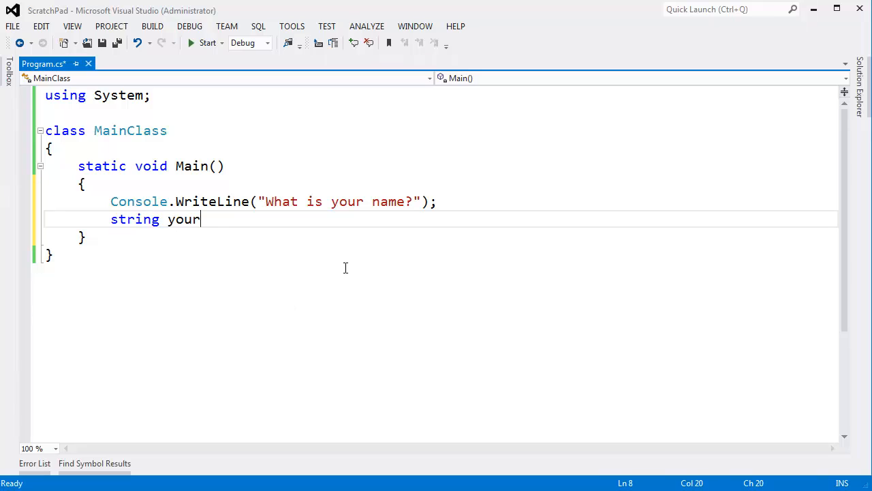
text(Name =)
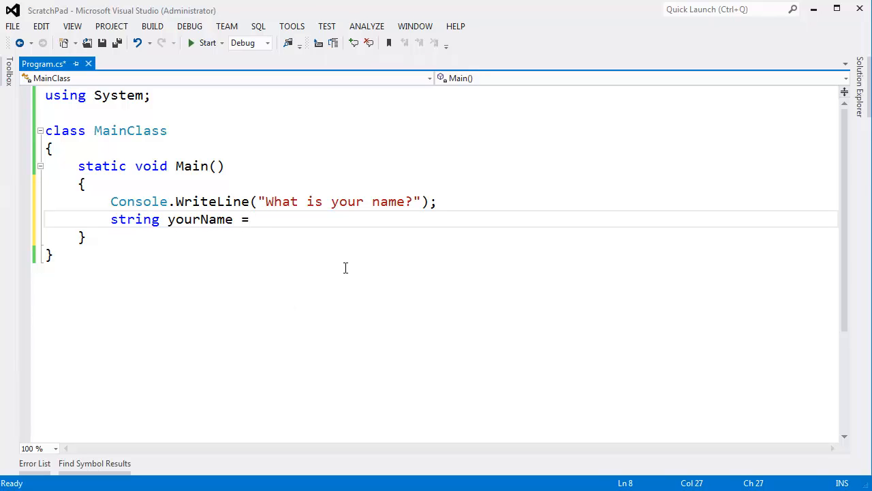
text(Console.readLine();)
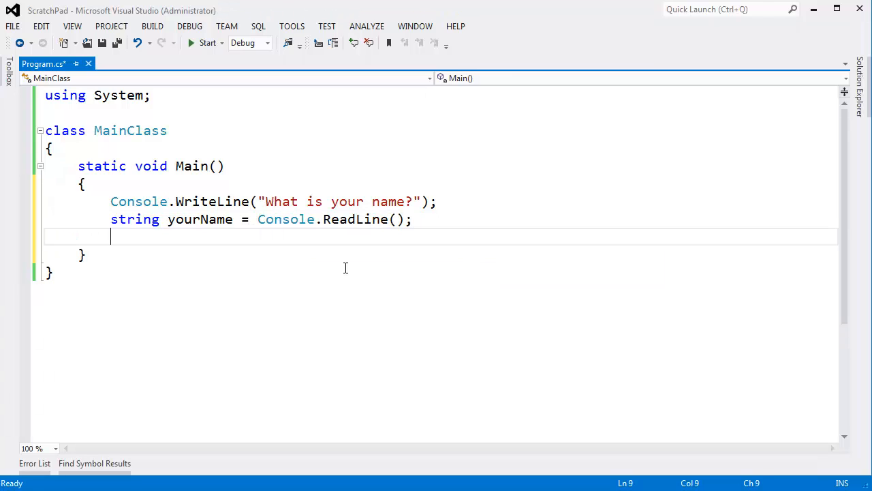
text(Console.WriteLine(yourName);)
text(Jmi)
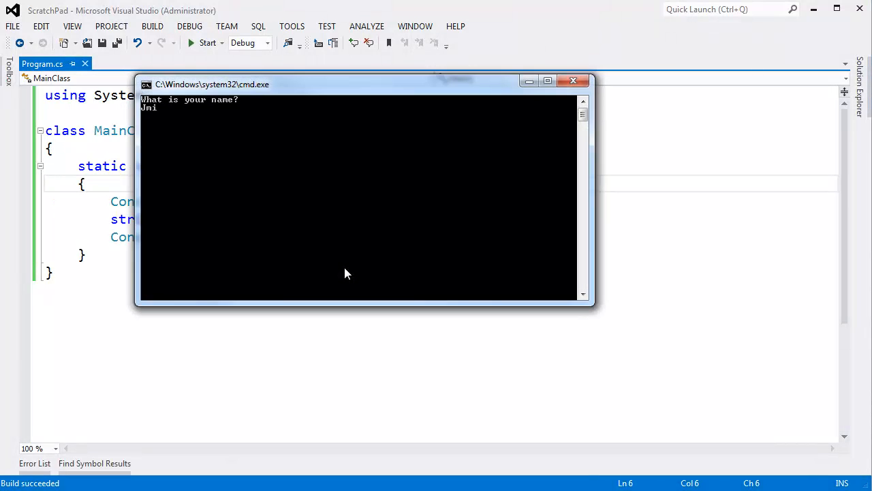
Run the program and submit a name to test the echo
key(enter)
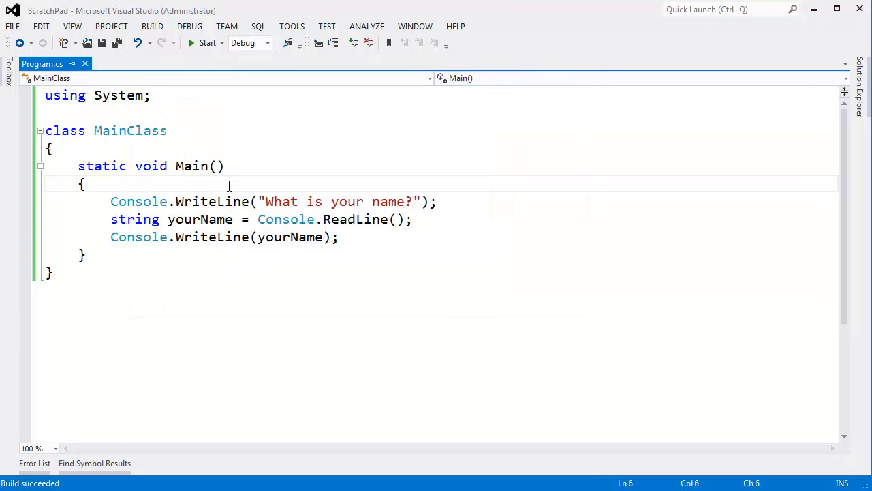
mouse_move(220, 188)
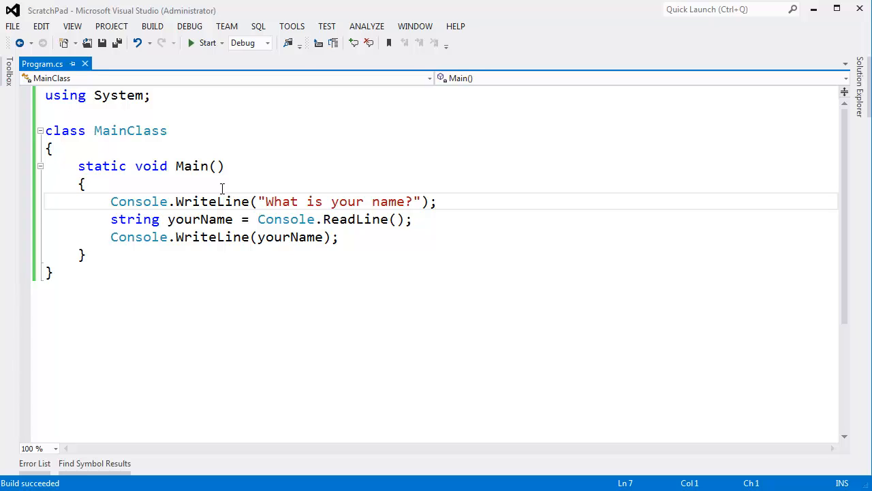
Surround the three name-handling statements with a while (true) loop via Surround With
drag(111, 202, 338, 237)
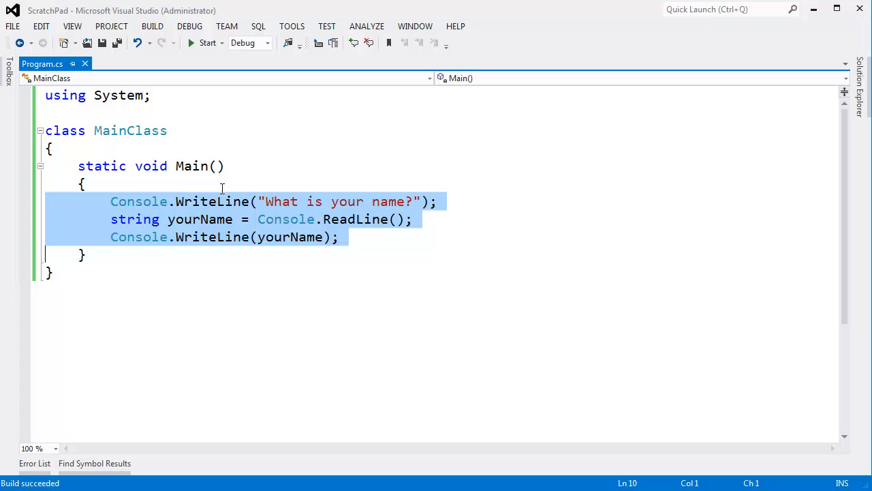
key(ctrl+k ctrl+s)
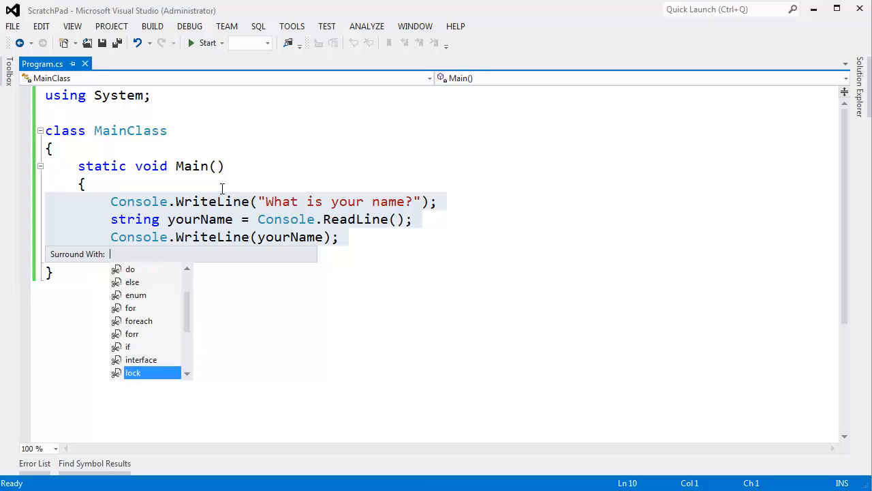
scroll(down, 3)
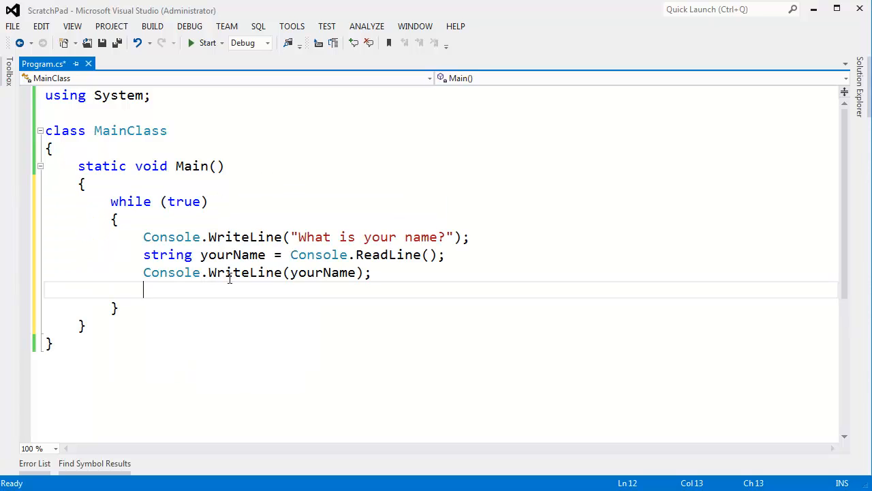
drag(143, 238, 371, 272)
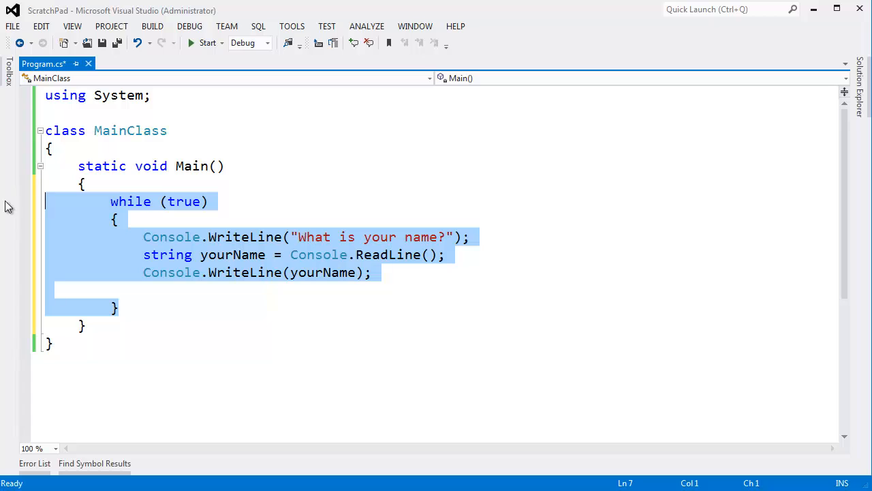
mouse_move(150, 213)
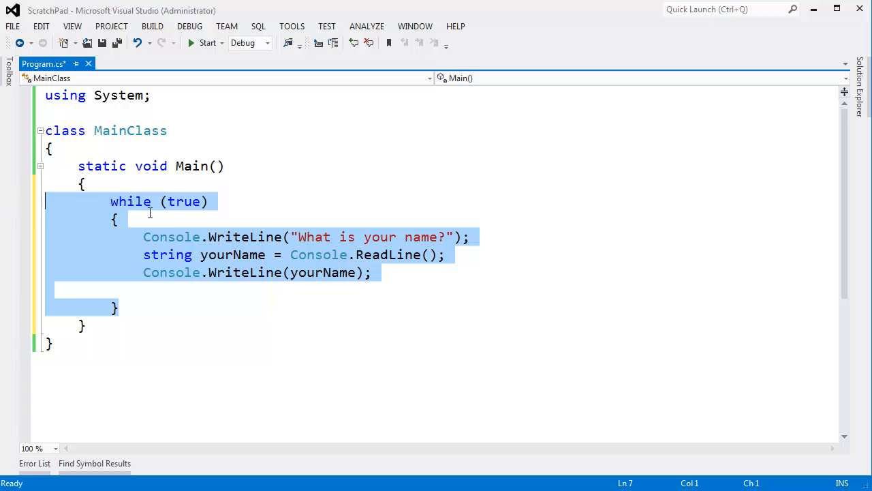
Expand the while snippet at the top of Main into an empty while (true) loop
click(163, 182)
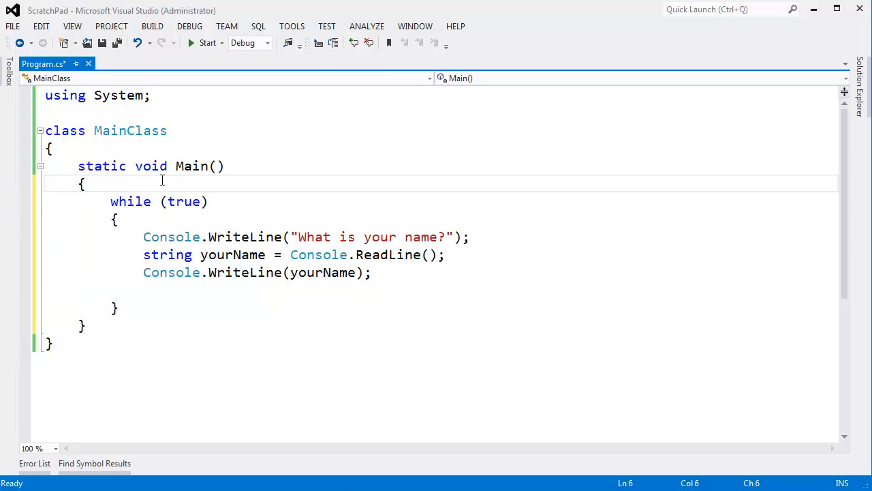
text(while)
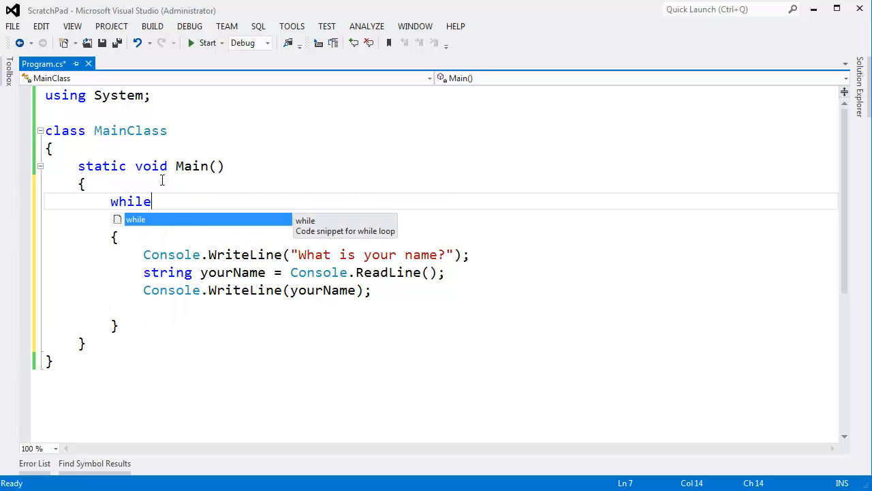
key(Tab)
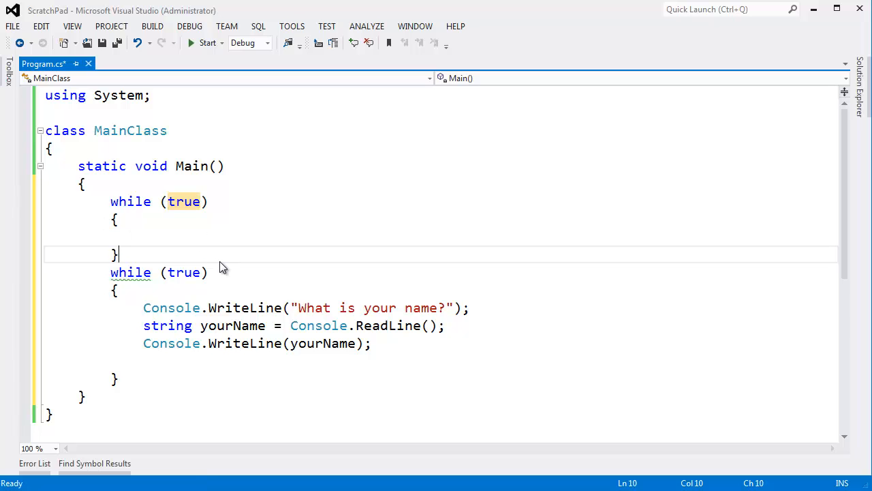
Switch Code Snippets Manager to Visual C# and view the while snippet's details
click(646, 177)
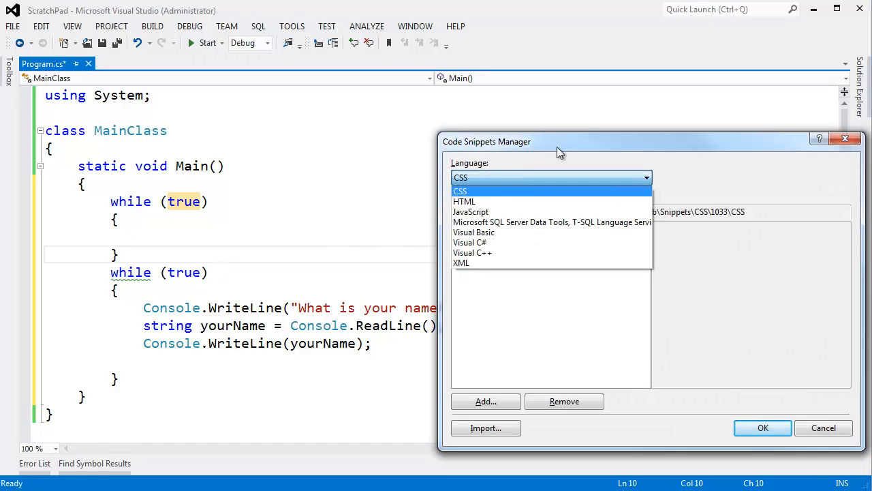
click(469, 243)
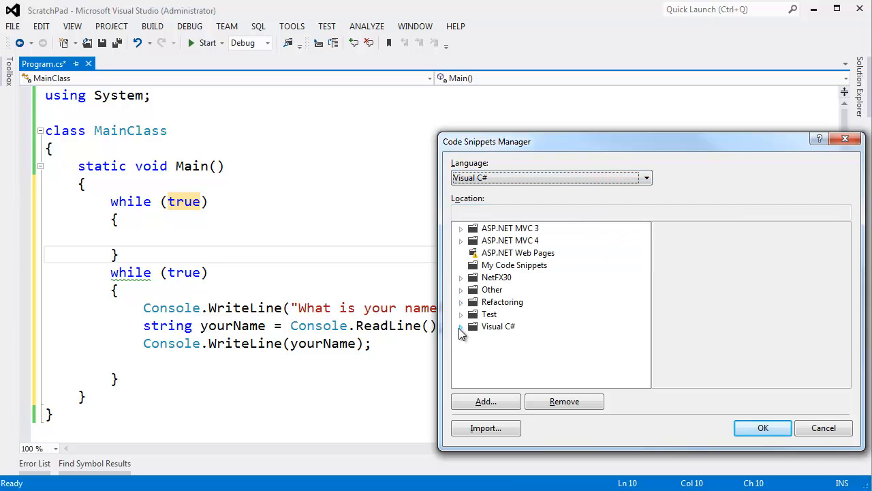
click(461, 328)
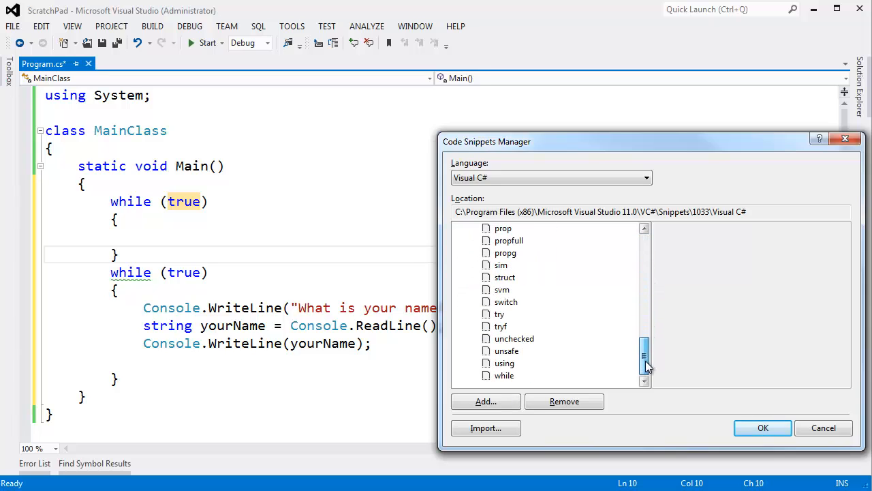
click(505, 376)
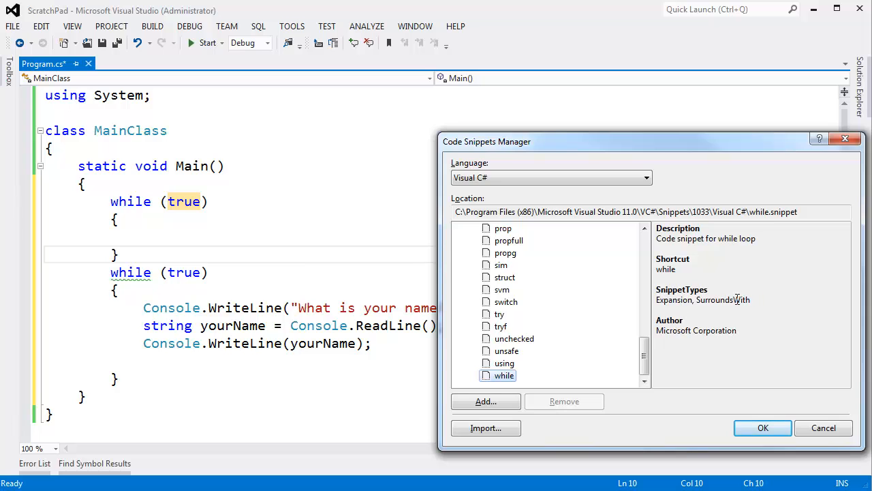
mouse_move(698, 331)
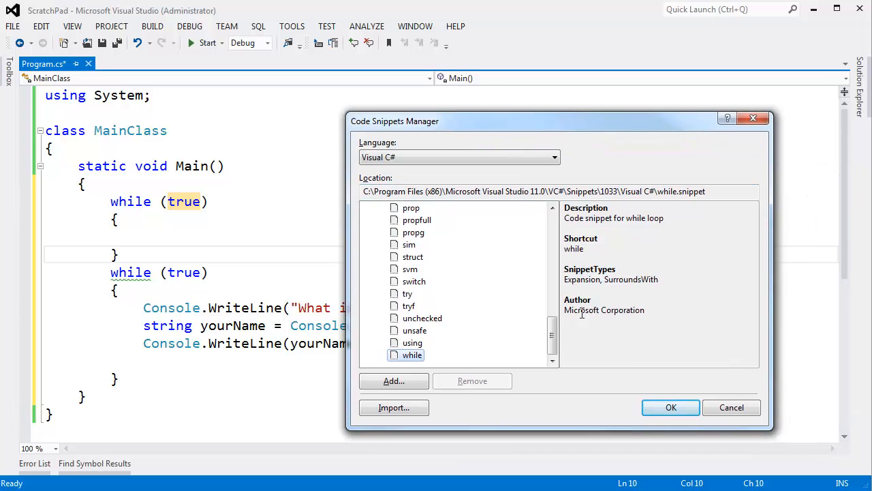
Compare the switch and unsafe snippets' details and file paths
click(414, 281)
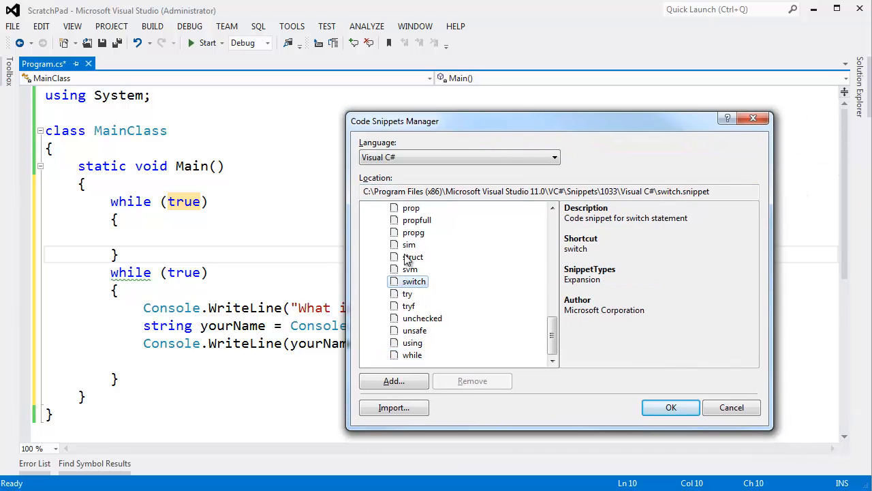
click(414, 329)
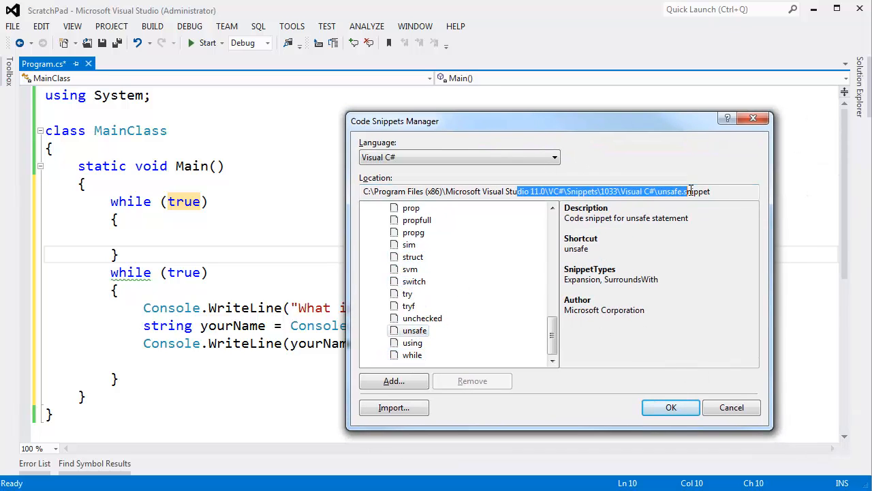
click(414, 281)
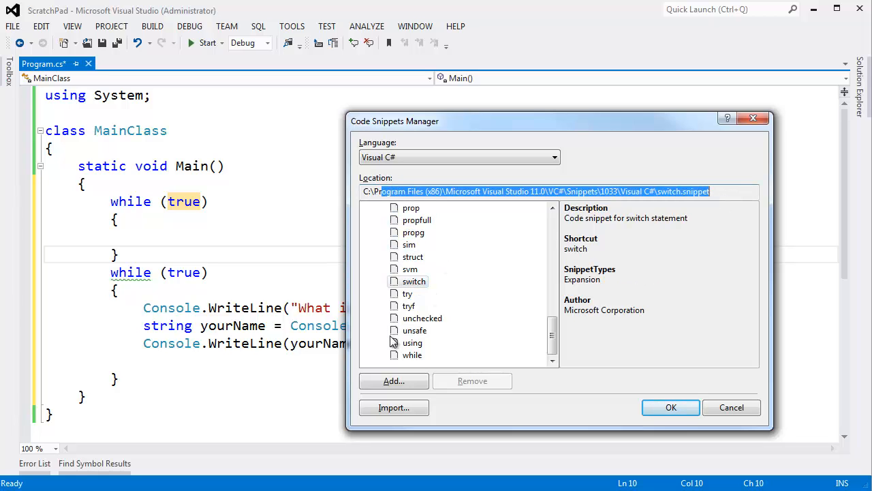
click(414, 330)
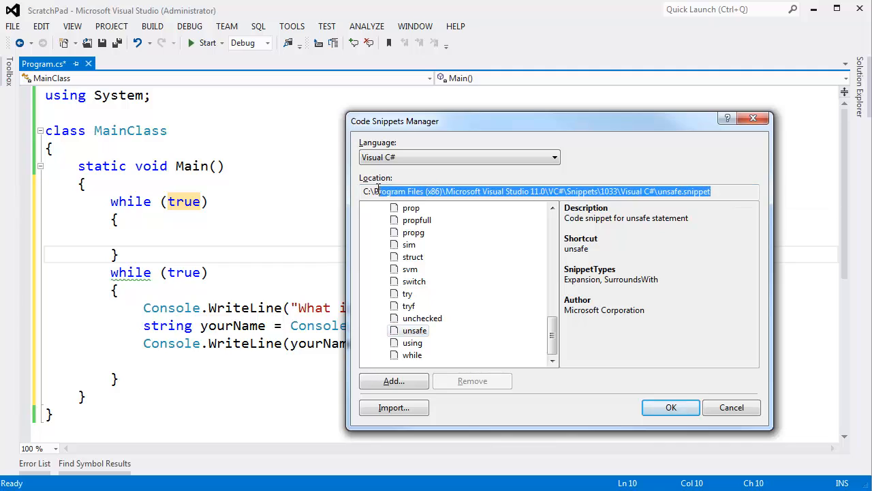
click(414, 281)
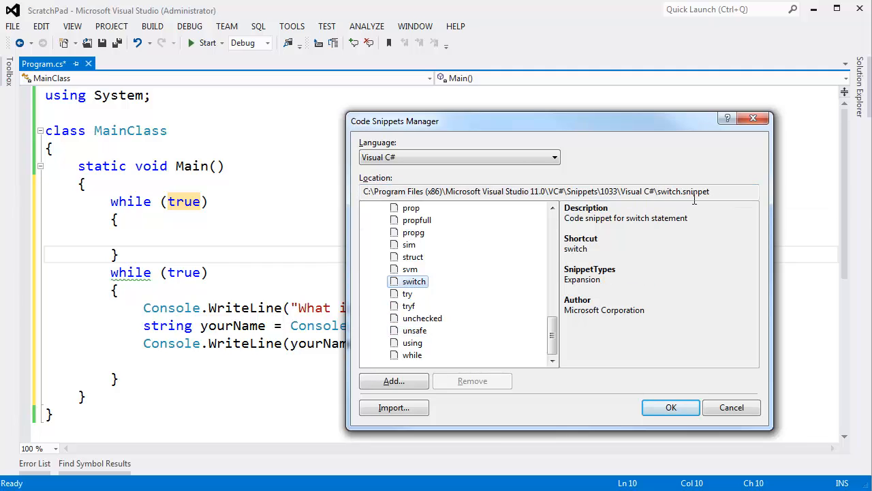
mouse_move(695, 199)
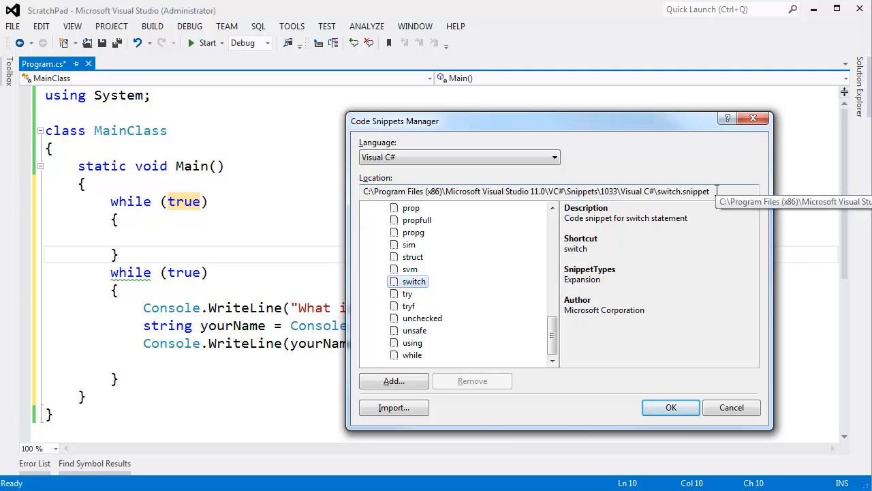
Browse propfull and tryf, then show the while snippet's file location
click(417, 219)
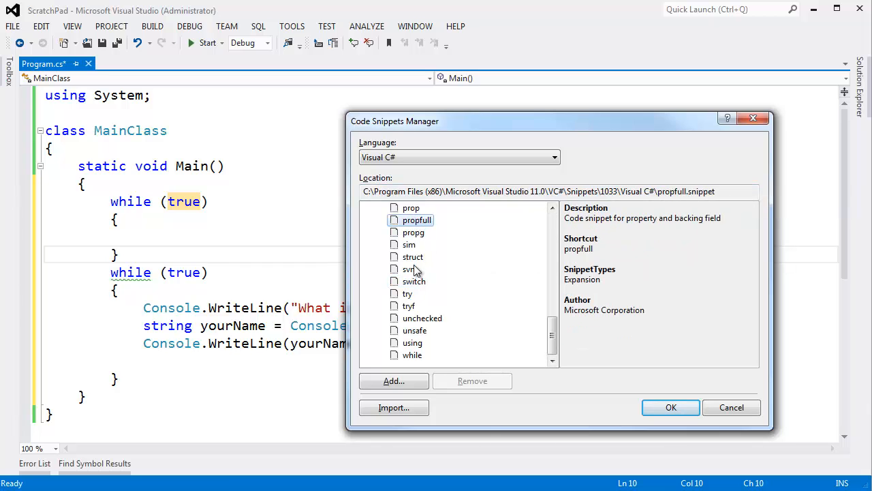
click(409, 268)
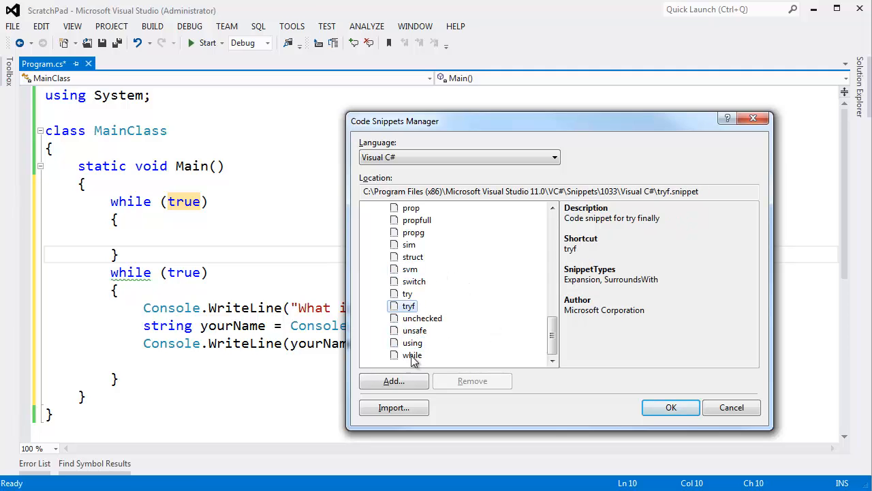
click(412, 355)
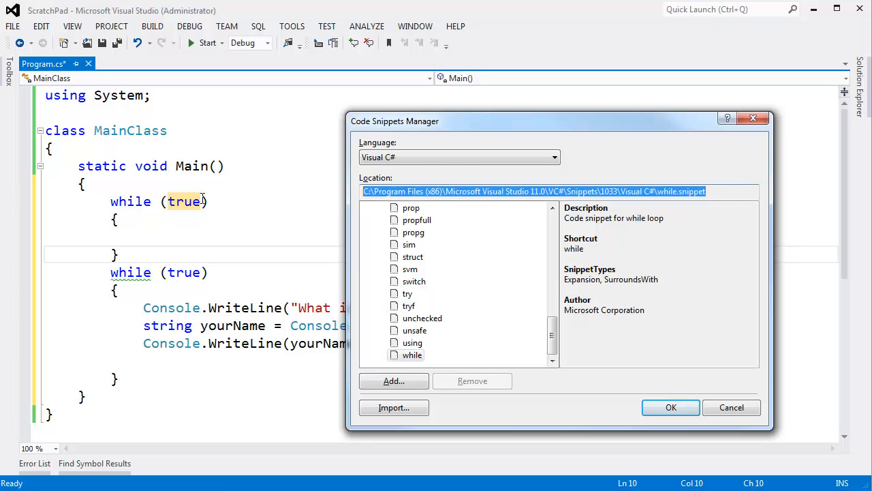
mouse_move(728, 421)
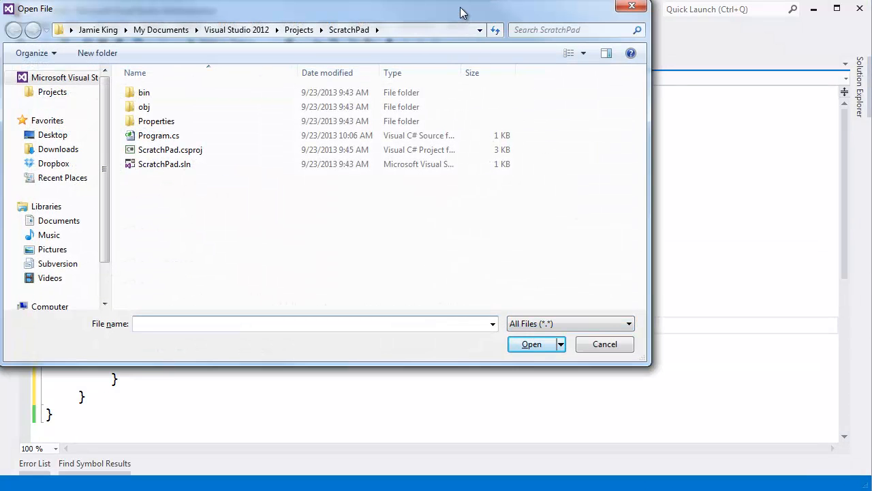
Open while.snippet from the Visual C# snippets folder under Program Files
text(C:\Program Files (x86)\Microsoft Visual Studio 11.0\VC#\Snippets\1033\Visual C#\while.snippet)
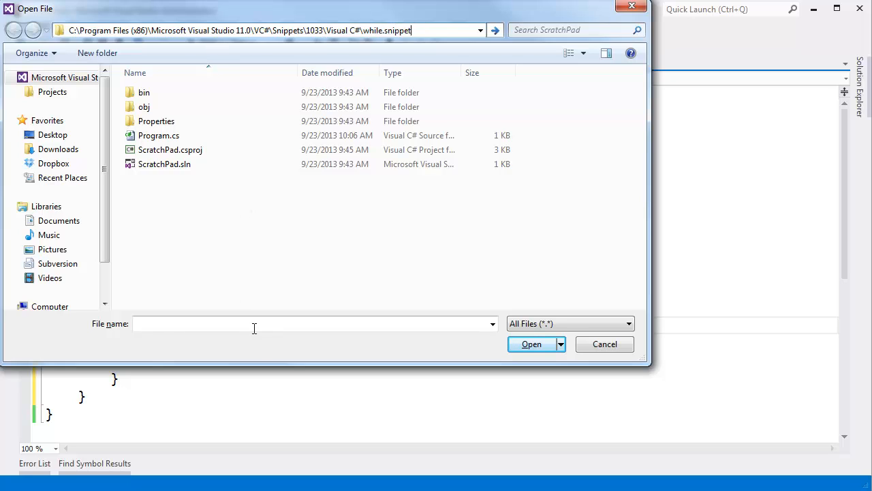
click(531, 344)
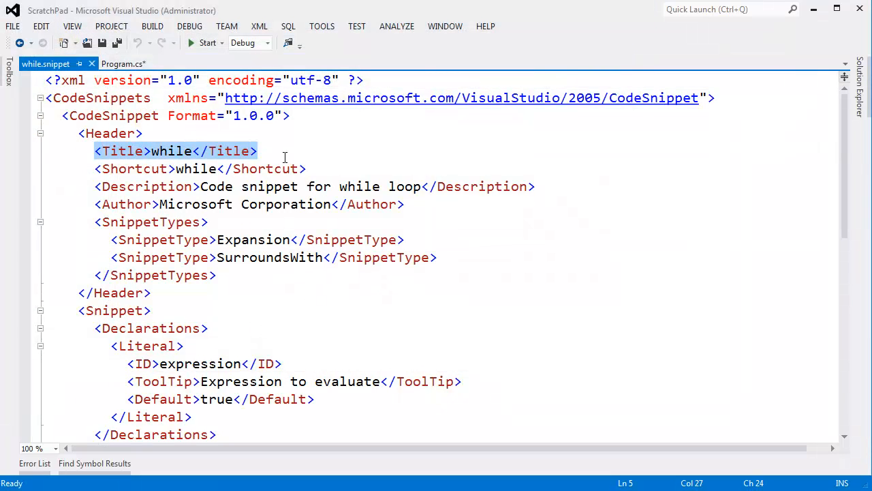
Change the snippet's <Title> to 'while loop' and save the file
click(95, 169)
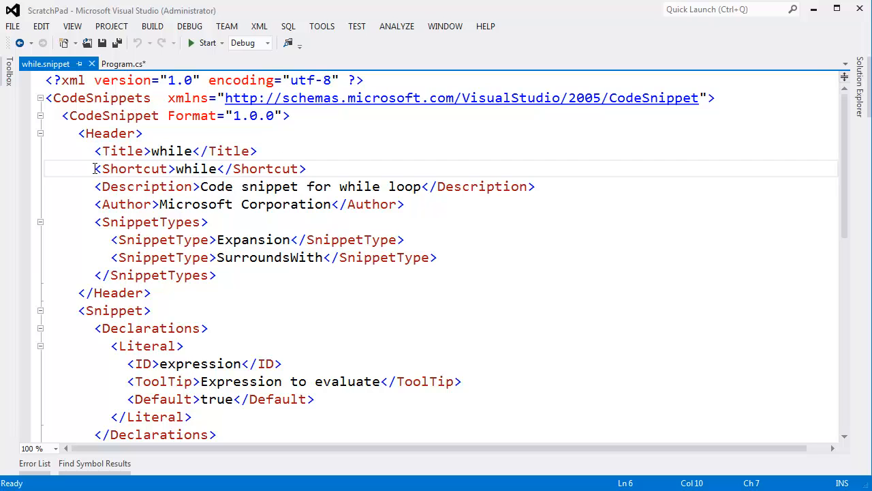
click(193, 150)
text( loop)
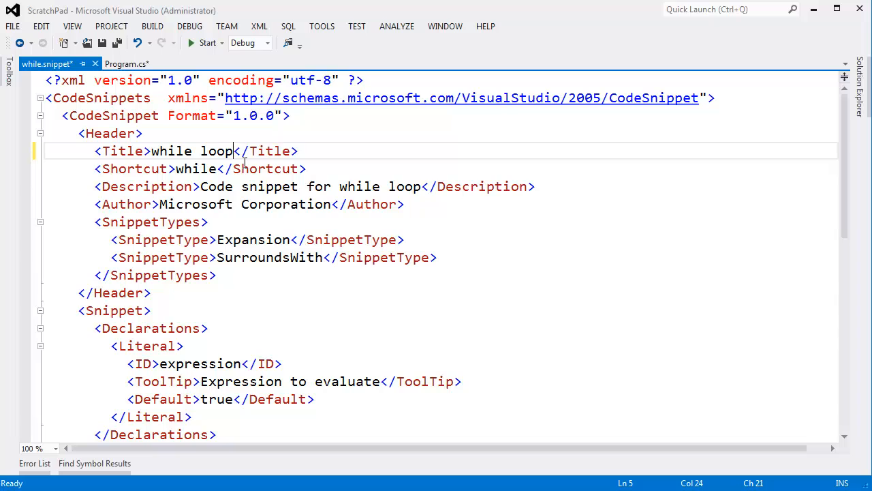
key(ctrl+s)
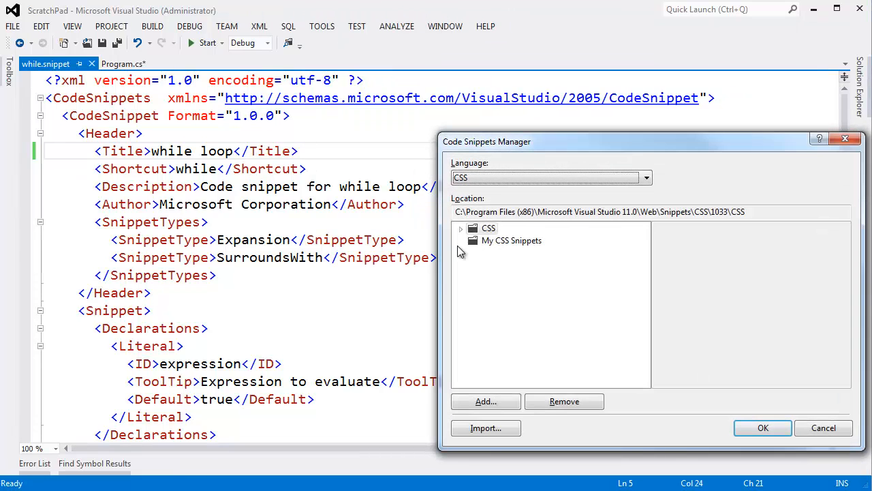
click(461, 228)
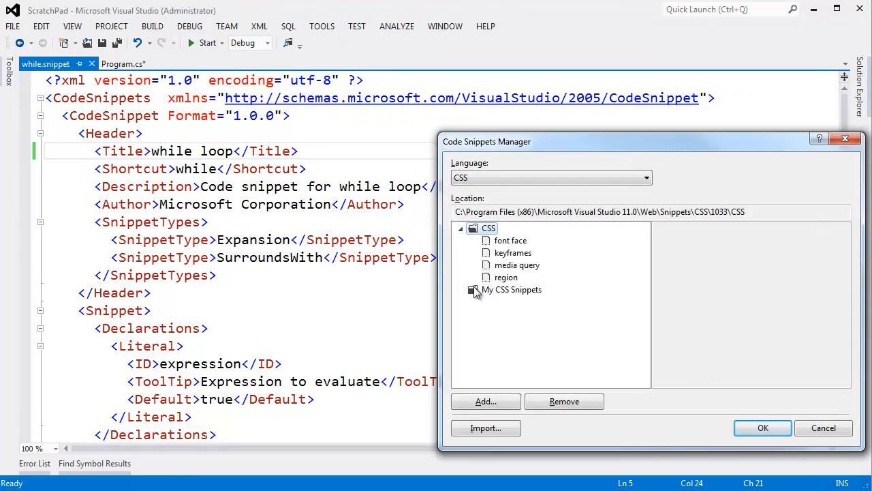
click(646, 177)
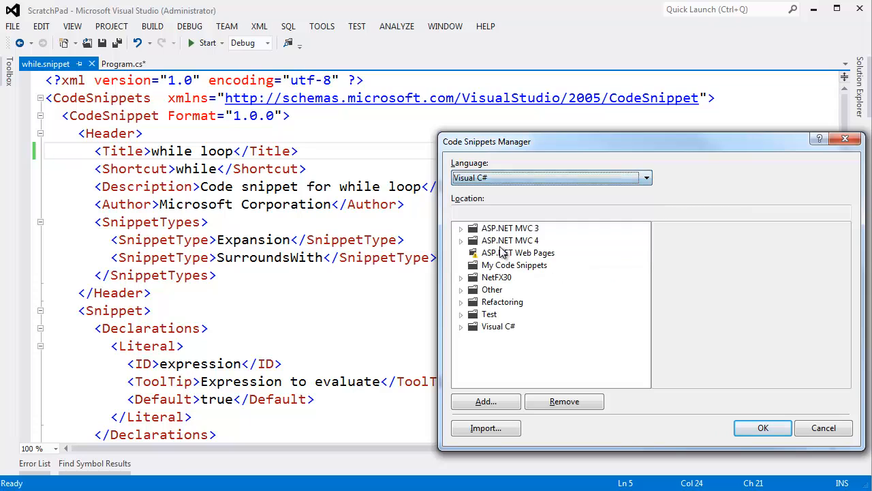
click(499, 325)
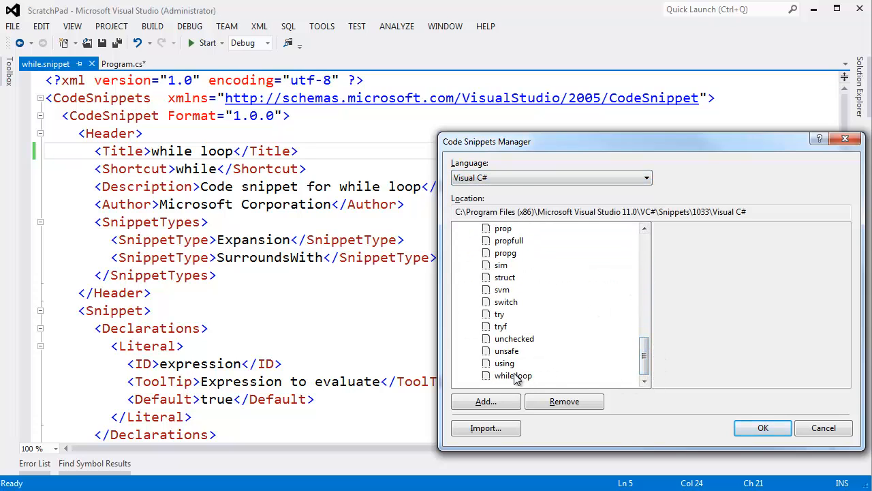
click(513, 376)
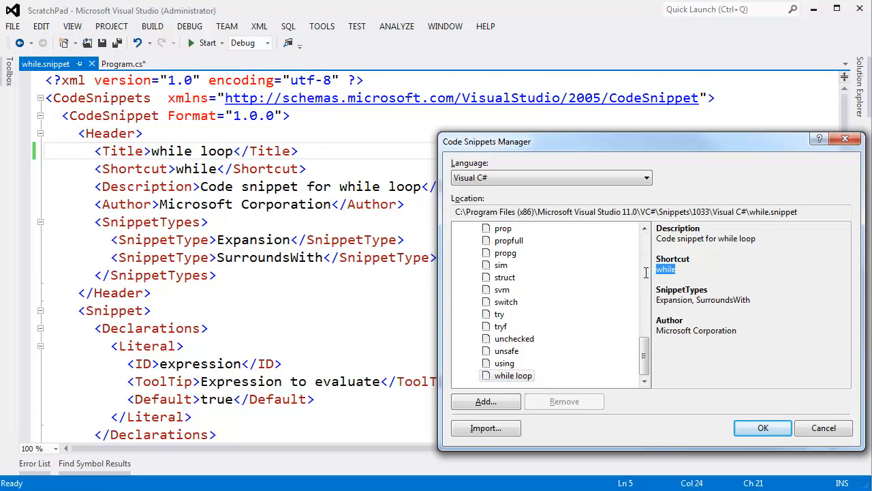
mouse_move(198, 172)
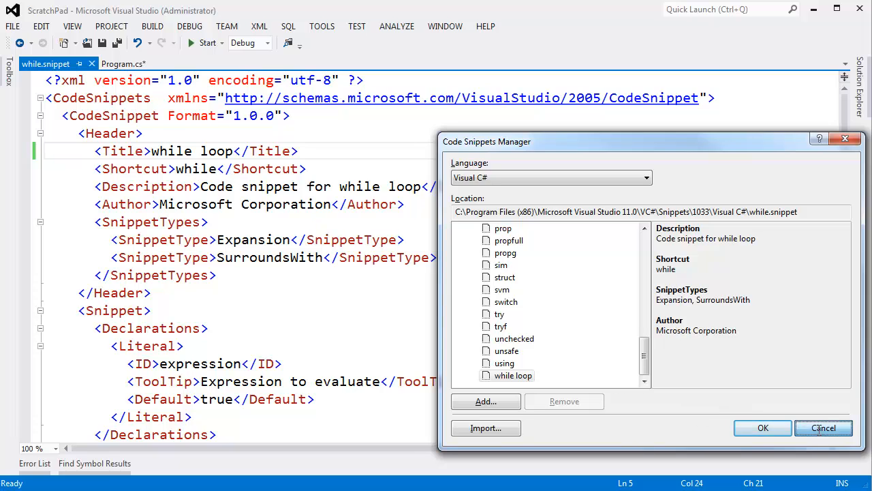
click(823, 428)
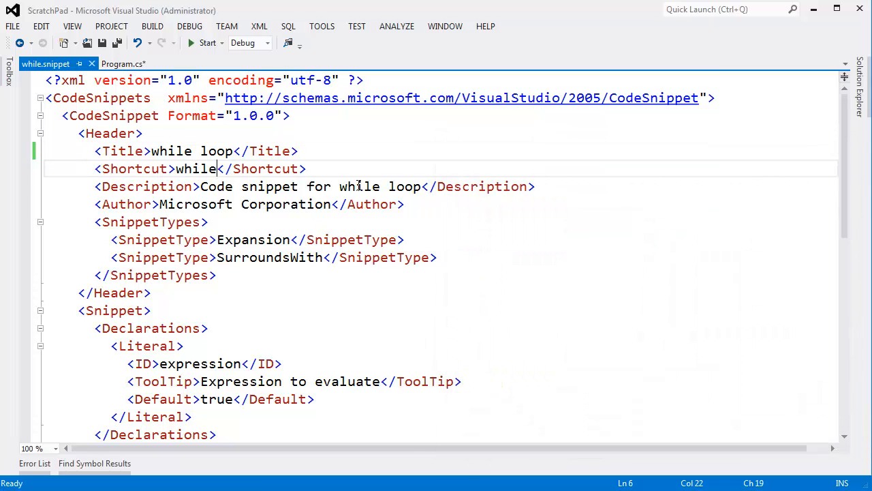
Extend the <Shortcut> to 'whiledddddd', save, and return to Program.cs
text(dddddd)
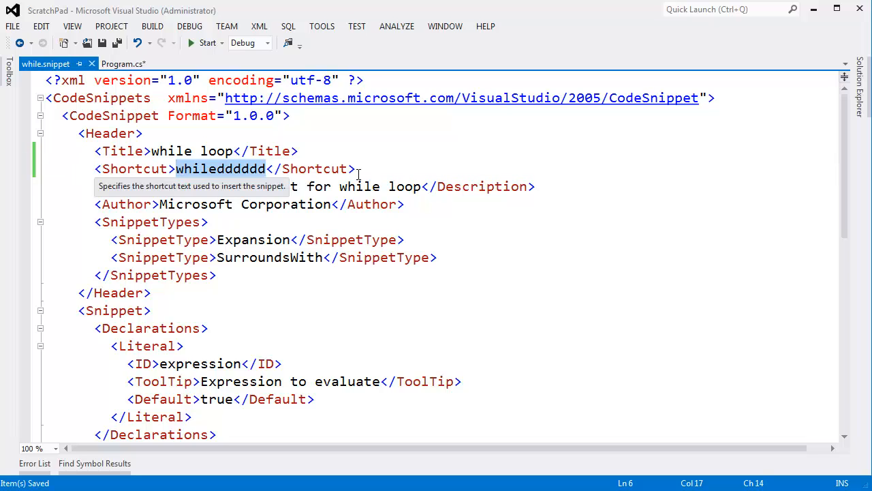
click(123, 64)
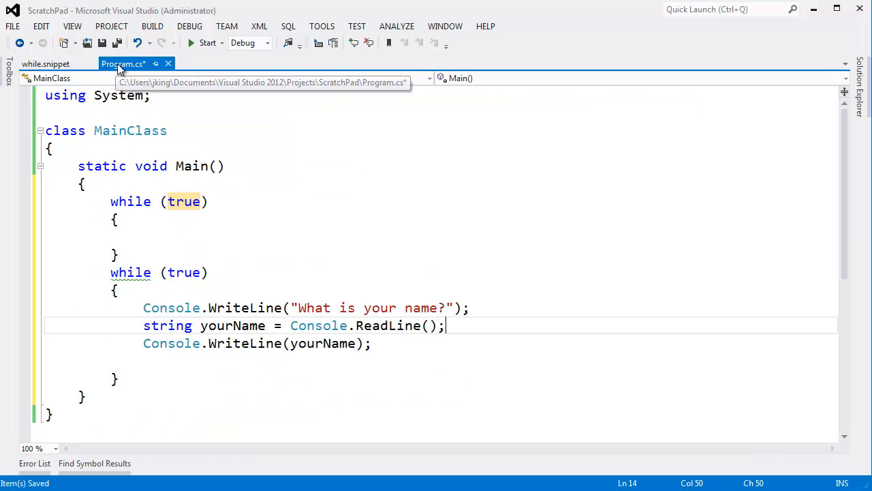
Move Program.cs into a new vertical tab group beside while.snippet and empty Main
right_click(126, 64)
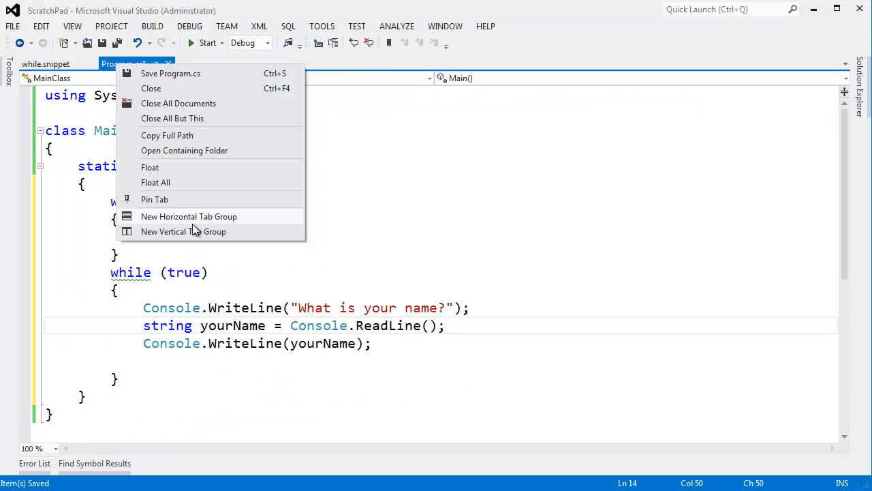
click(183, 232)
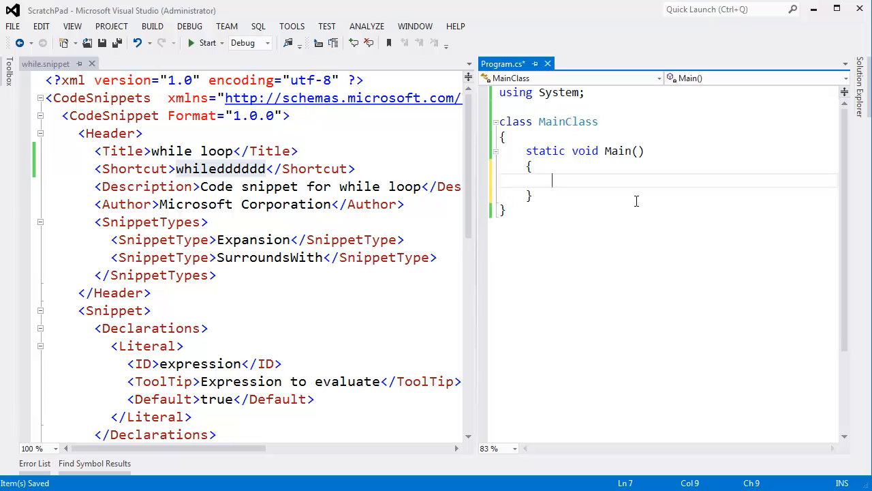
text(while)
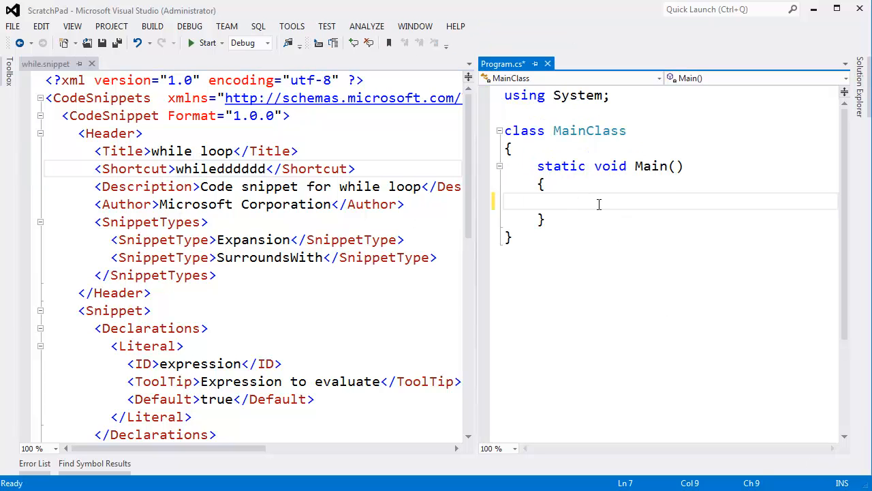
Expand the whiledddddd shortcut in Main into a while (true) loop
text(while)
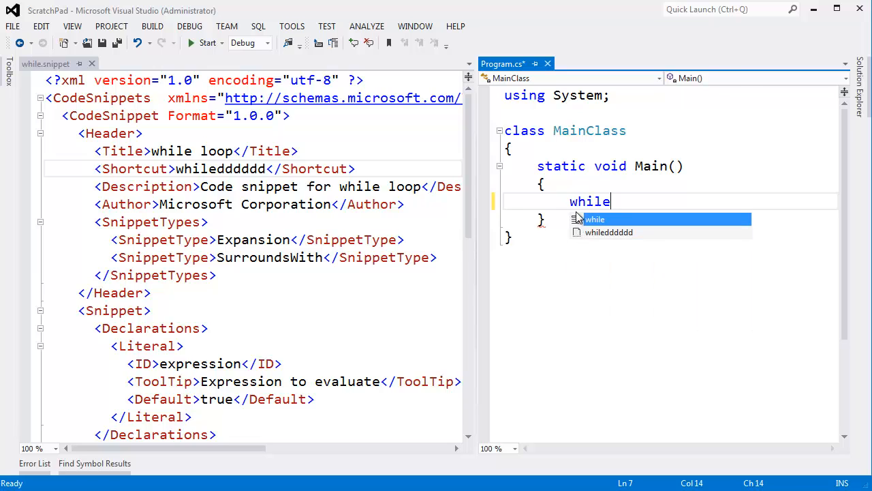
mouse_move(589, 237)
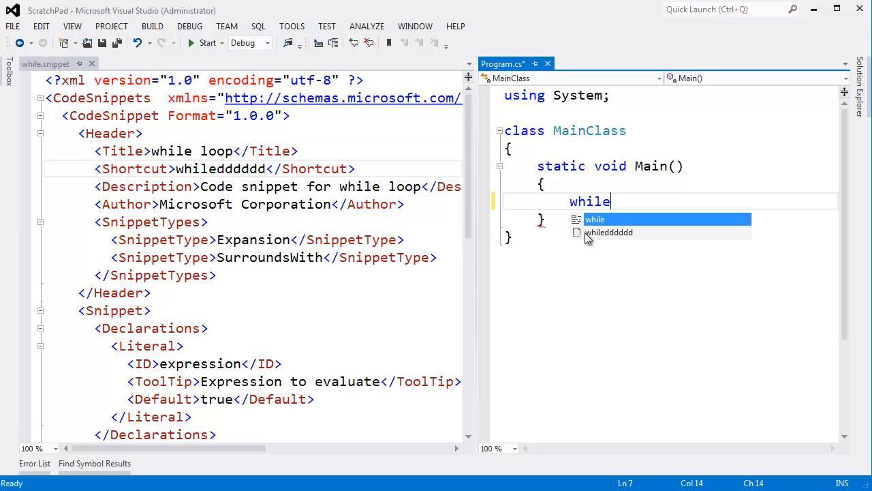
mouse_move(580, 238)
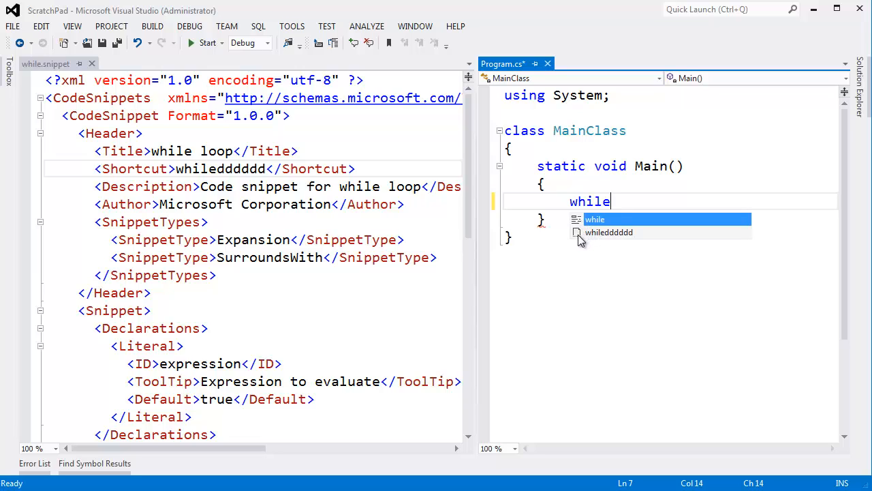
mouse_move(585, 243)
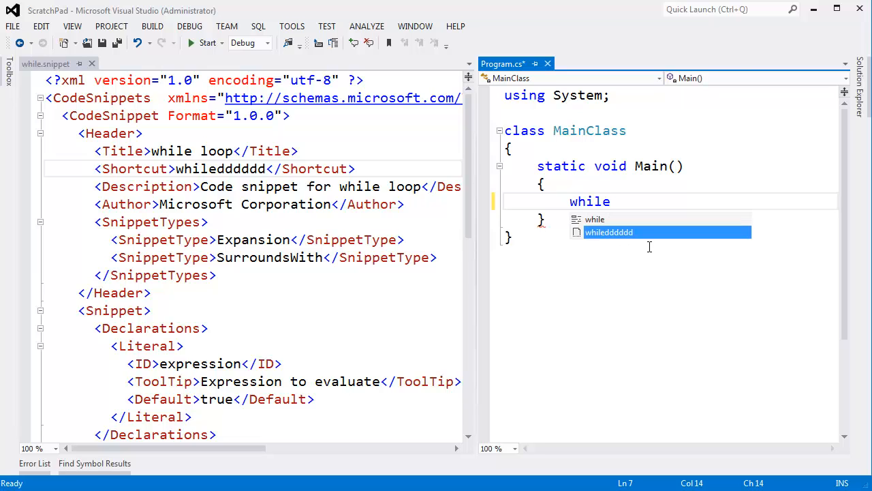
key(Tab)
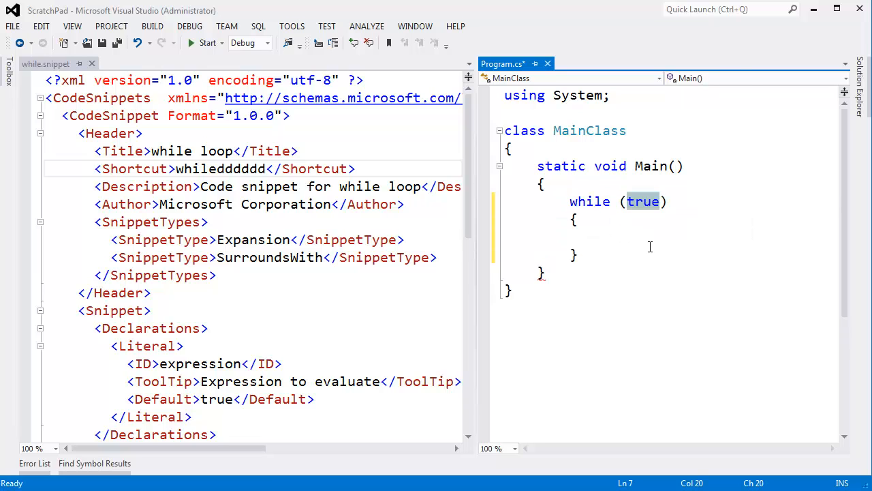
text(saof)
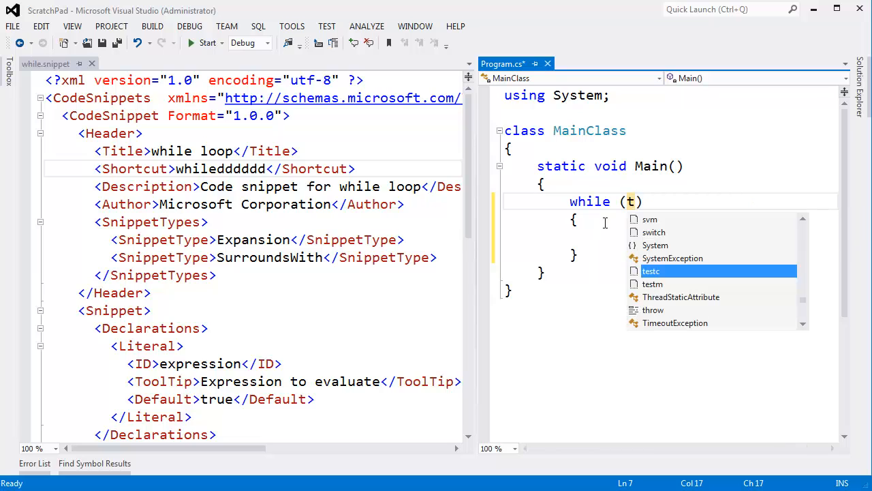
text(rue)
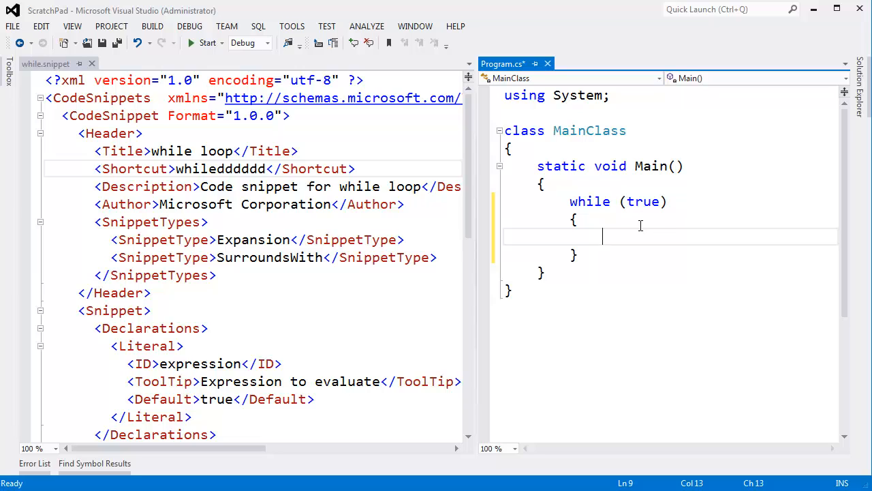
mouse_move(266, 170)
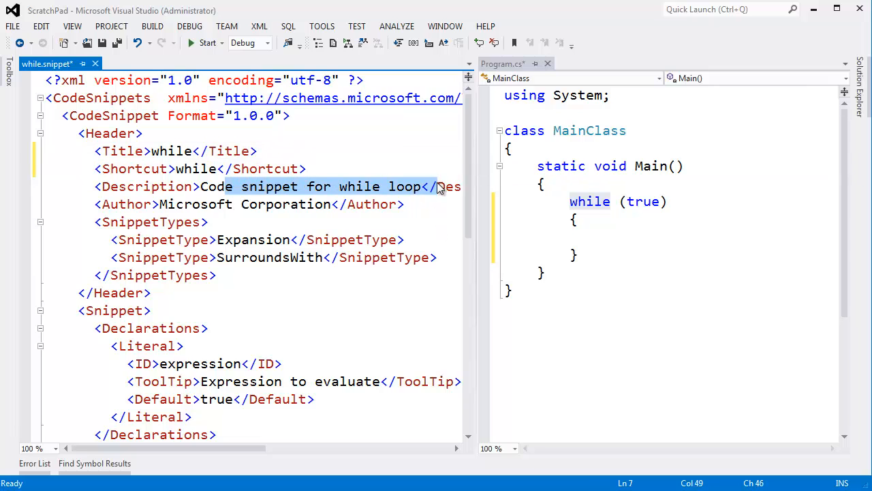
Check the Visual C# while loop snippet still lists shortcut whiledddddd
click(710, 165)
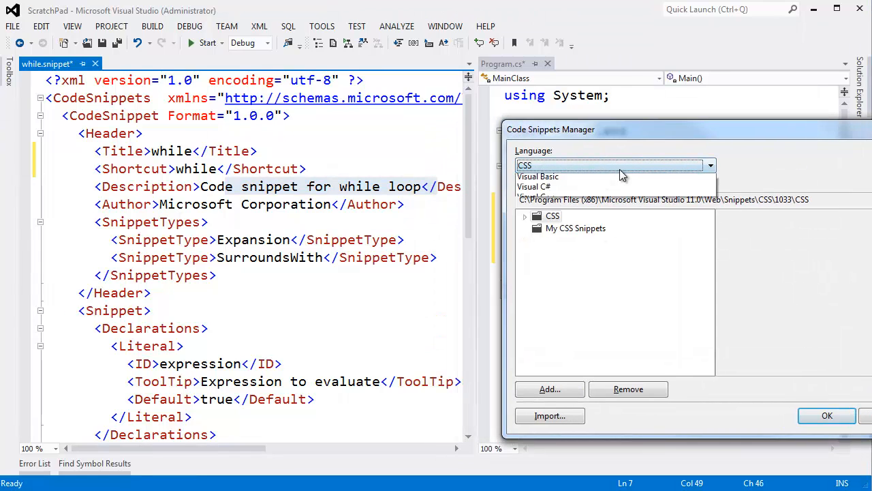
click(534, 186)
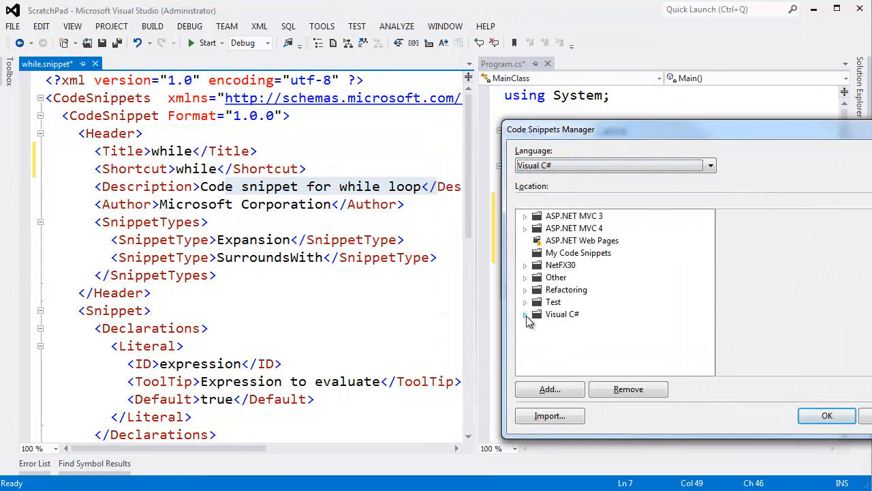
click(526, 313)
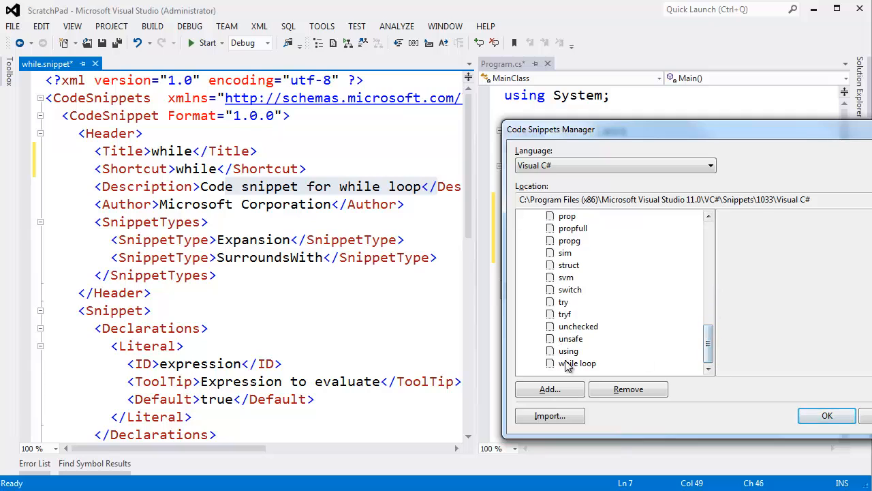
click(578, 363)
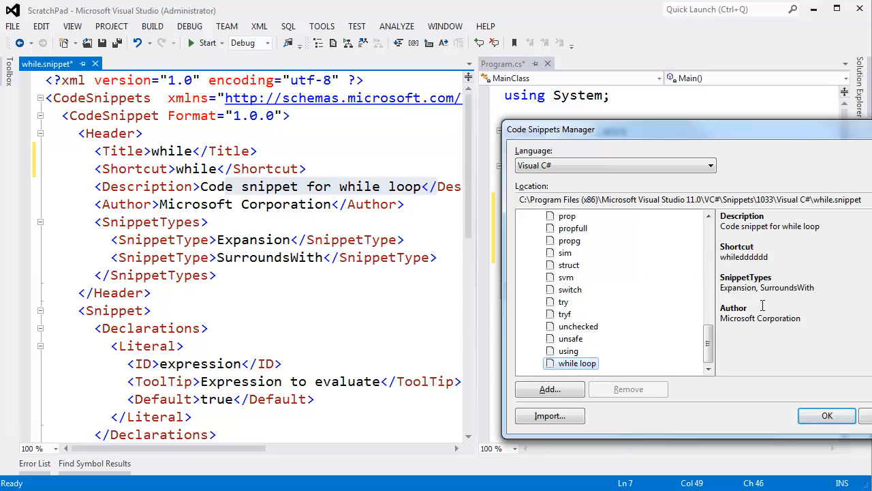
mouse_move(156, 265)
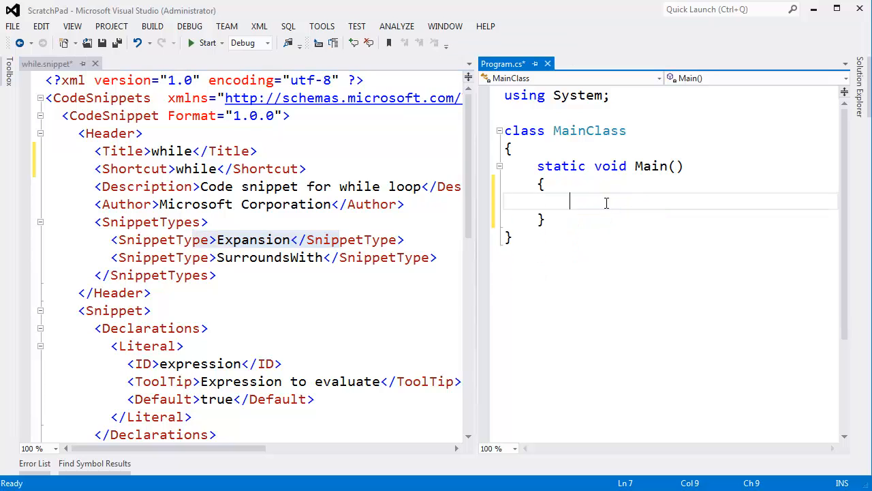
Expand whiledddddd, then surround it with the while snippet for nested while (true) loops
text(whiledddddd)
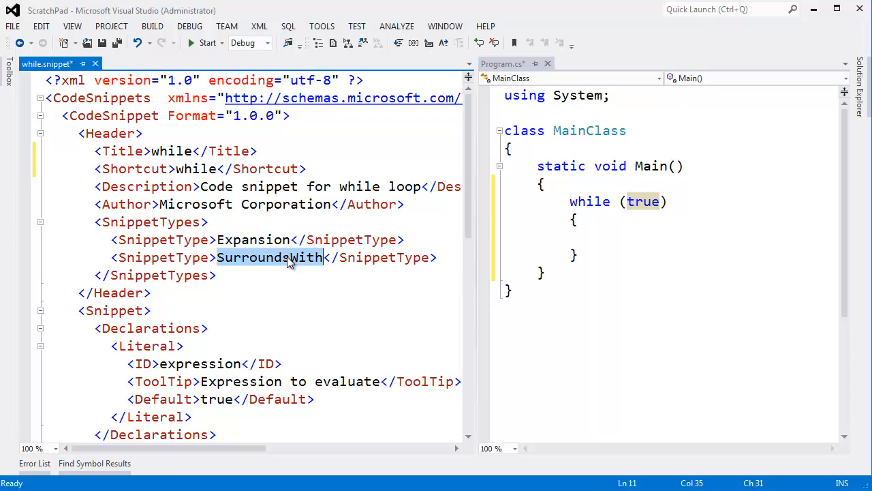
mouse_move(602, 248)
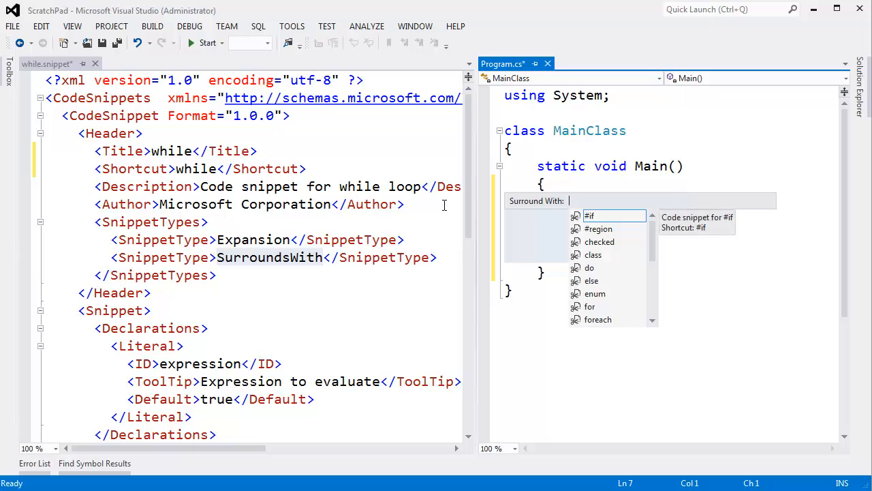
text(while (true)
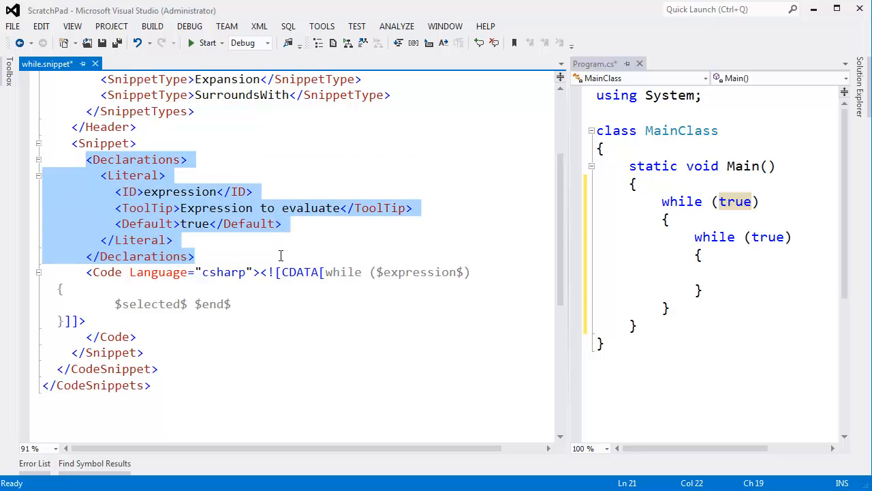
click(173, 240)
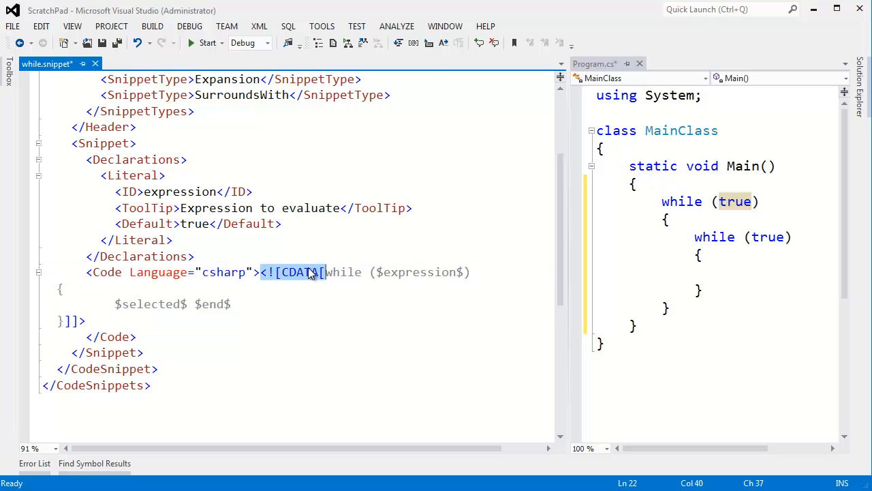
click(326, 273)
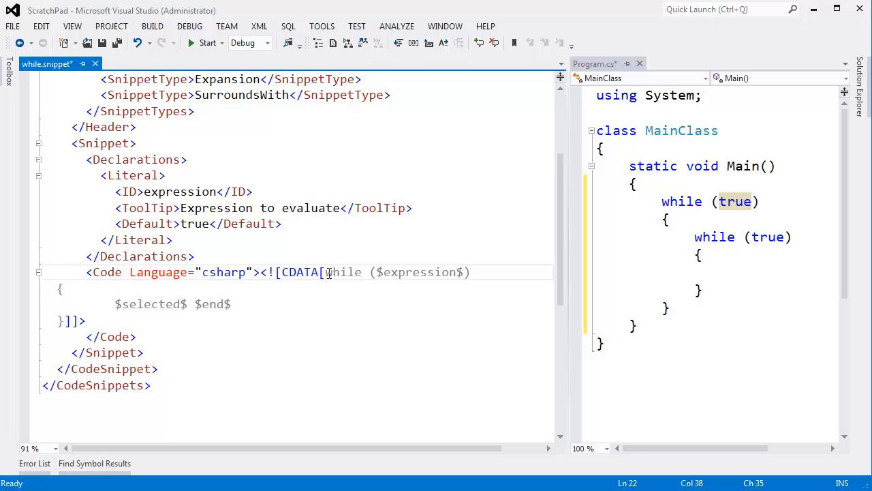
drag(325, 273, 84, 321)
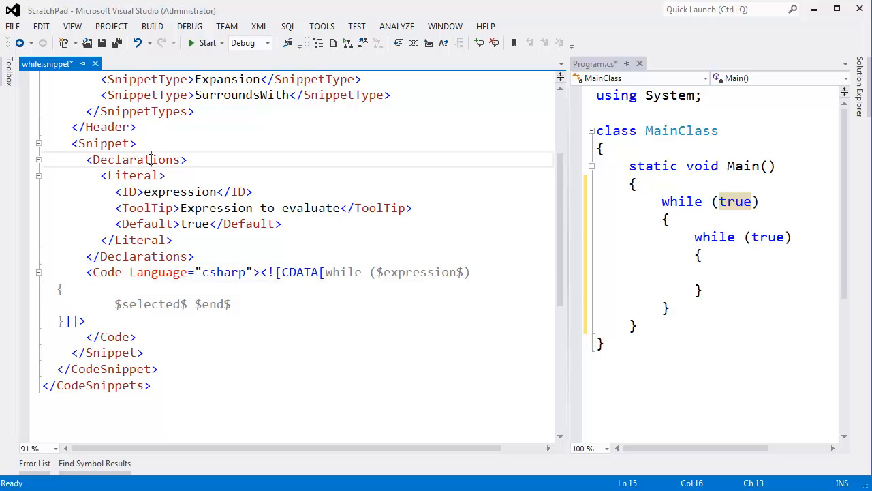
double_click(129, 175)
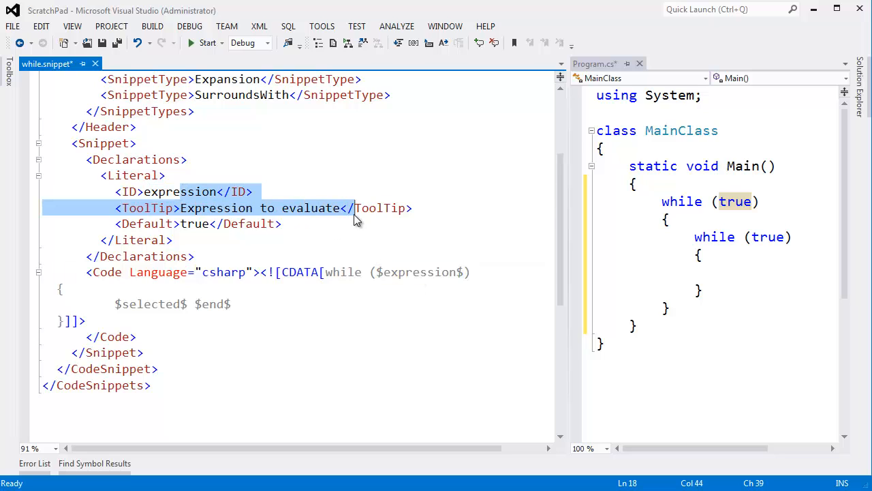
text(while)
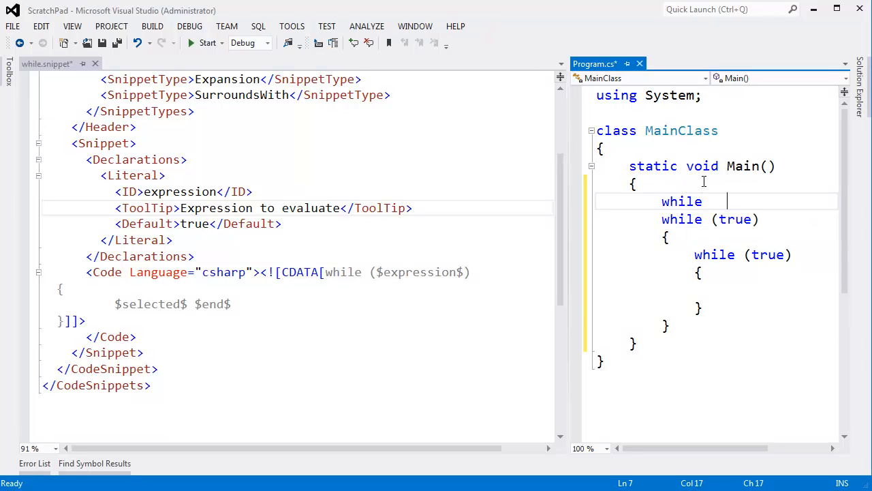
Expand the while loop snippet again from its whiledddddd shortcut
text(dd)
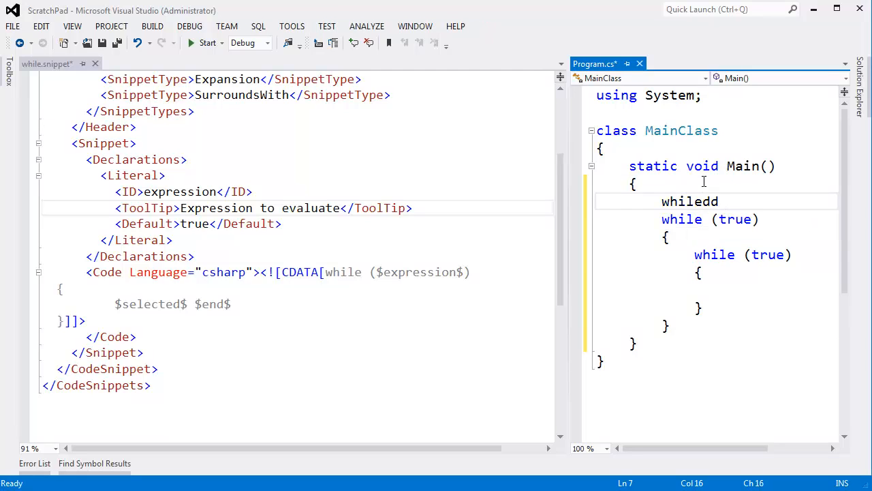
text(dddd)
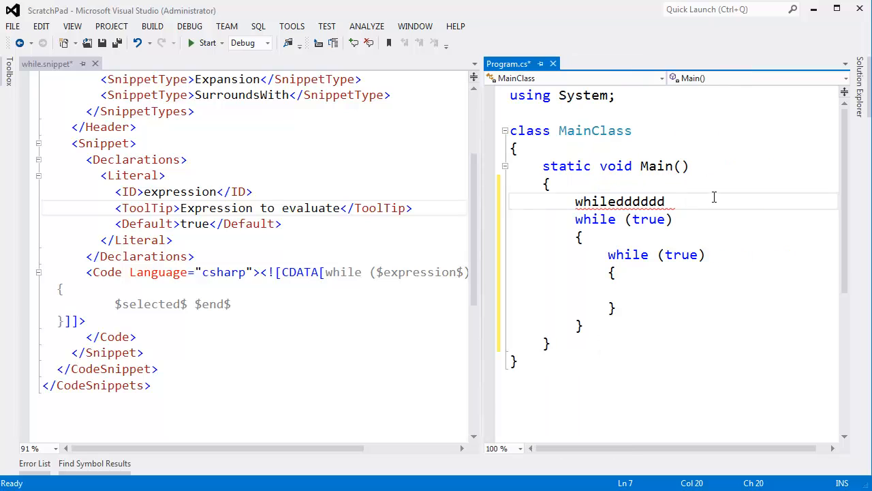
key(Tab)
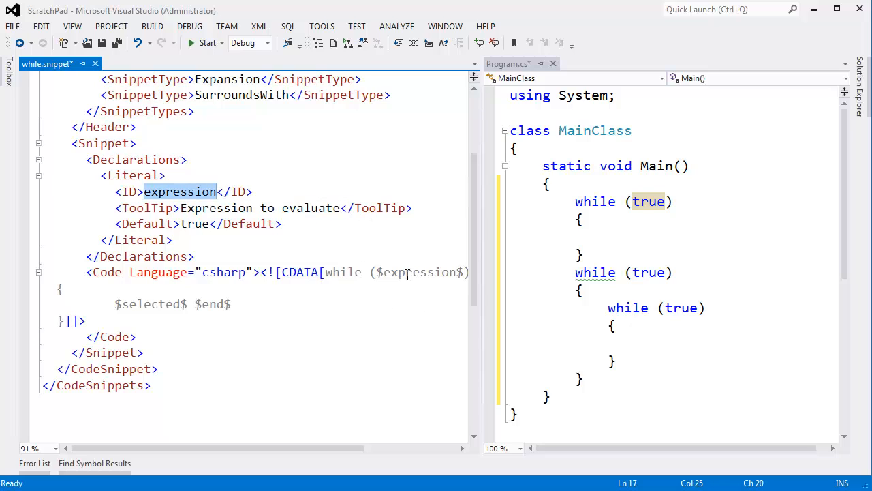
Highlight the $expression$ placeholder in the snippet, then remove the loops from Main
click(395, 273)
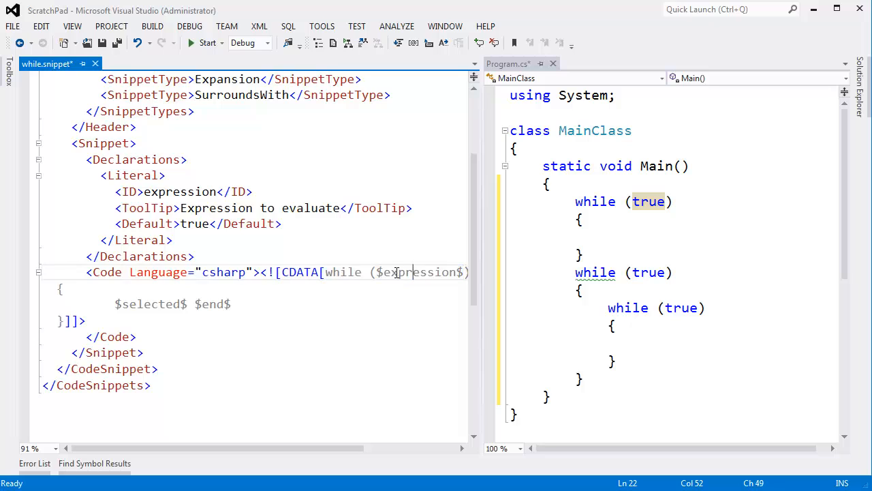
double_click(417, 272)
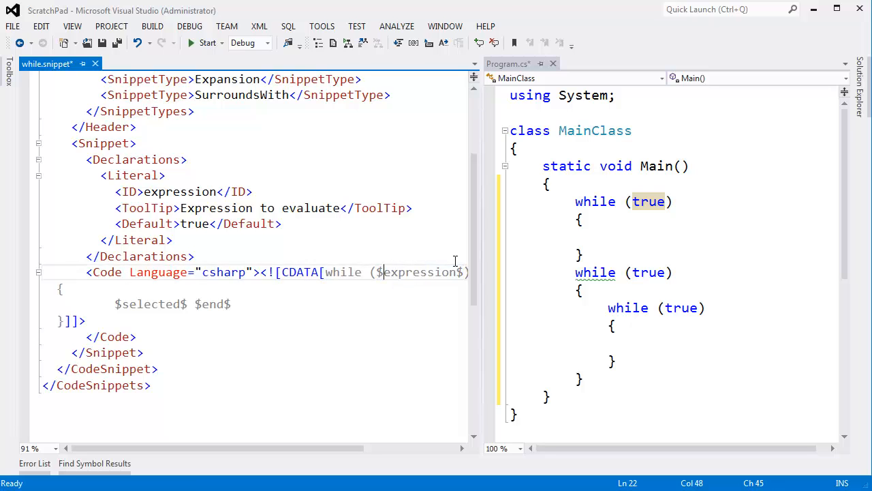
scroll(right, 3)
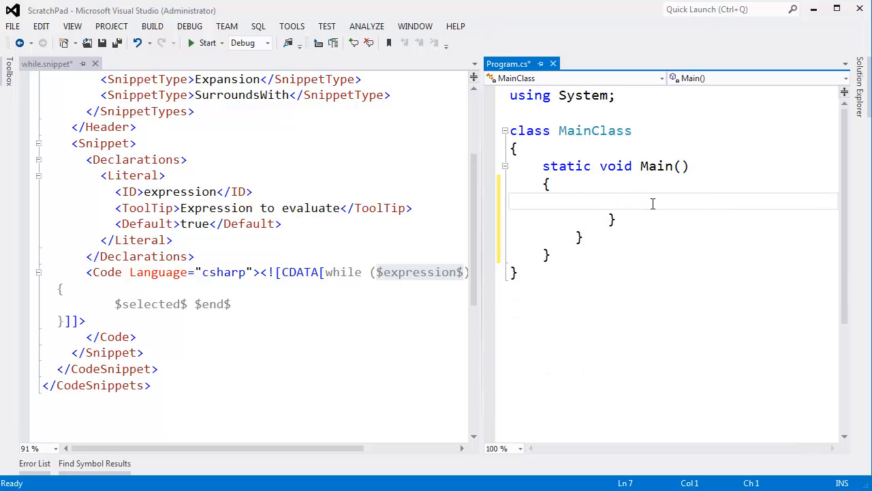
Expand the while snippet in Main, inspect its $selected$ placeholder, then undo to an empty Main
text(while)
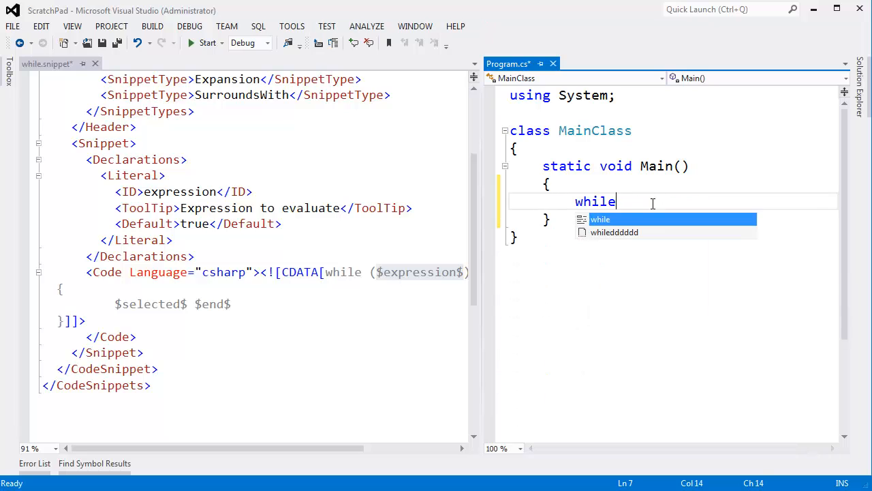
key(Tab)
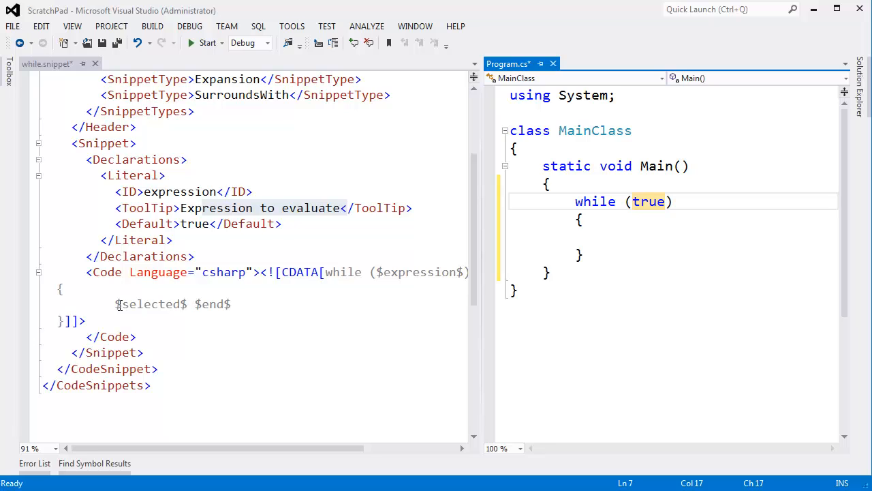
double_click(151, 304)
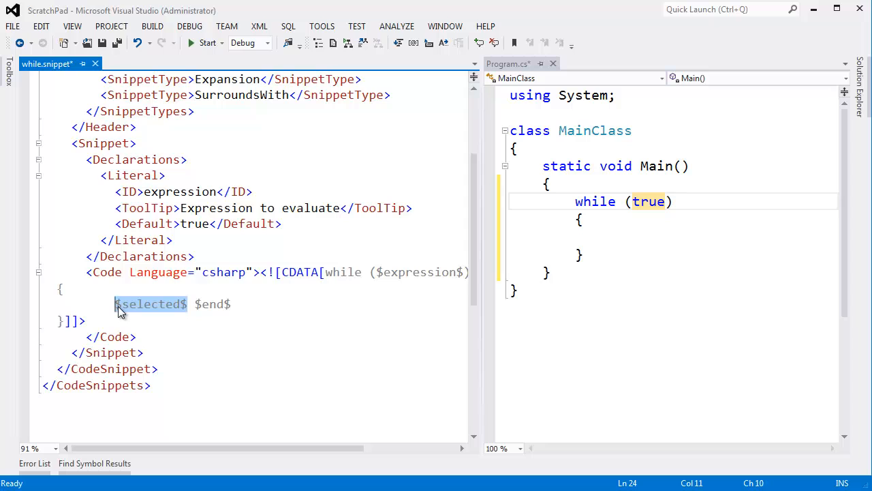
click(624, 202)
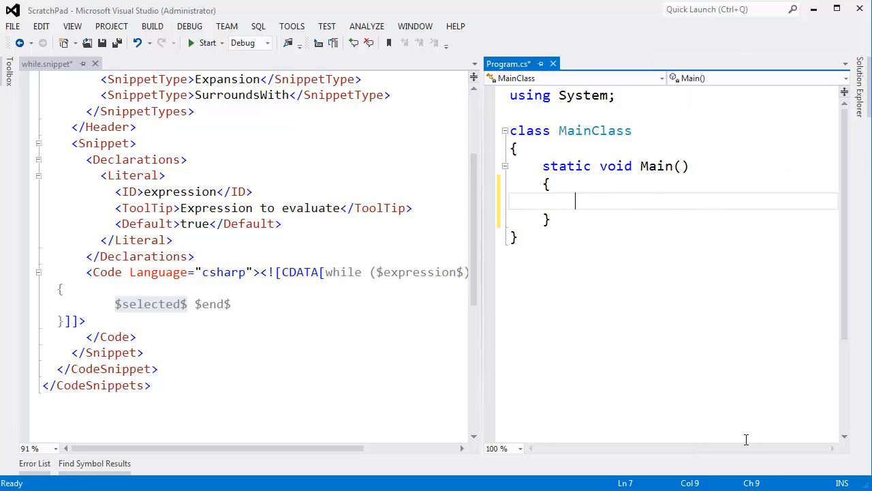
Add Console.WriteLine("What is your name?") with read and echo lines, and surround them with a while loop
text(Console.WriteLine("What is your name?");)
text(string meName = Console.ReadLine();)
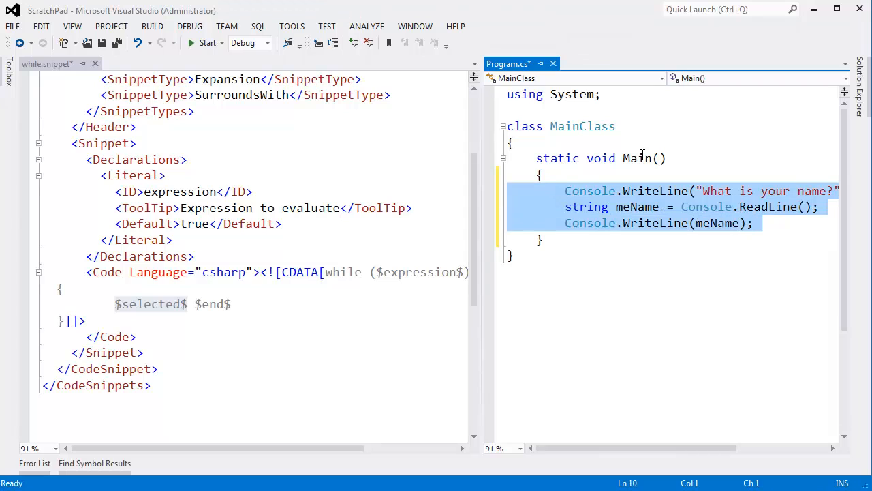
key(ctrl+k)
text(while)
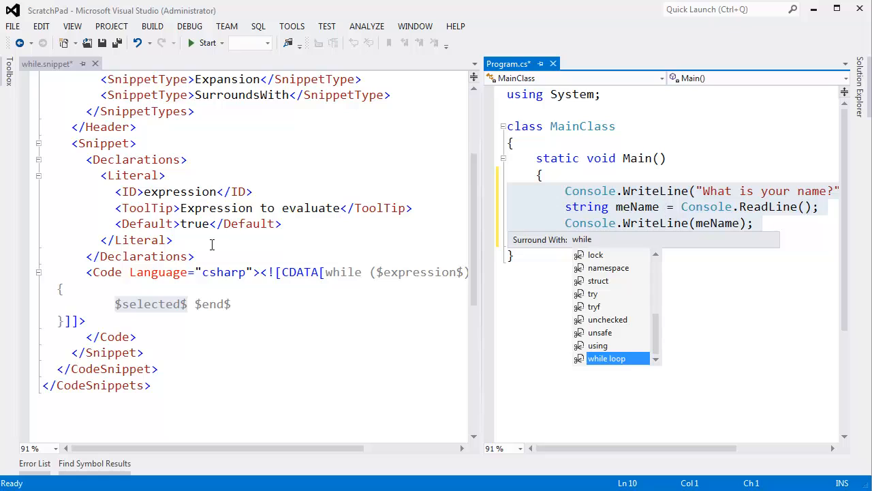
mouse_move(150, 308)
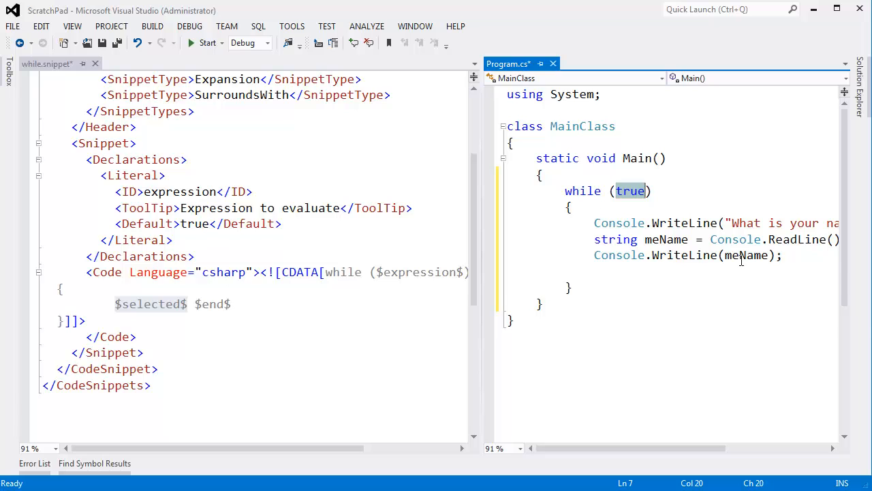
Replace the junk loop condition with true, giving while (true)
text(fadsfdsafdsa)
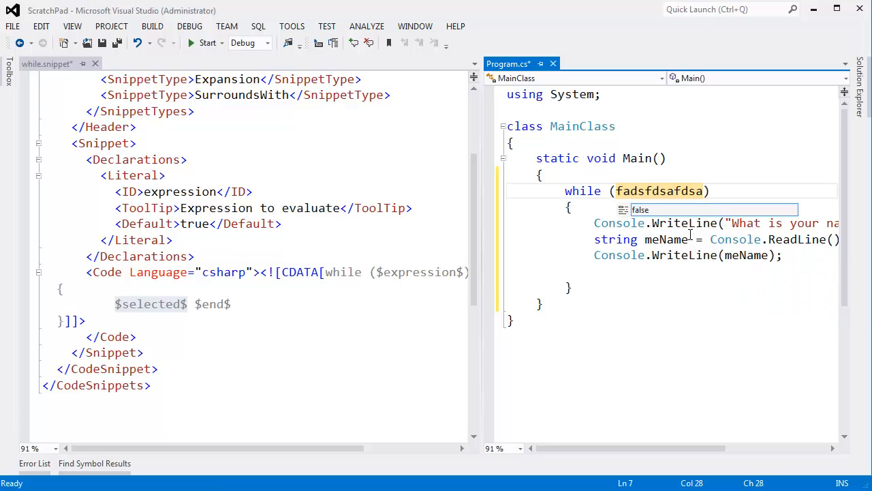
key(Backspace)
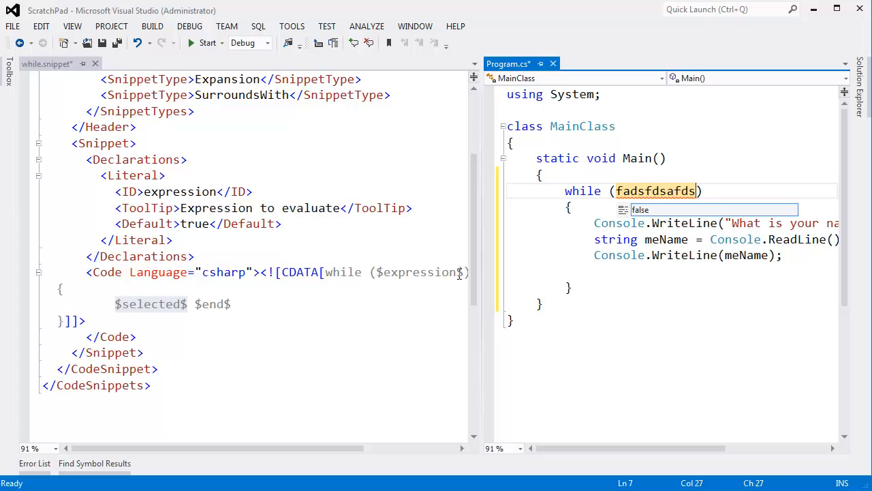
key(Delete)
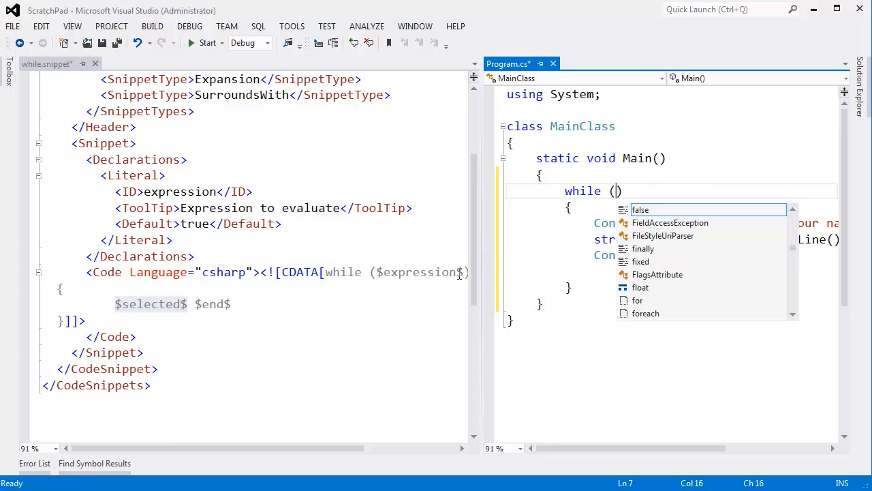
text(true)
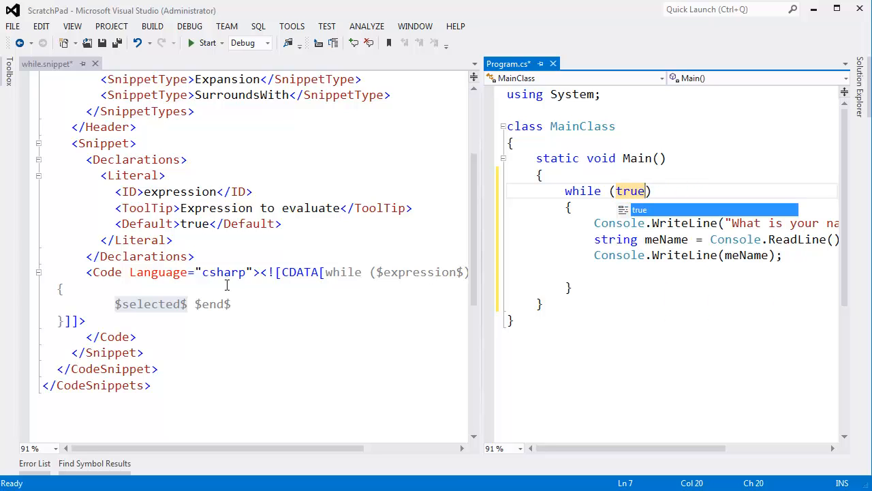
mouse_move(130, 305)
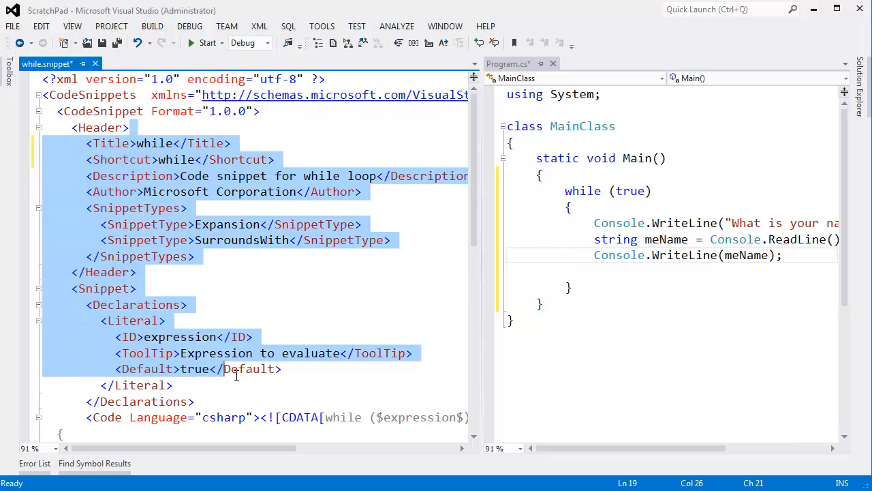
Bring up the Code Snippets Manager and show the Visual C# snippets
click(252, 336)
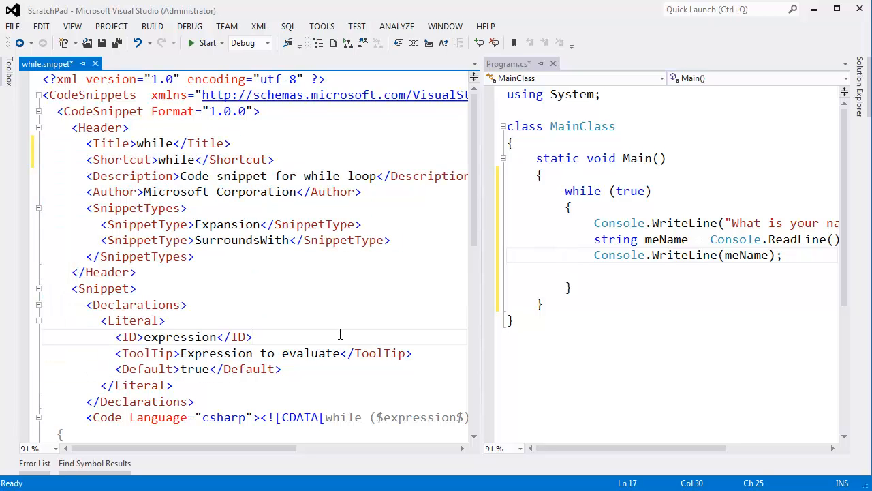
key(ctrl+k)
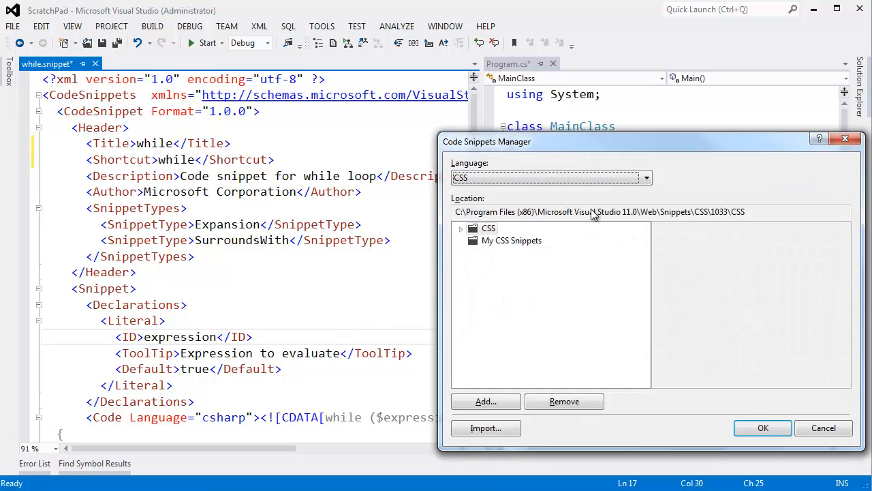
click(644, 177)
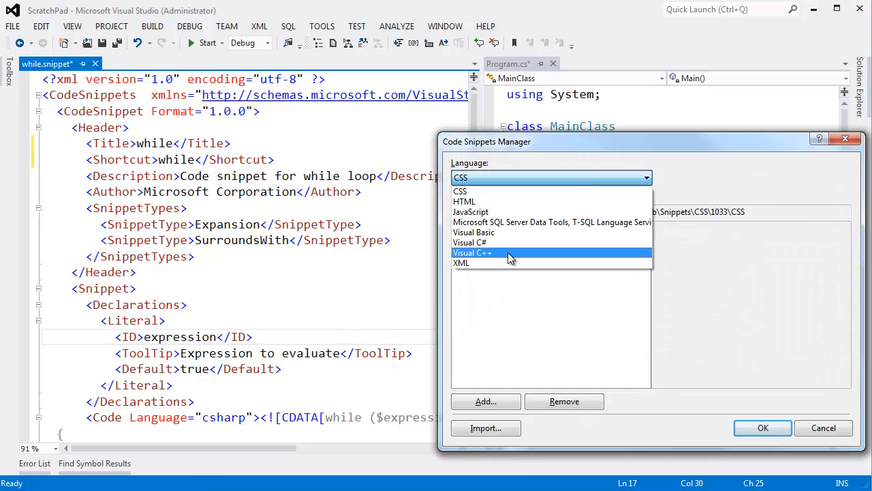
click(470, 243)
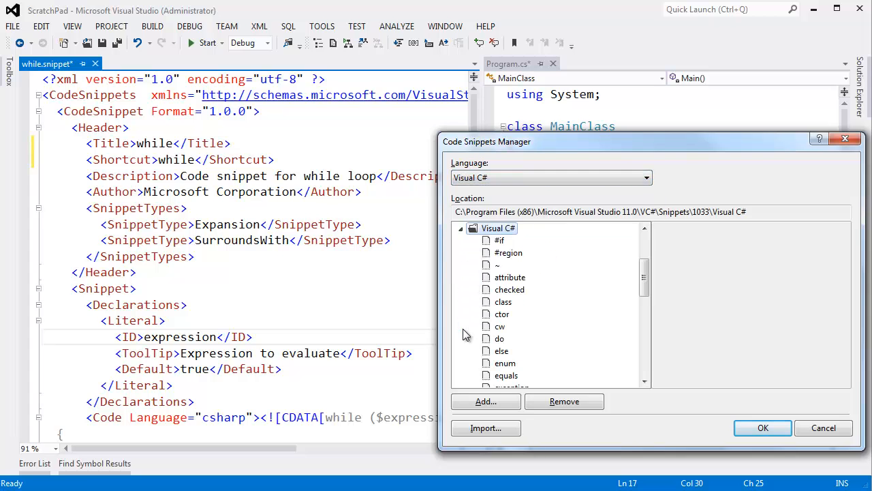
scroll(down, 3)
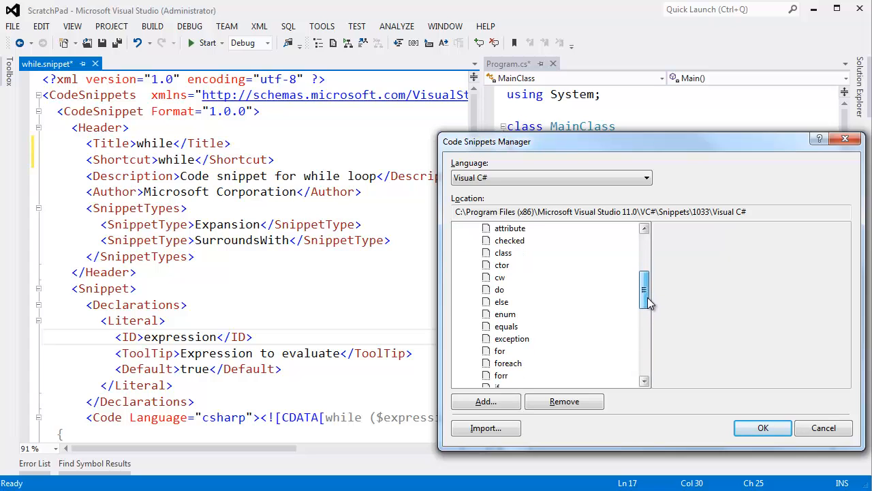
Browse the C# snippet folder via Import and open for.snippet in a new tab
click(499, 350)
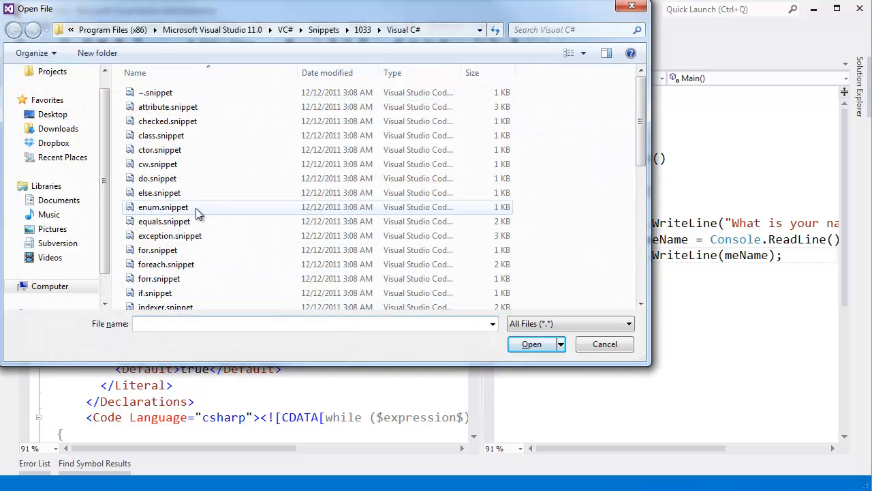
click(166, 265)
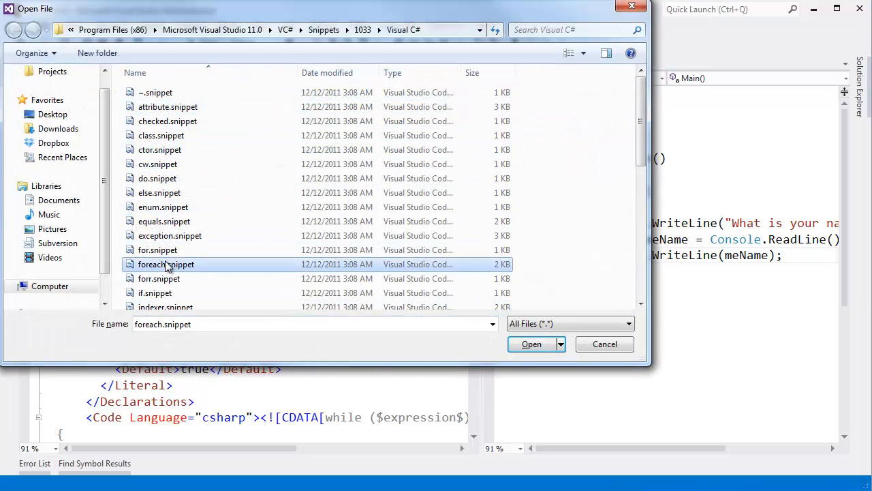
mouse_move(174, 250)
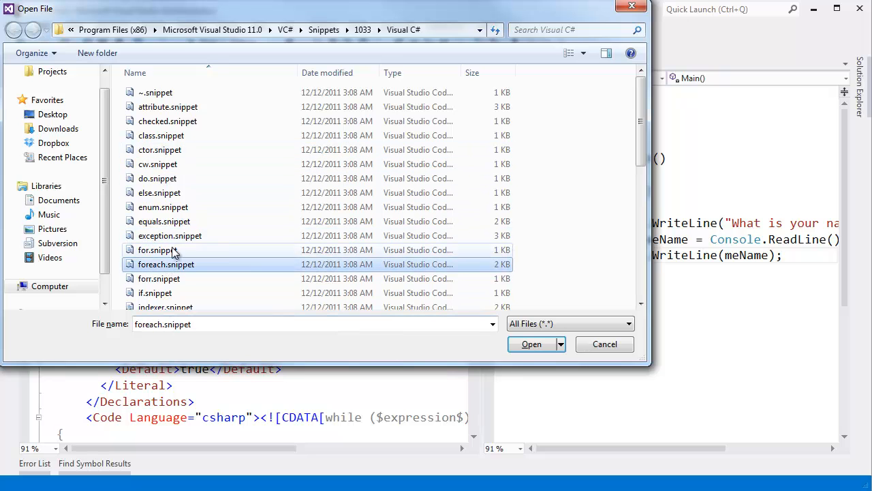
click(159, 250)
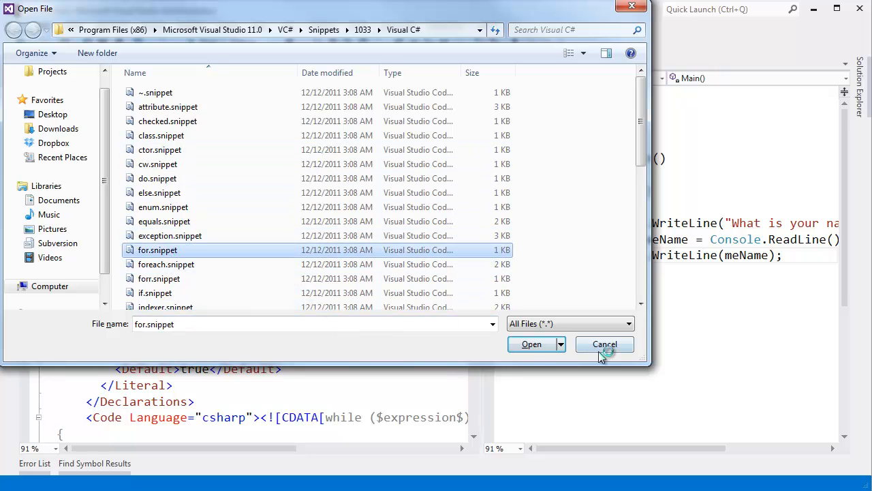
click(531, 344)
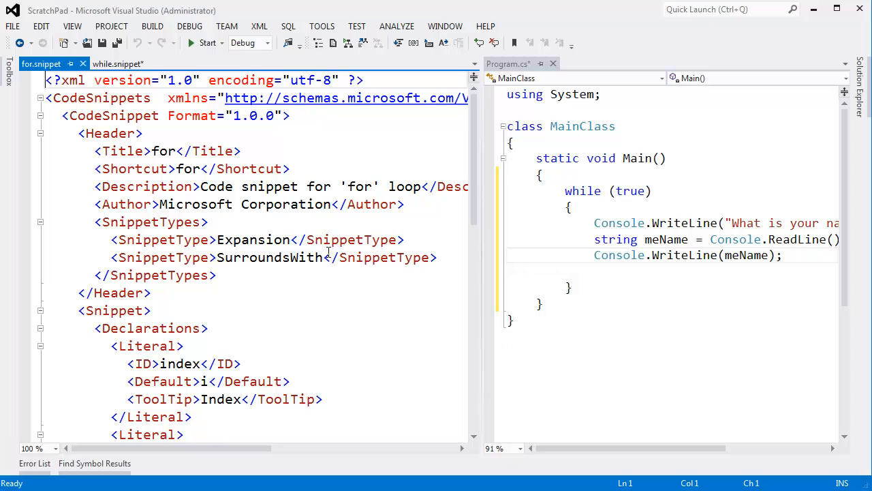
Study for.snippet's description, index literal ID and placeholder in the loop code
click(245, 256)
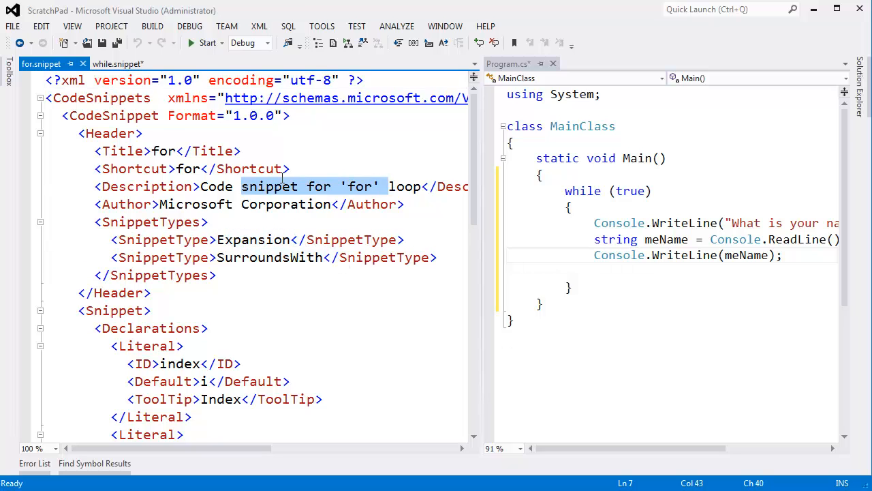
scroll(down, 3)
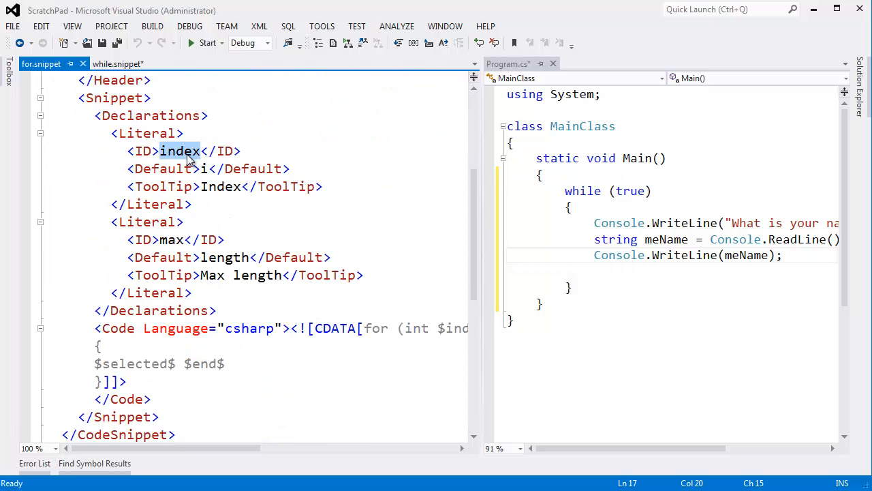
double_click(224, 257)
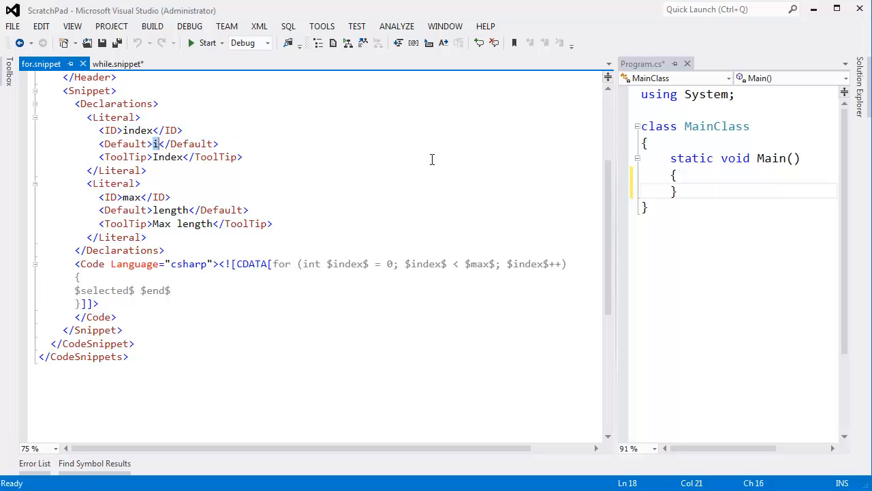
mouse_move(450, 160)
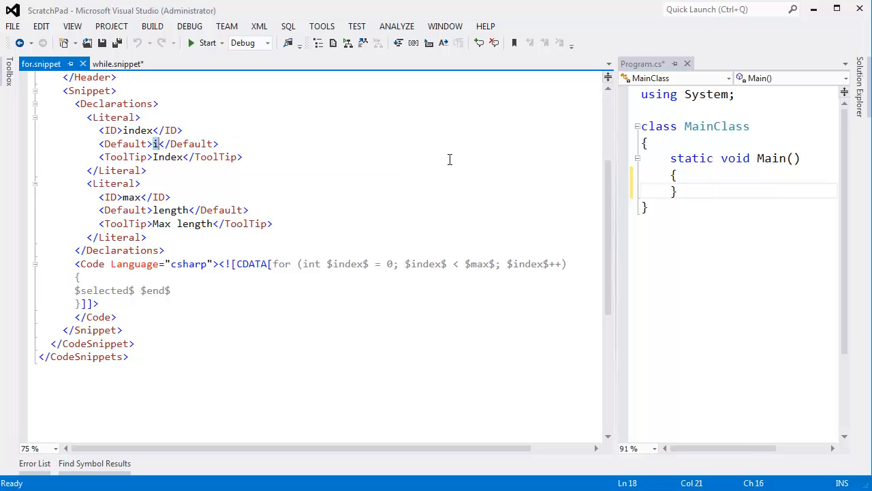
mouse_move(330, 265)
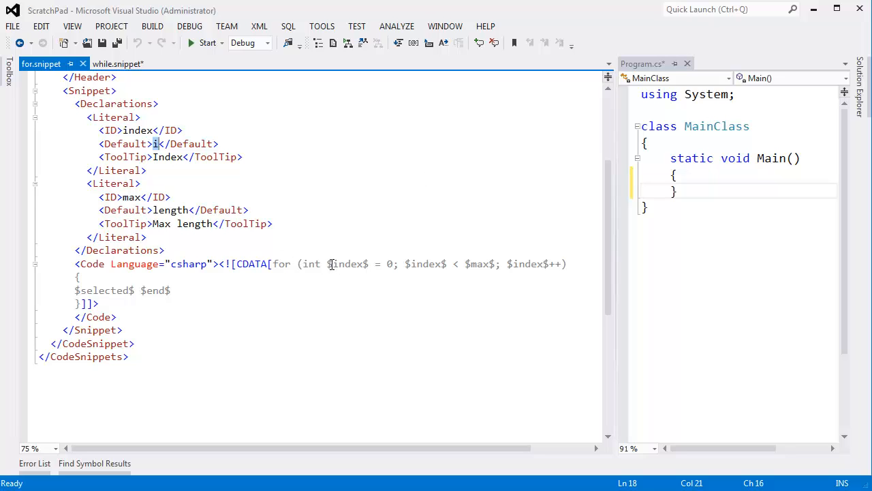
double_click(422, 265)
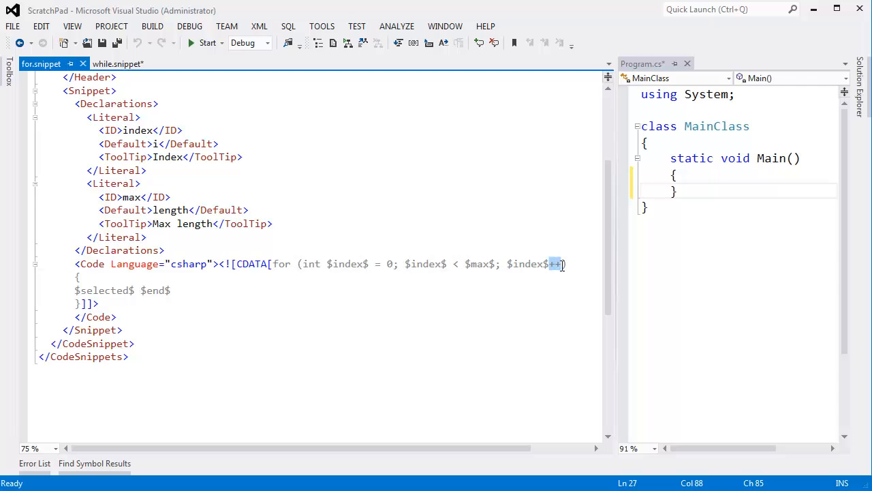
Expand the for snippet in Main as for (int meIndex = 0; meIndex < 10; meIndex++)
text(for)
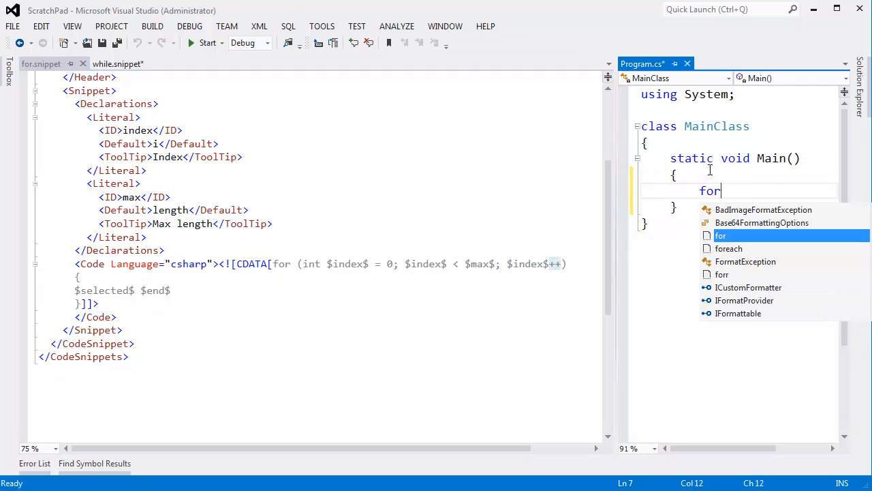
key(Tab)
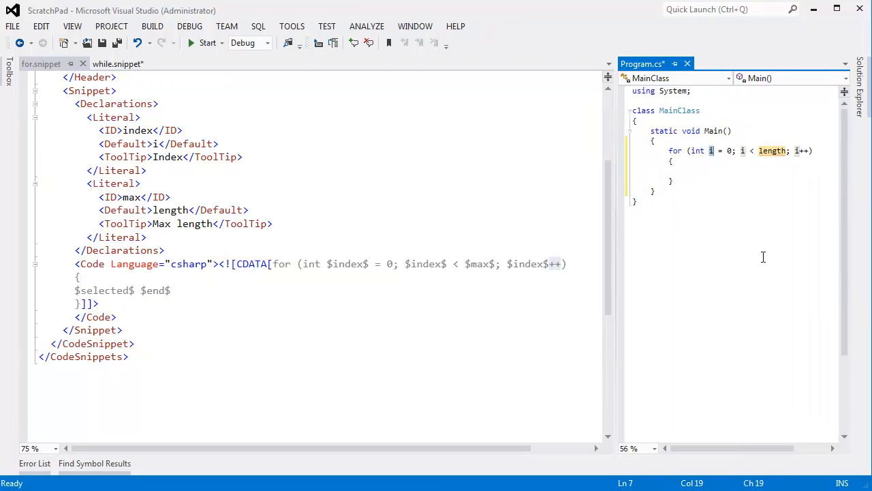
mouse_move(620, 231)
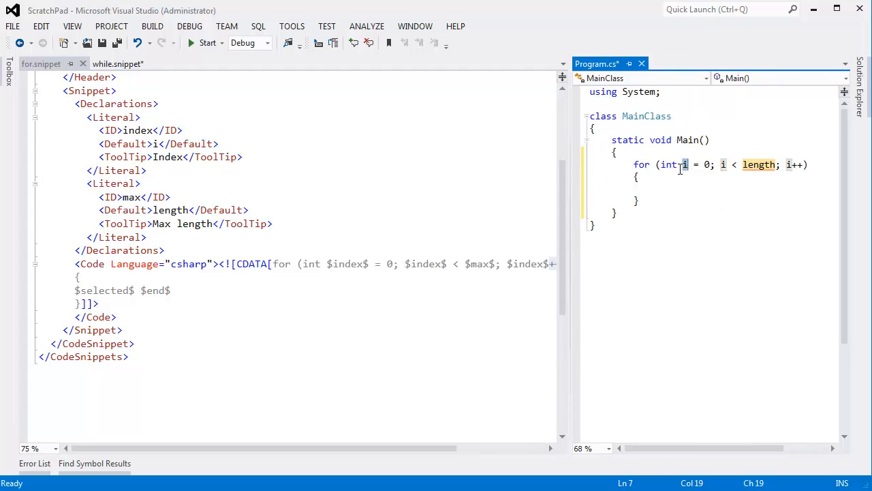
text(e)
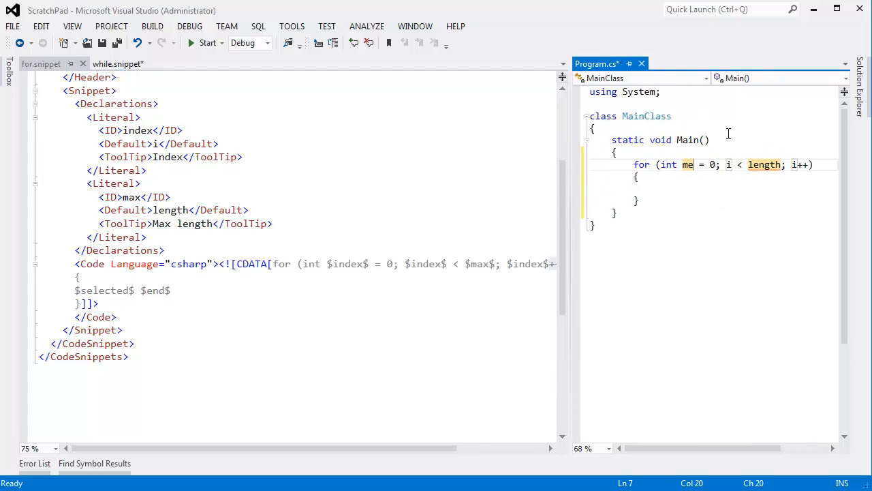
text(Index)
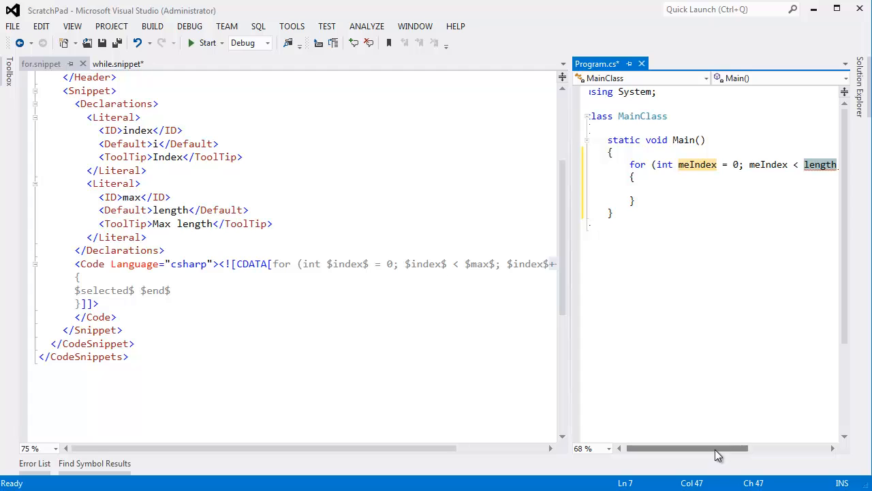
scroll(right, 3)
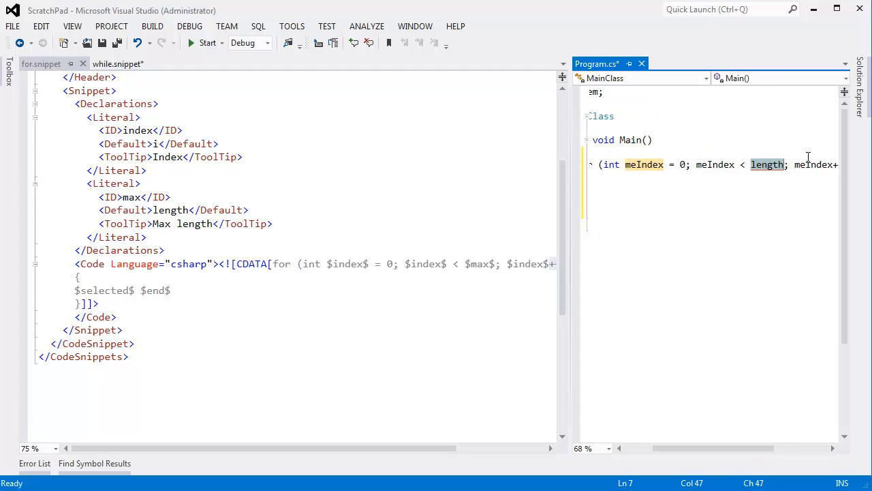
text(1)
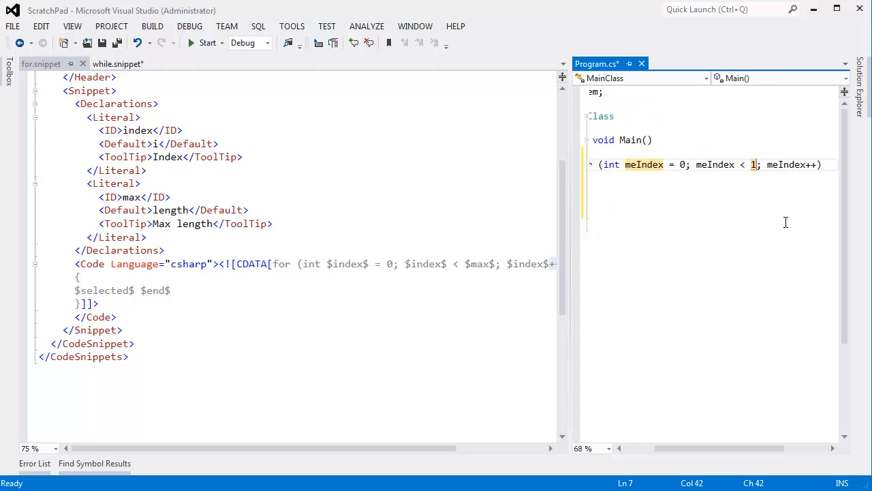
text(0)
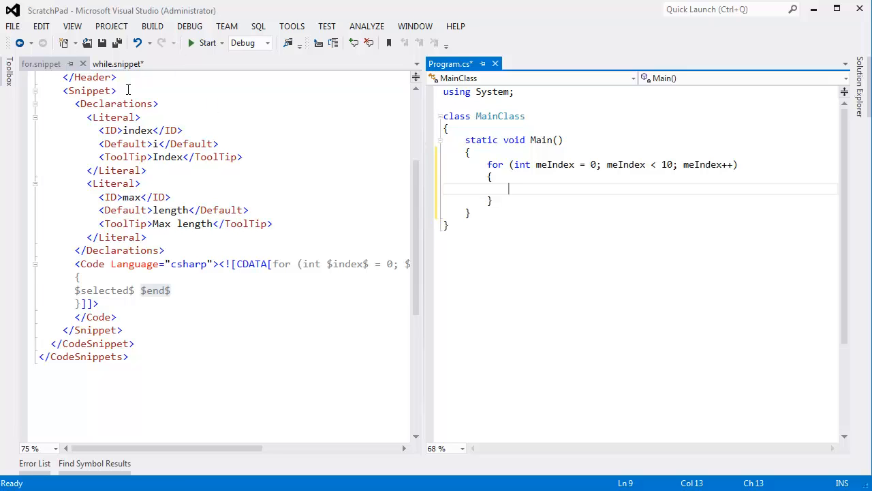
Close while.snippet without saving and revert Program.cs to the default ScratchPad template
click(118, 64)
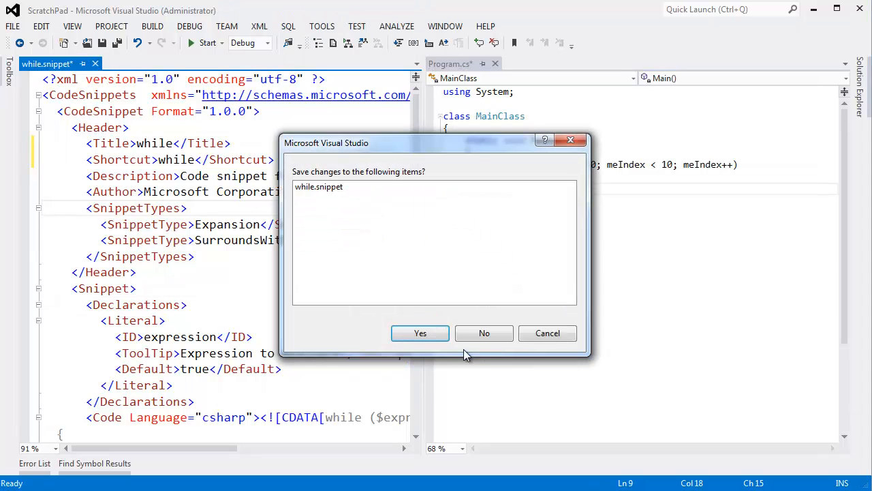
click(484, 332)
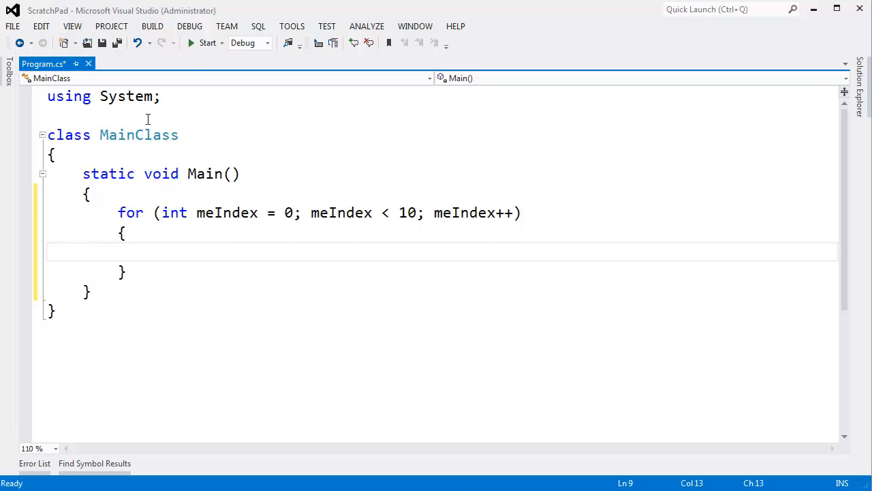
click(216, 292)
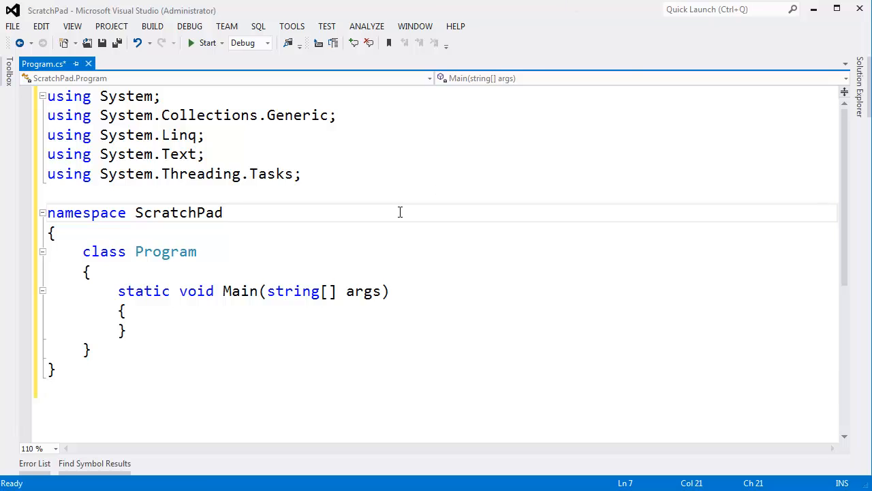
Restore the default template's using System.Collections.Generic line, ScratchPad namespace and Main(string[] args)
double_click(179, 213)
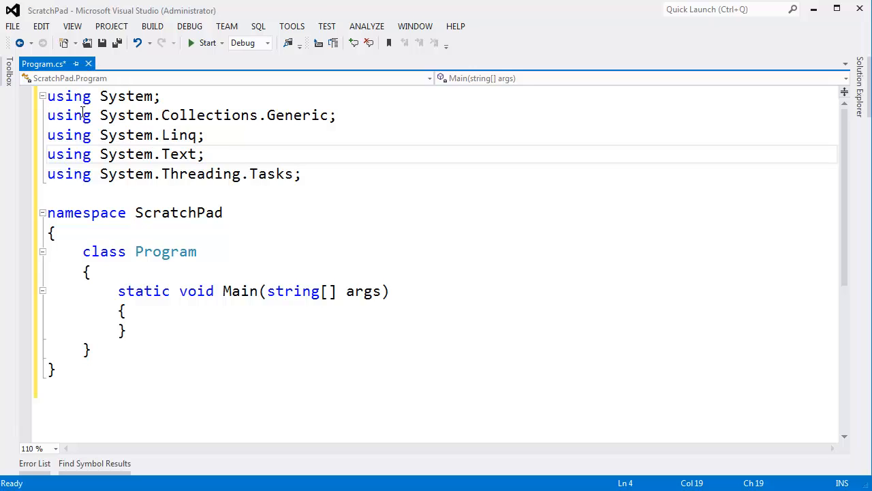
drag(47, 95, 300, 175)
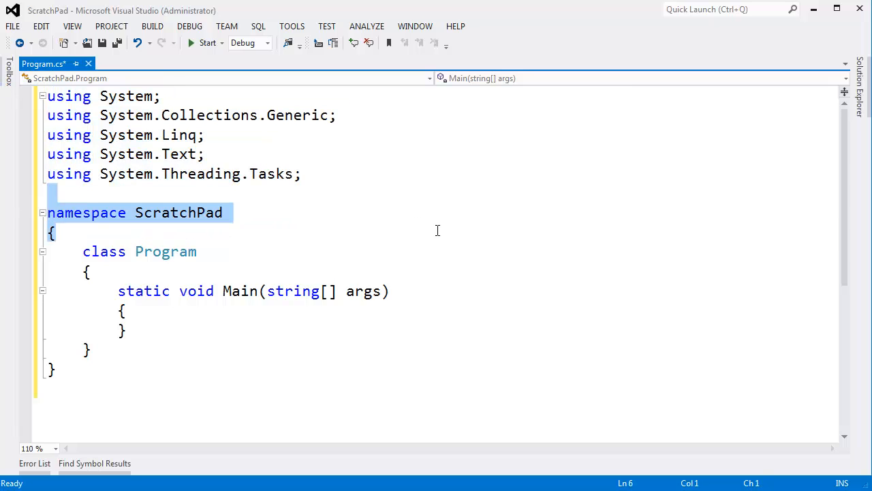
mouse_move(405, 295)
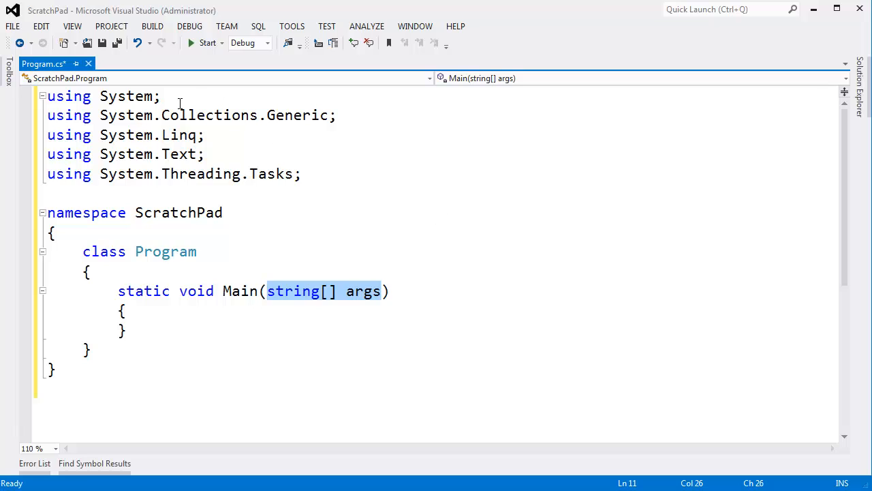
mouse_move(243, 141)
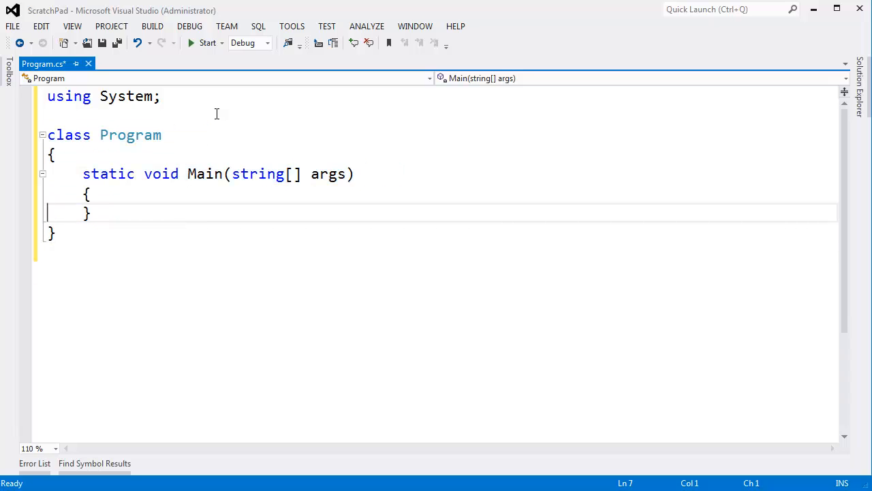
click(352, 174)
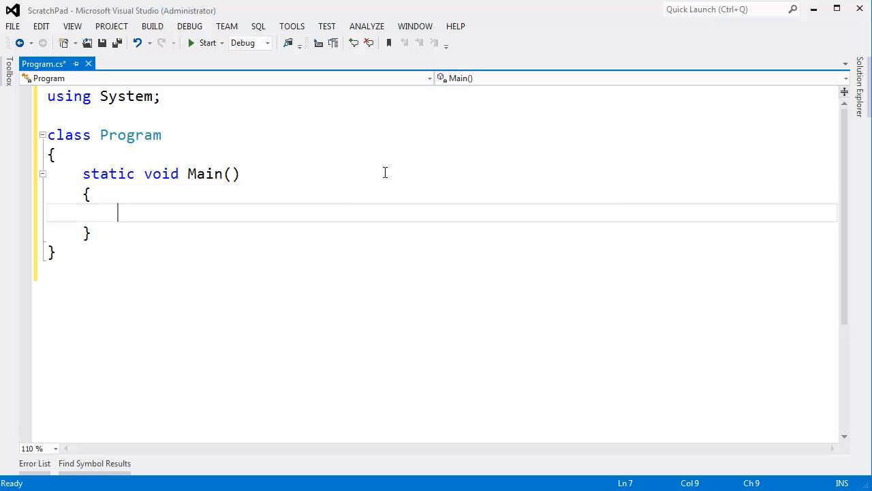
text(string[] args)
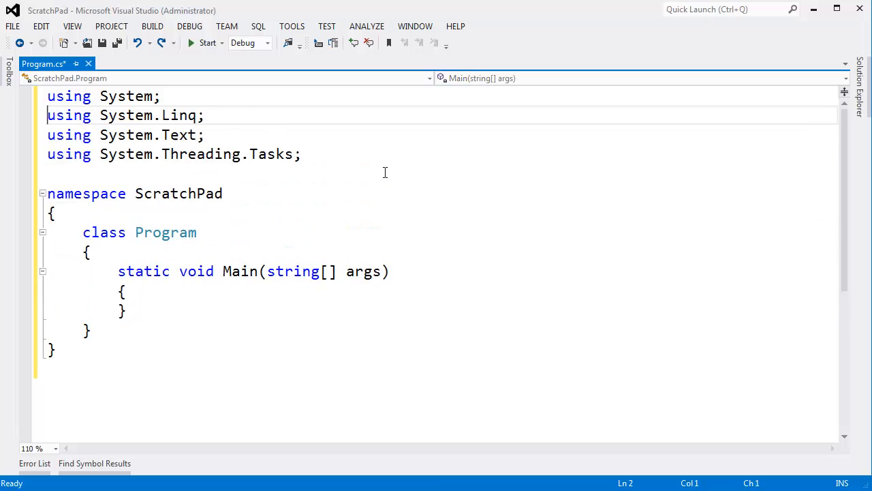
text(using System.Collections.Generic;)
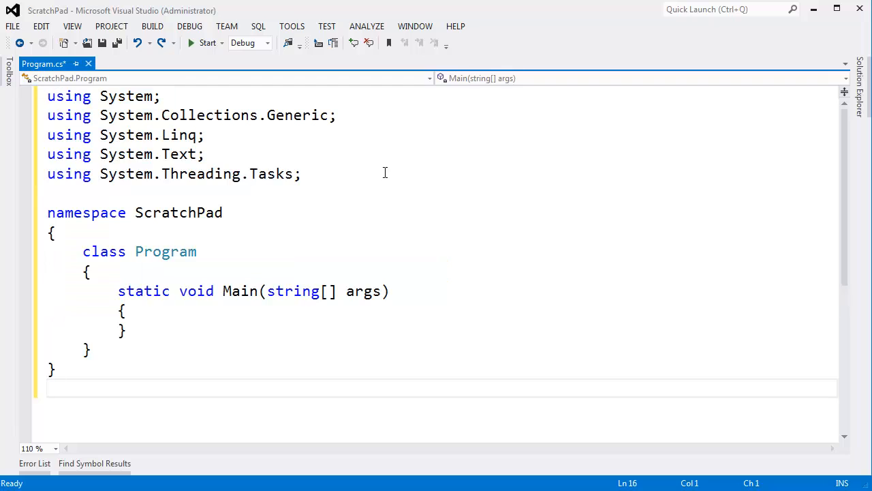
click(300, 174)
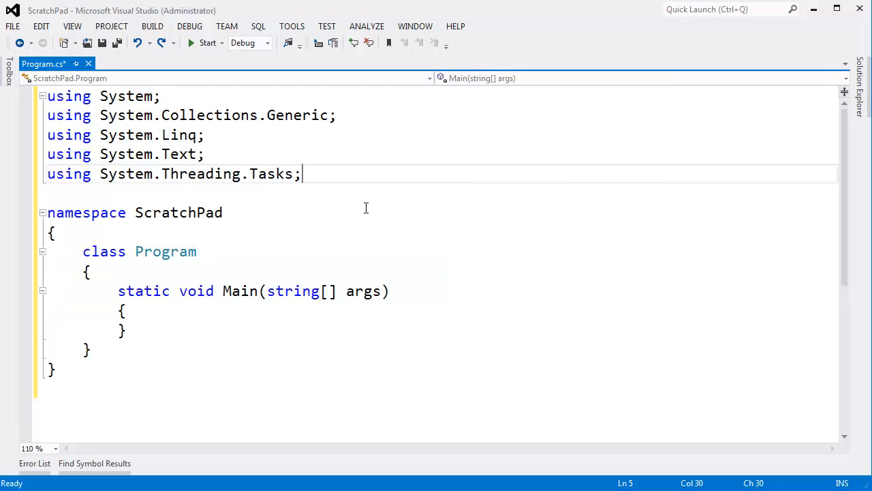
Fill Main's body with junk lines like asdf at increasing indentation
click(123, 311)
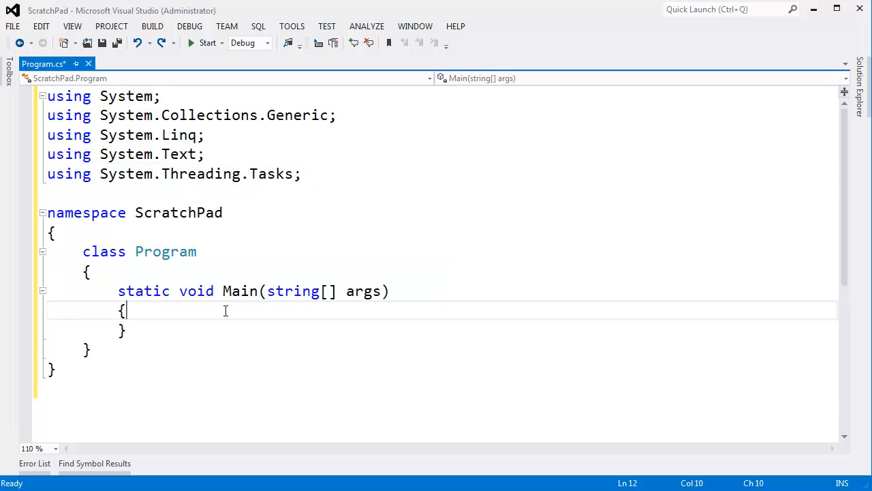
text(asdf)
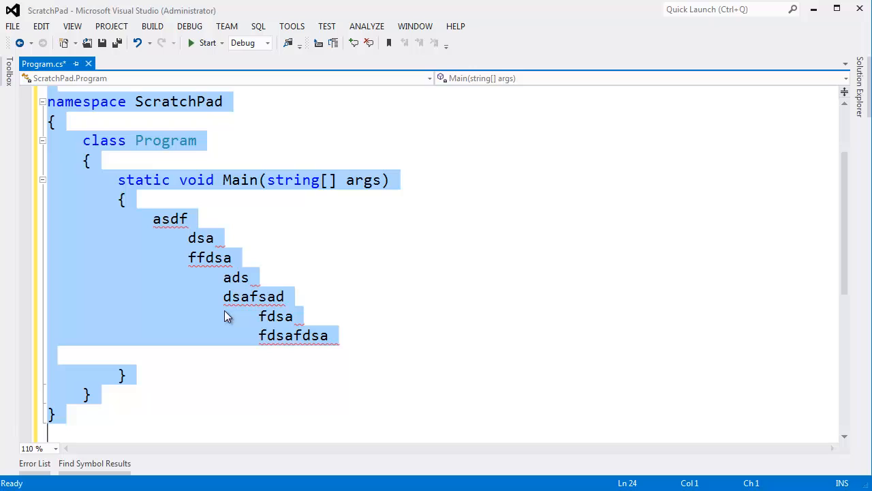
Delete all code in Program.cs and expand the svm snippet
key(Delete)
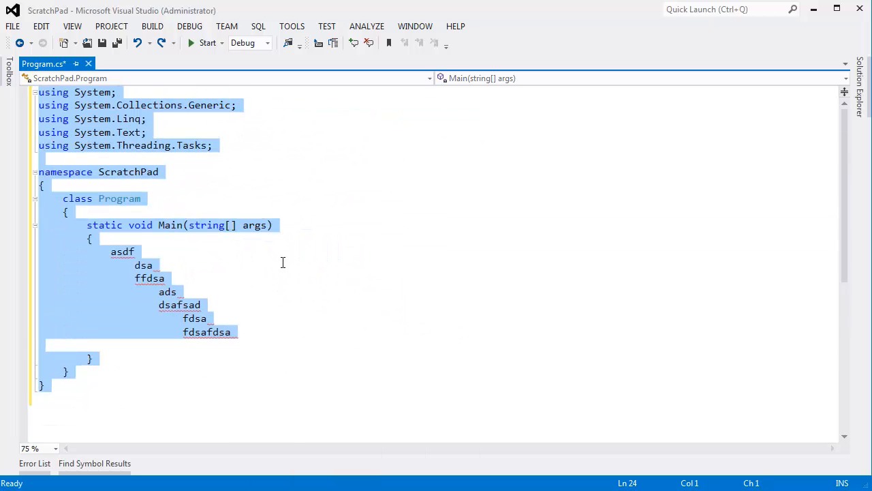
text(svm)
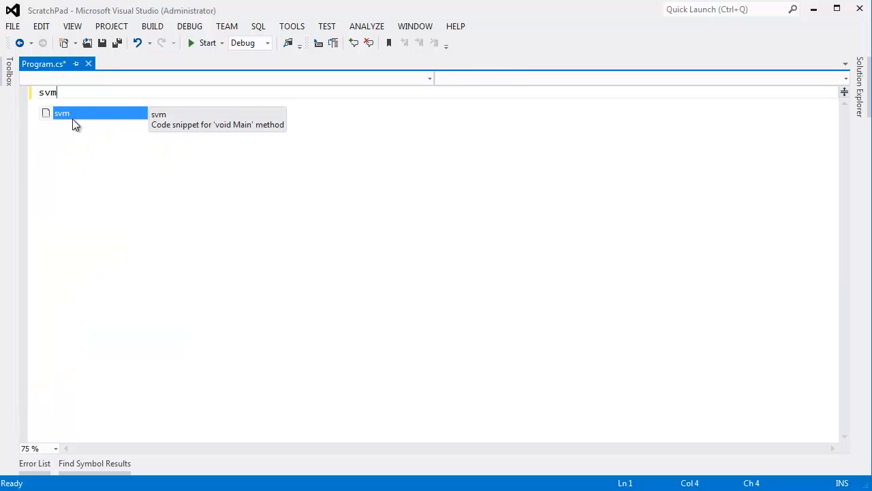
key(tab)
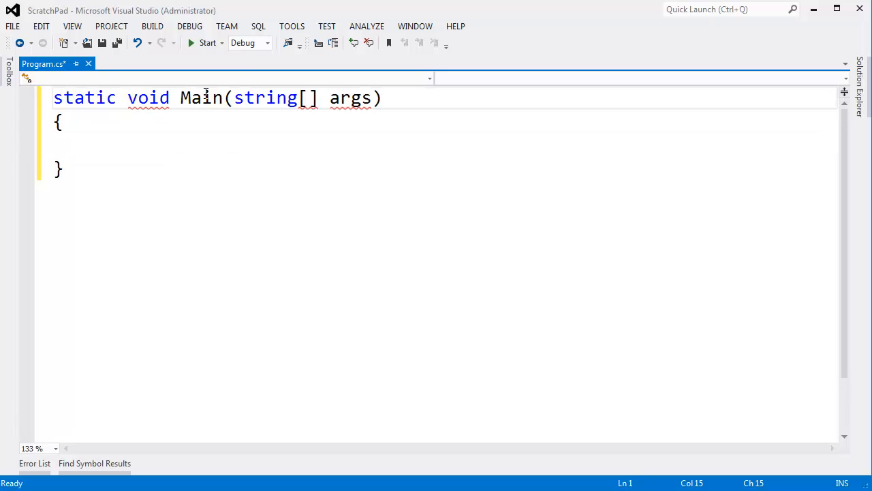
drag(234, 99, 374, 99)
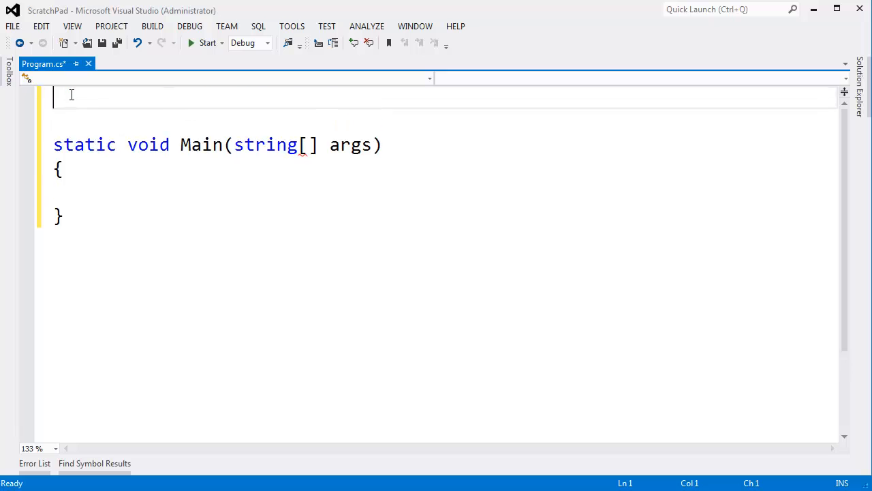
Rework it into using System, class MainClass and a parameterless static void Main()
text(using System;)
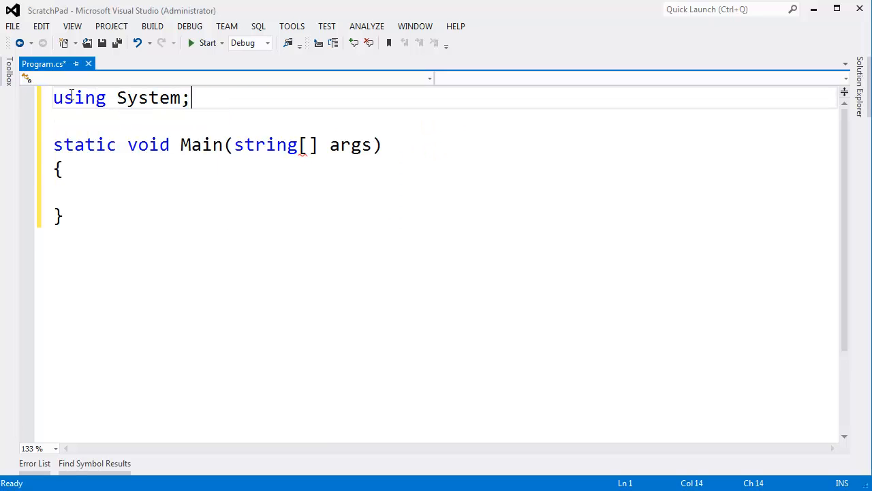
text(class Main)
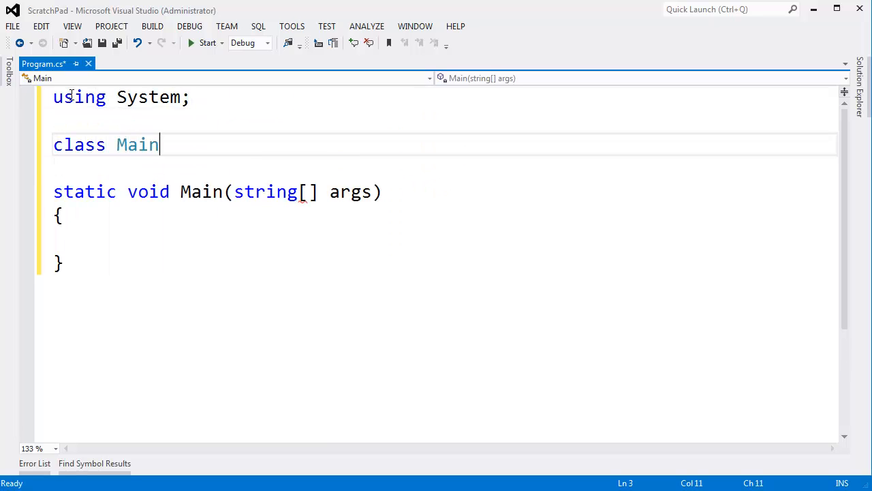
text(Class)
click(439, 169)
text({)
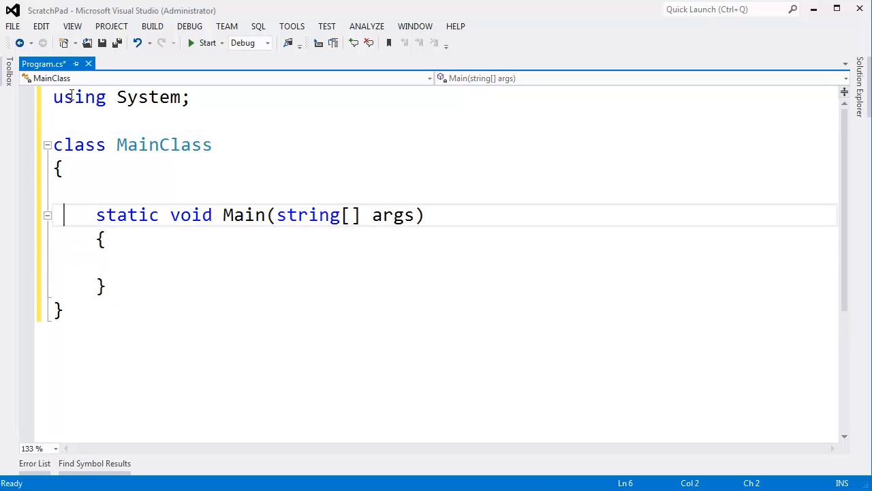
key(Backspace)
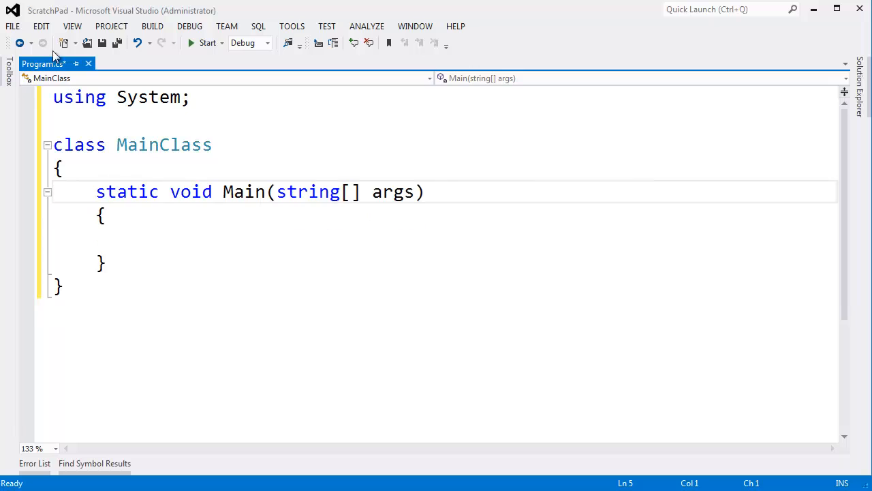
key(BackSpace)
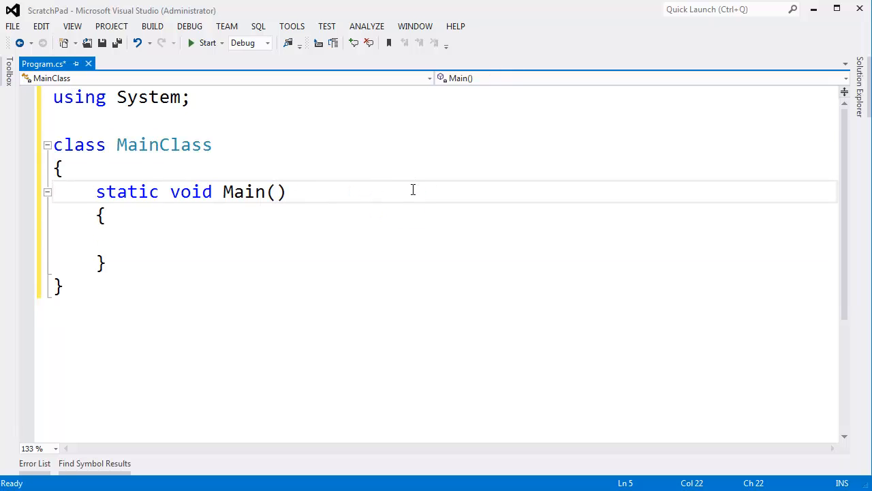
Locate svm in the Code Snippets Manager and open its svm.snippet file in a tab
key(ctrl+k)
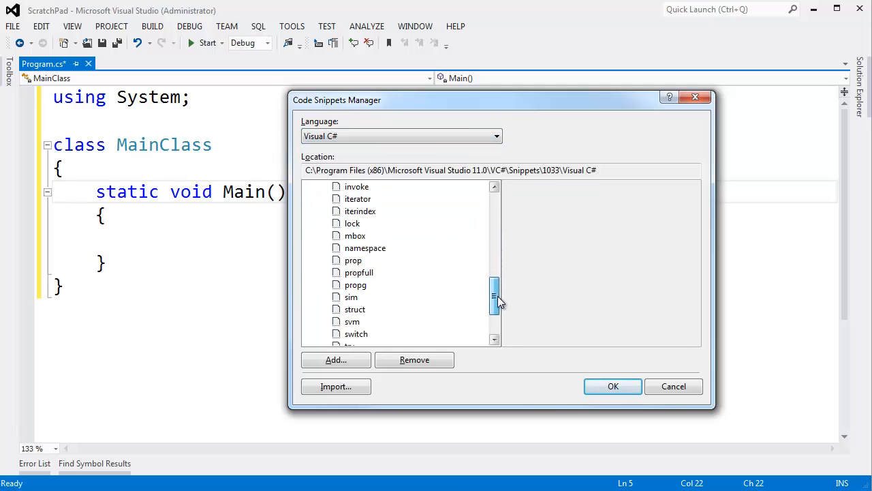
click(352, 297)
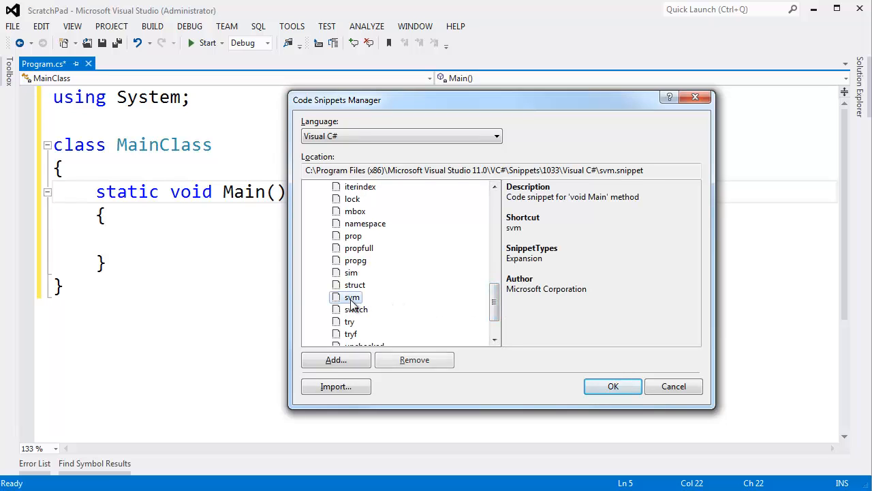
click(352, 297)
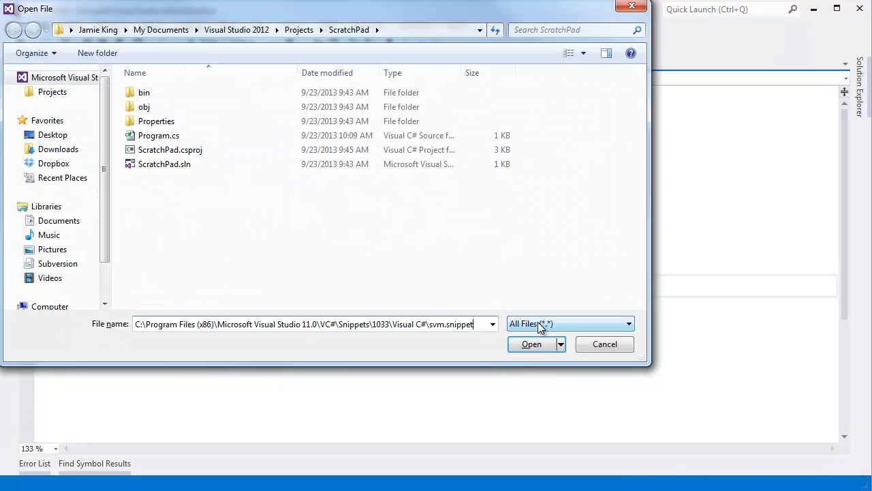
click(532, 344)
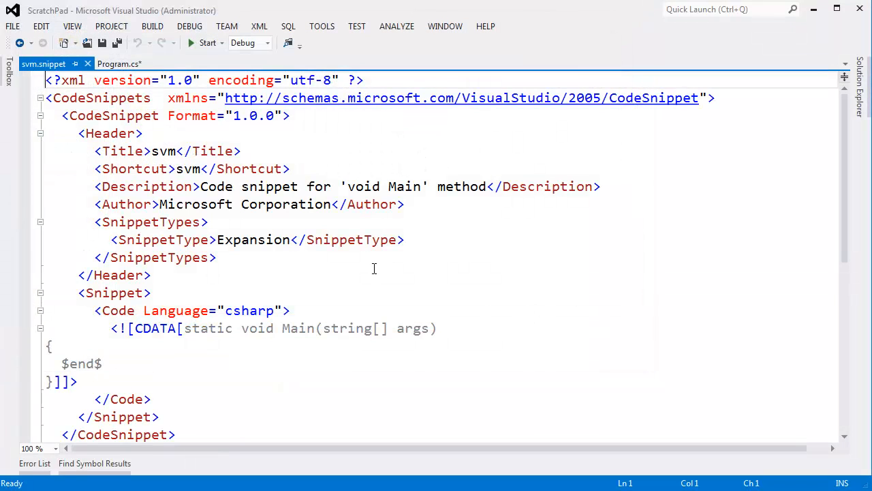
Edit svm.snippet's CDATA to add using System, class MainClass and drop string[] args, save, return to Program.cs
text(using System;)
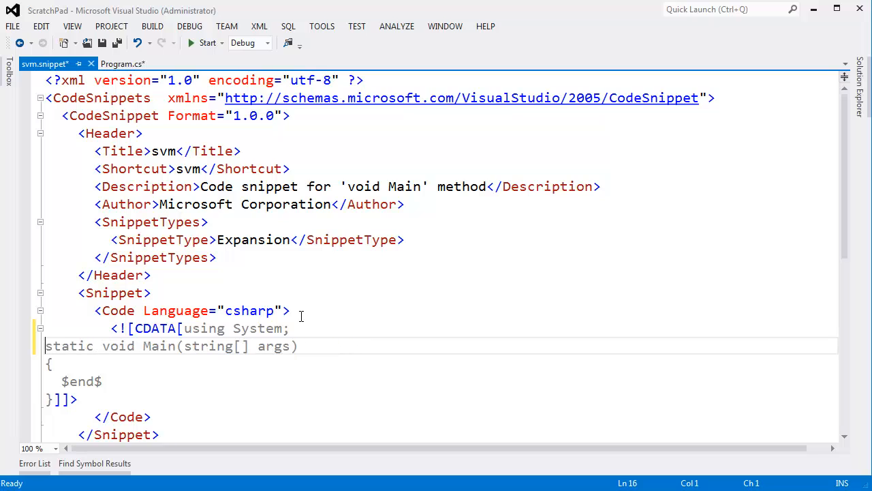
text(class Mai)
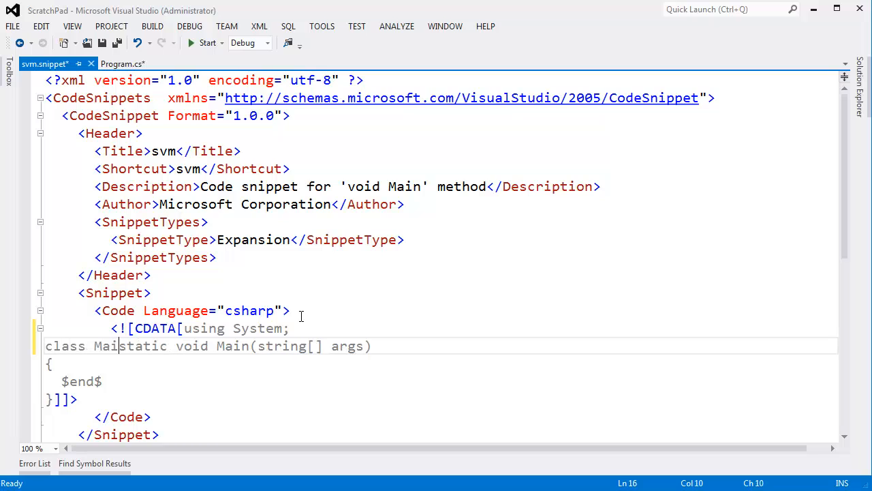
text(Class)
text(})
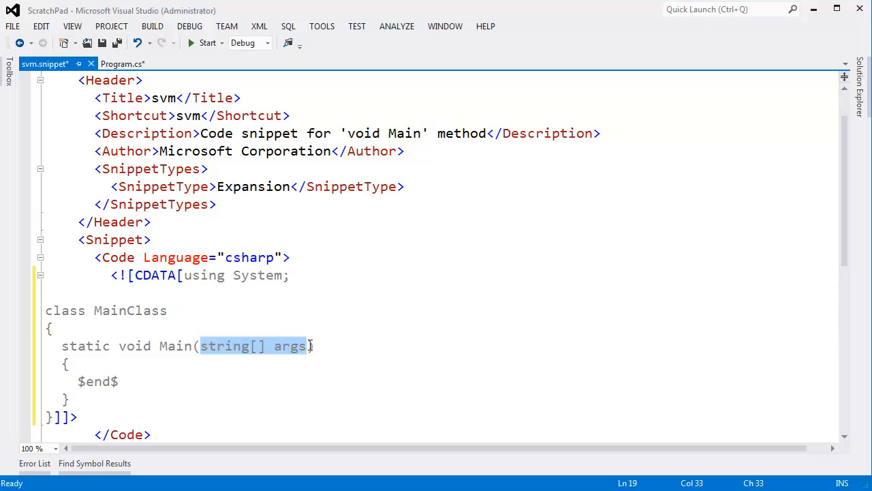
key(Delete)
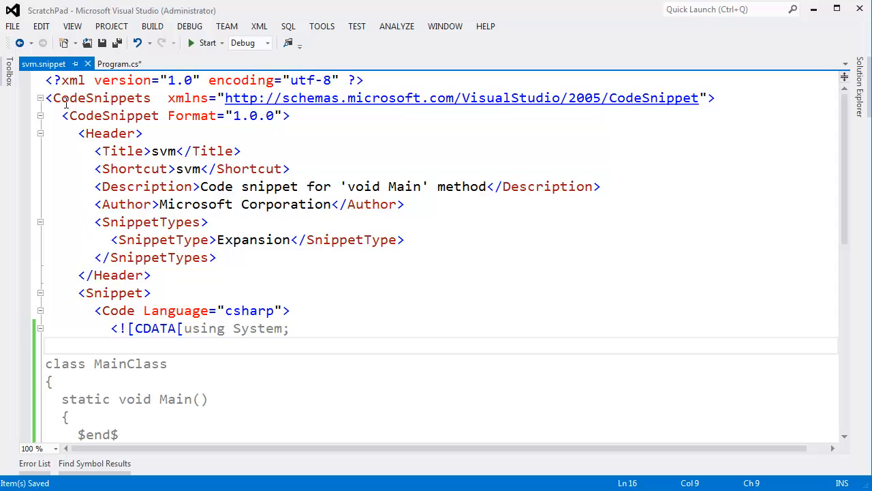
click(119, 64)
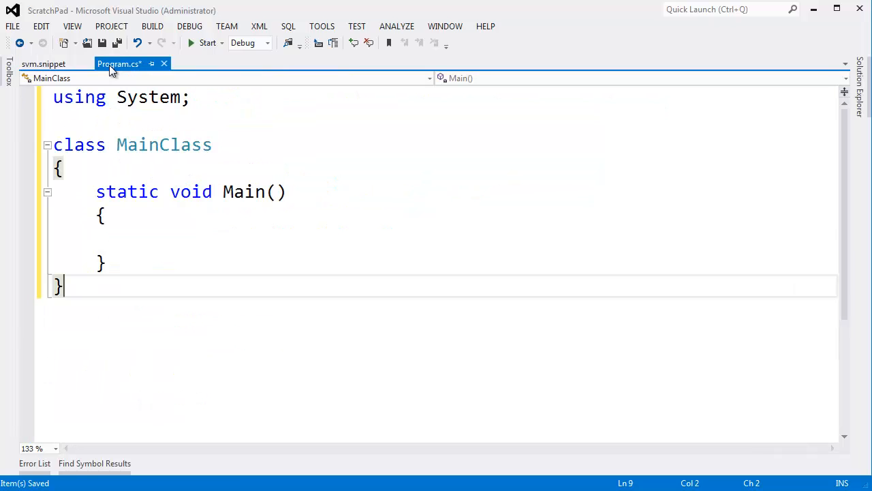
Clear Program.cs and expand svm, yielding using System, MainClass and parameterless Main
text(asdf)
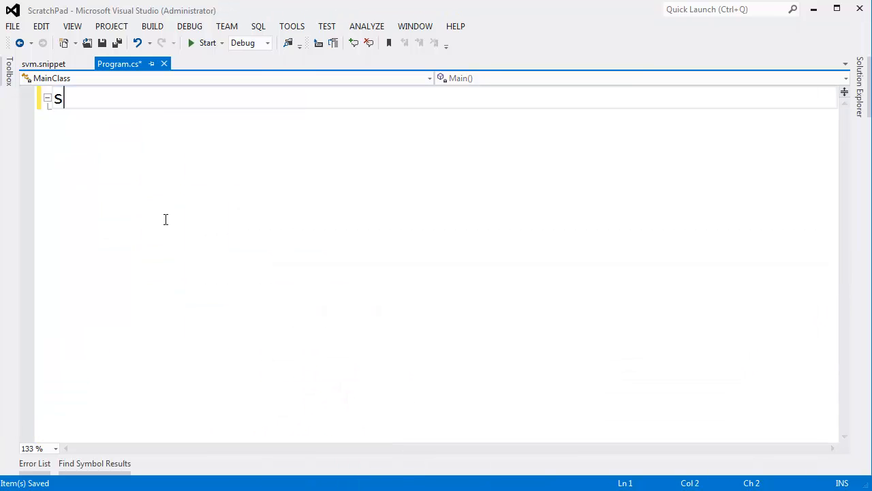
text(vm)
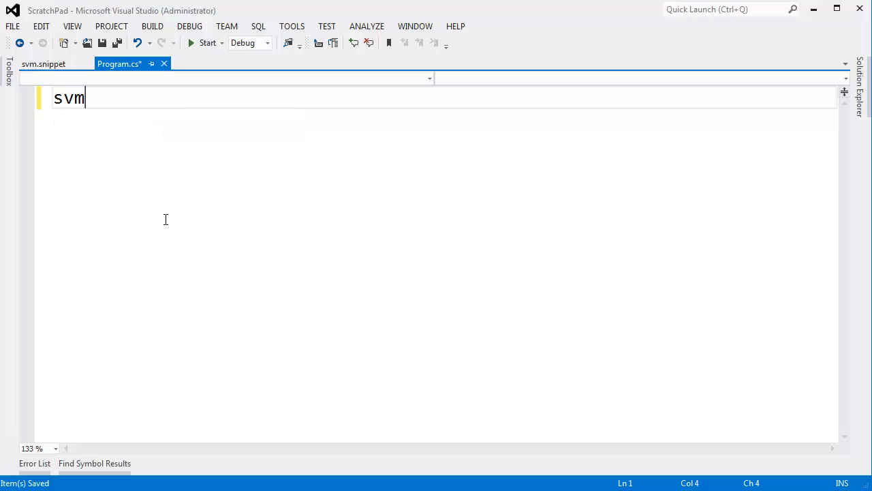
key(Tab)
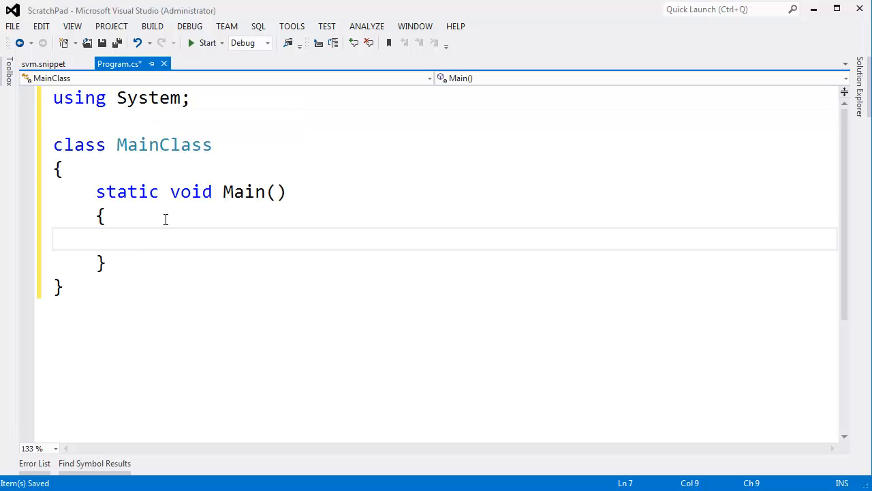